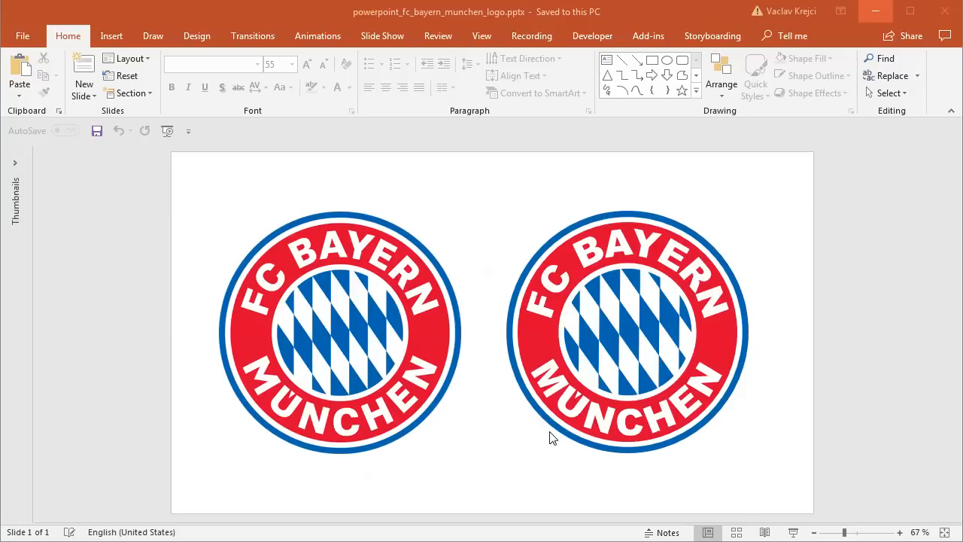
{"action": "mouse_move", "coordinate": [479, 295]}
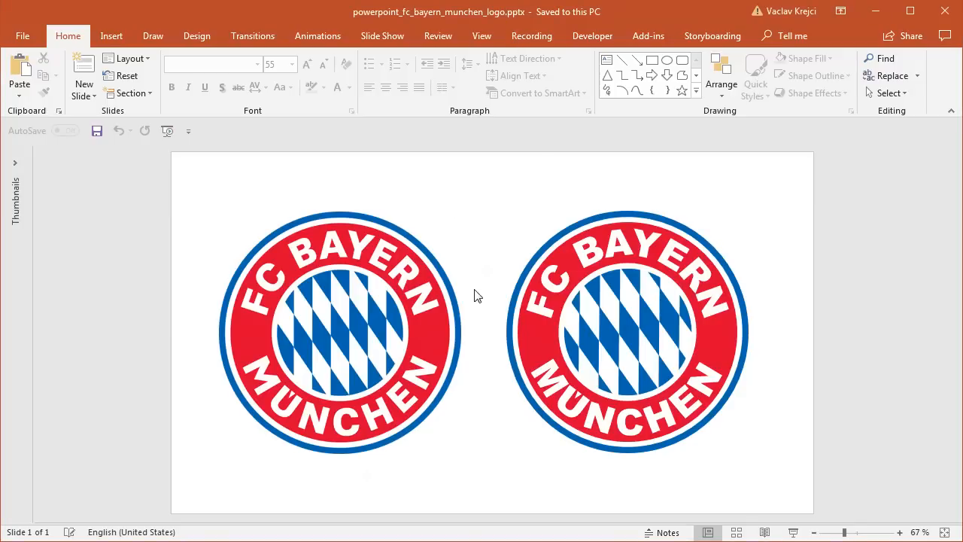
{"action": "mouse_move", "coordinate": [454, 300]}
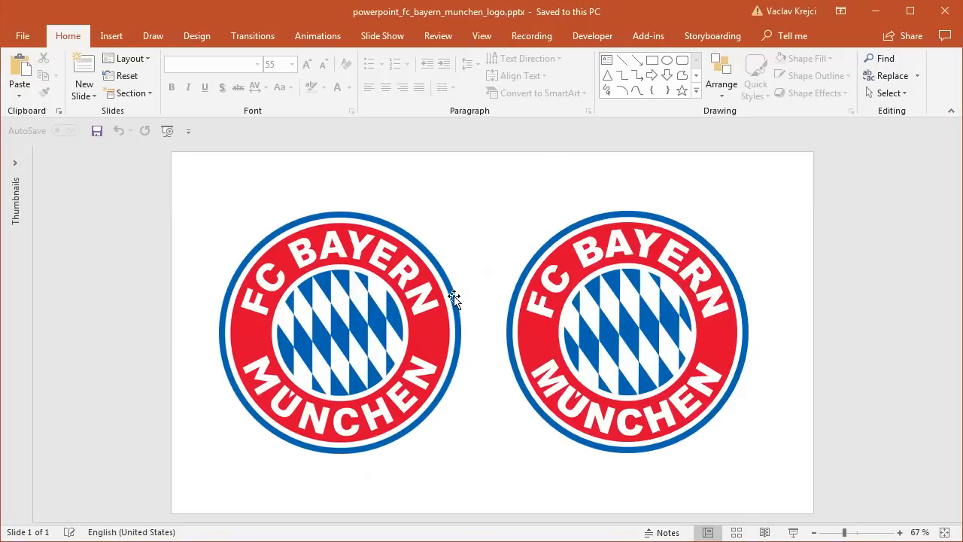
Copy the reference FC Bayern München logo and paste it alone onto a new presentation's slide
{"action": "left_click", "coordinate": [629, 331]}
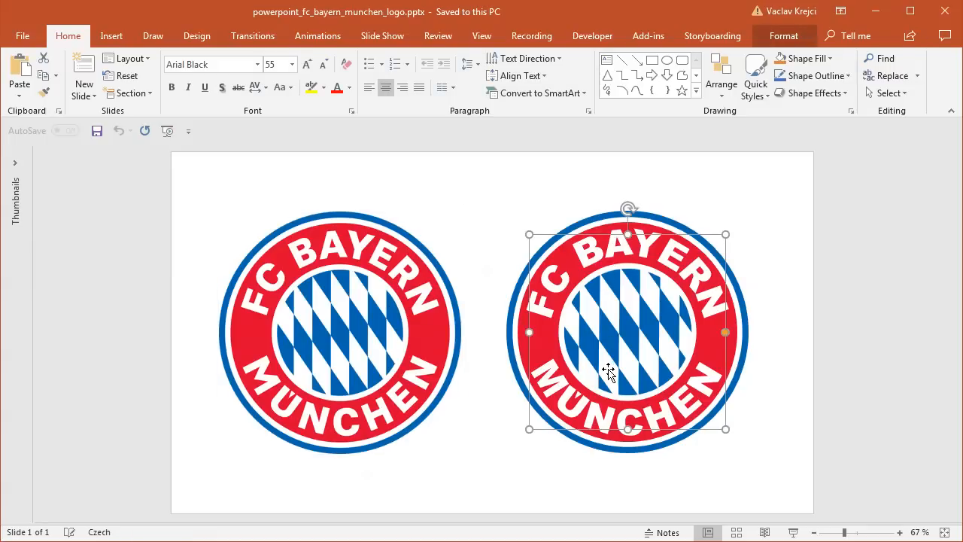
{"action": "left_click", "coordinate": [752, 415]}
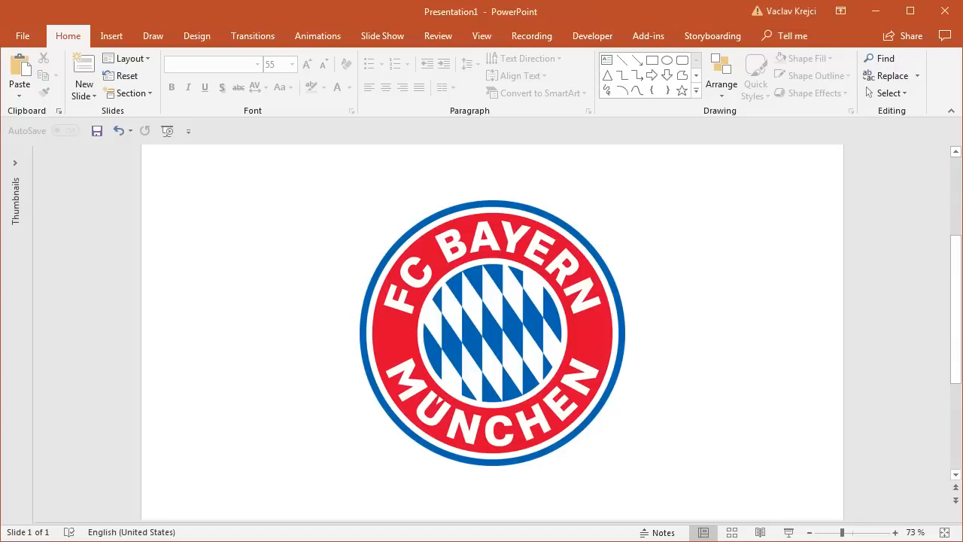
Recolour the pasted logo picture to Light Gray to serve as a tracing guide
{"action": "left_click", "coordinate": [493, 332]}
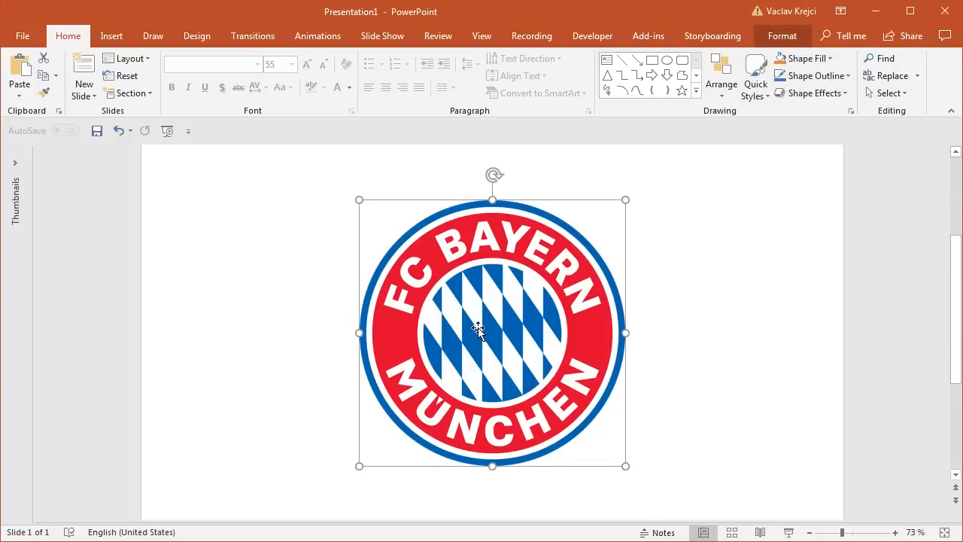
{"action": "left_click", "coordinate": [783, 36]}
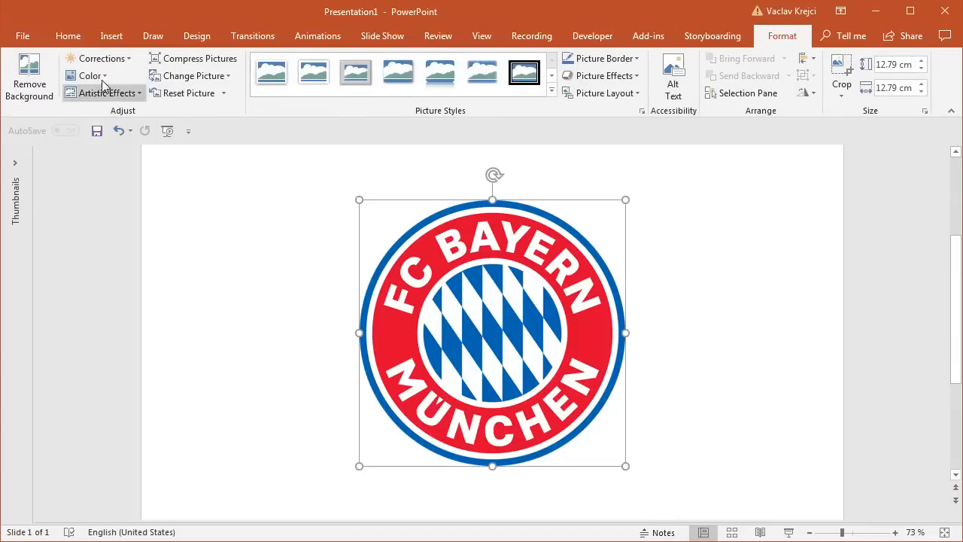
{"action": "left_click", "coordinate": [91, 75]}
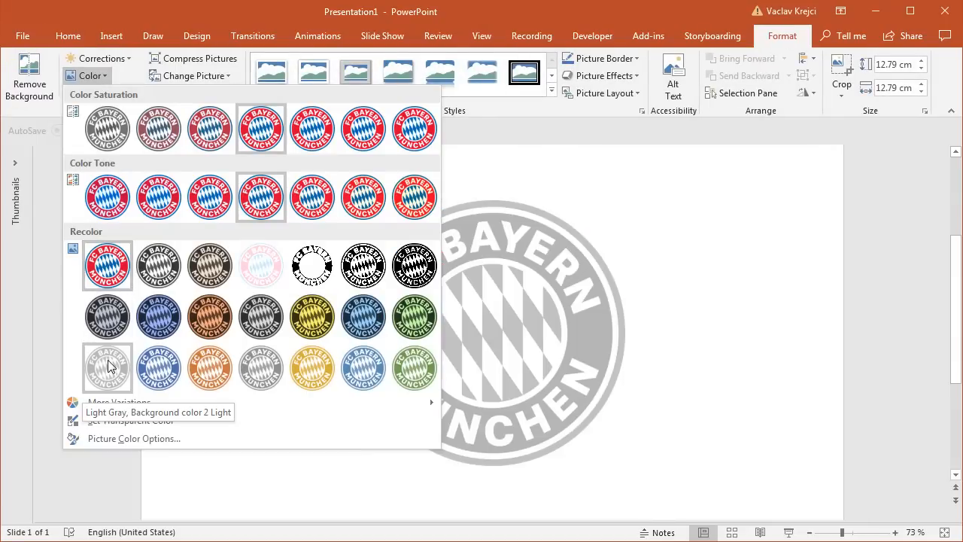
{"action": "left_click", "coordinate": [107, 368]}
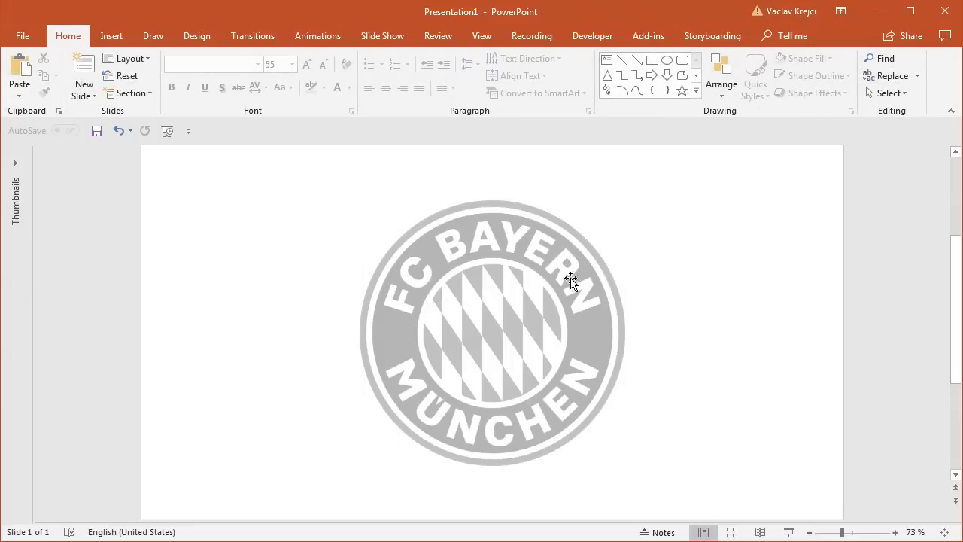
{"action": "mouse_move", "coordinate": [575, 294]}
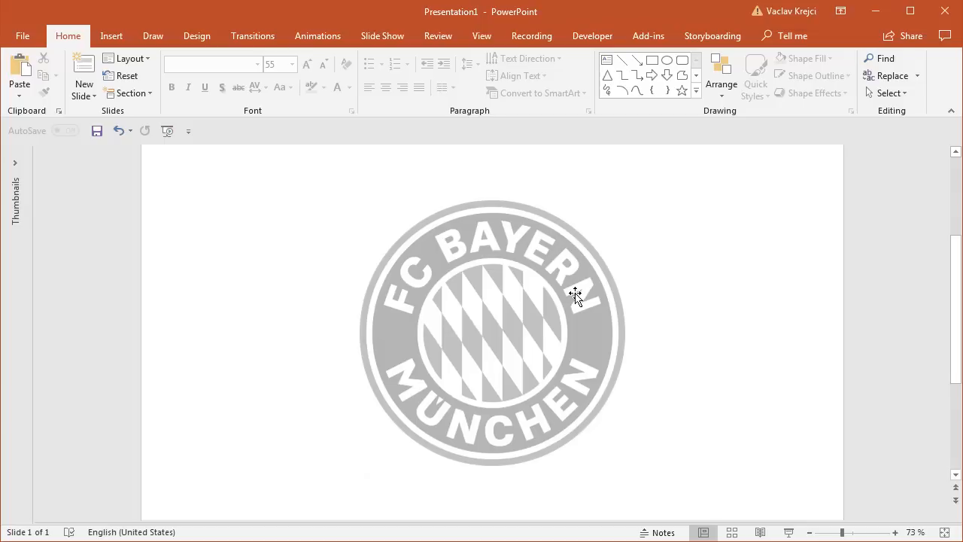
{"action": "mouse_move", "coordinate": [410, 293]}
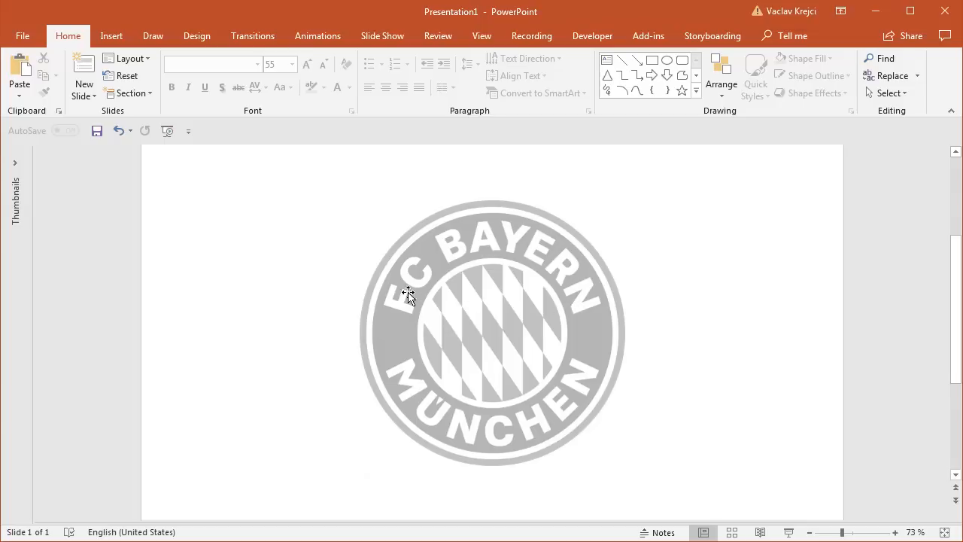
{"action": "mouse_move", "coordinate": [590, 298]}
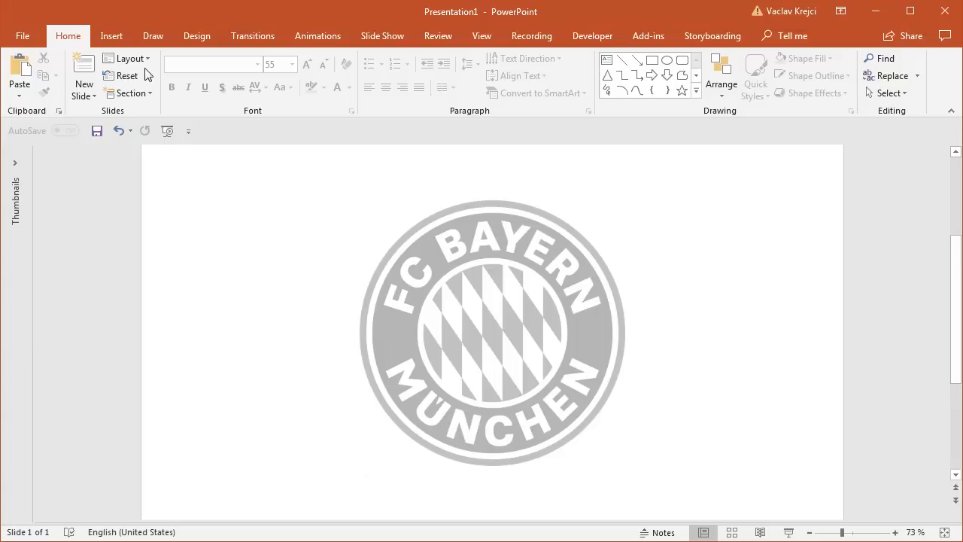
Add a text box reading FC BAYERN in enlarged Arial Black above the grey logo
{"action": "left_click", "coordinate": [112, 36]}
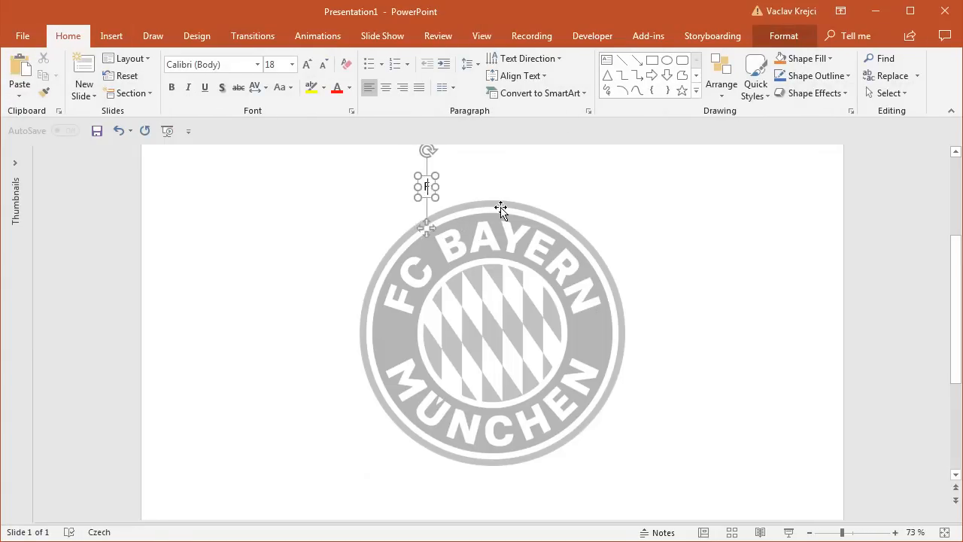
{"action": "type", "text": "FC BAYEN"}
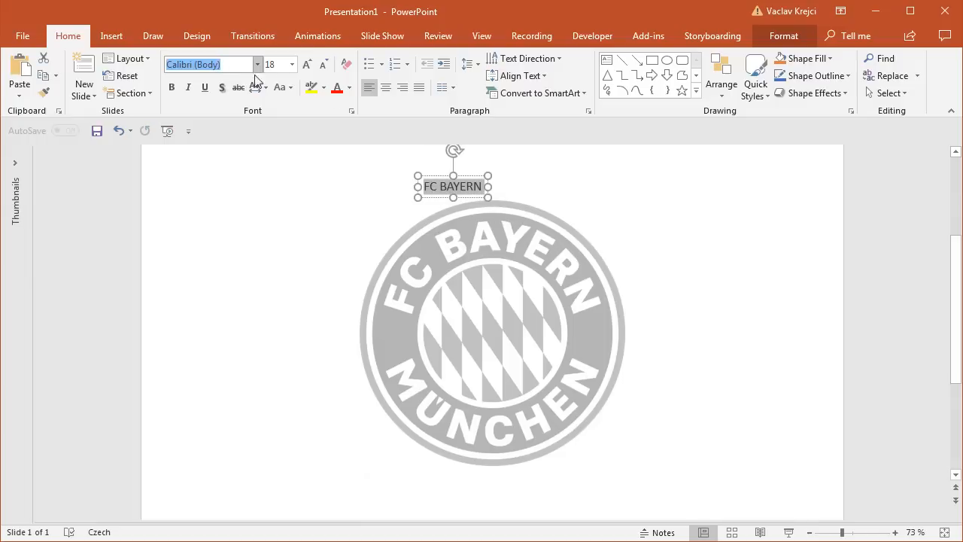
{"action": "type", "text": "Arial Black"}
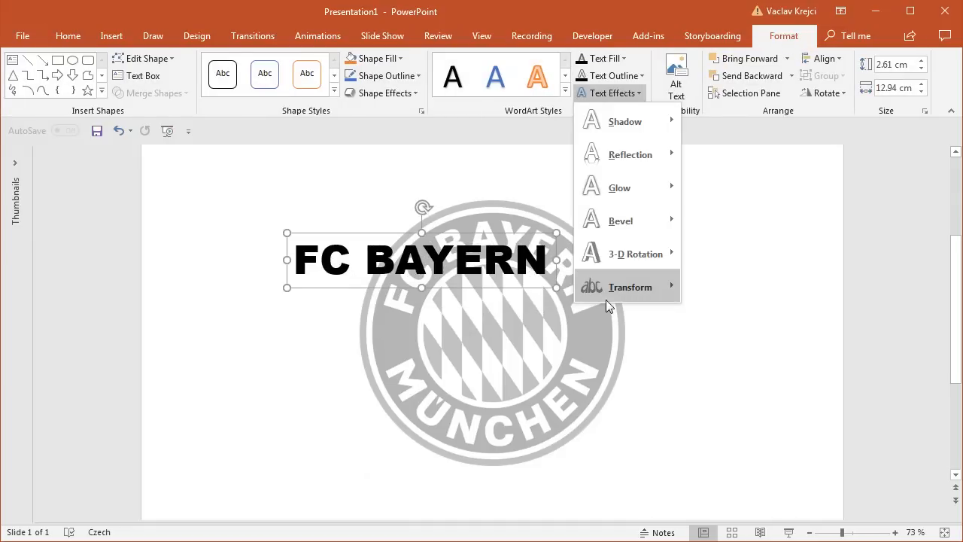
Apply the Arch transform to the FC BAYERN text so it curves above the logo
{"action": "left_click", "coordinate": [629, 286]}
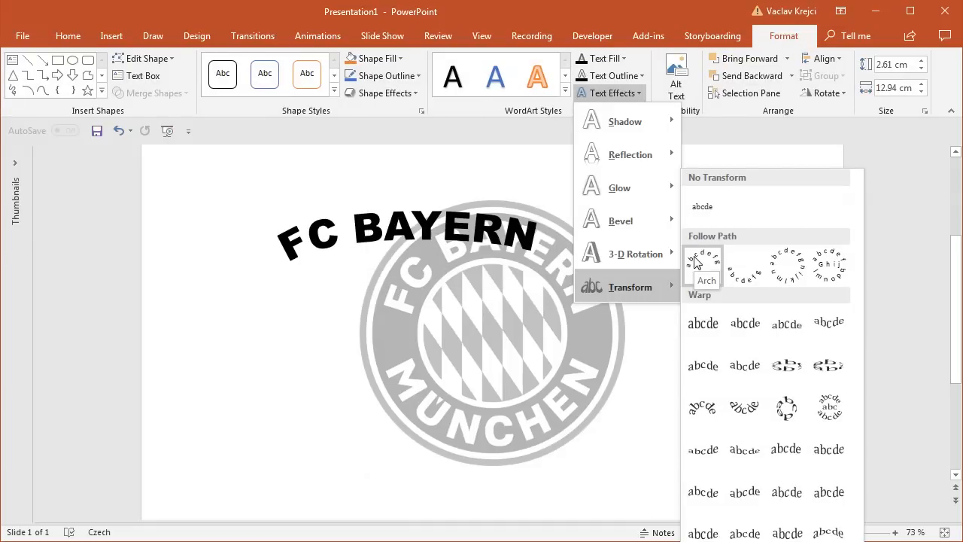
{"action": "mouse_move", "coordinate": [703, 265]}
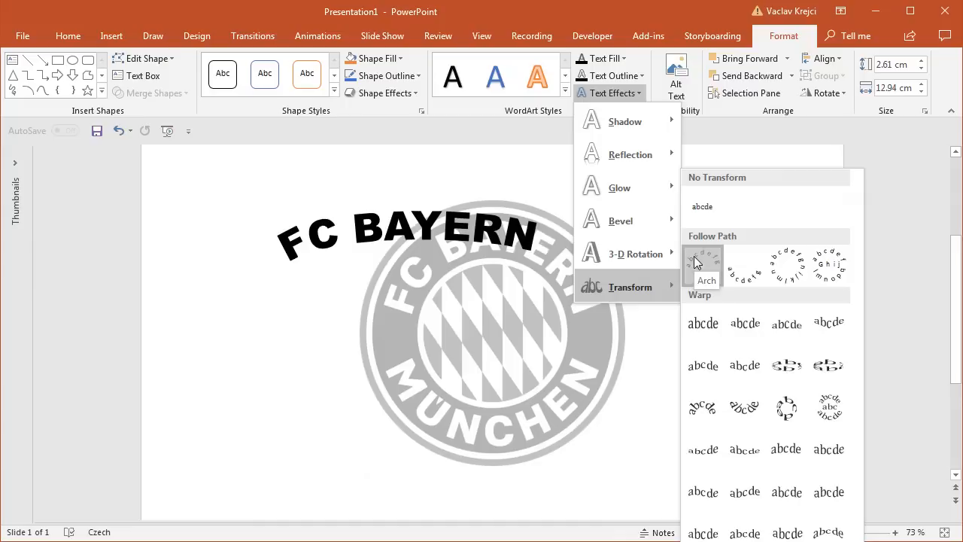
{"action": "left_click", "coordinate": [703, 264]}
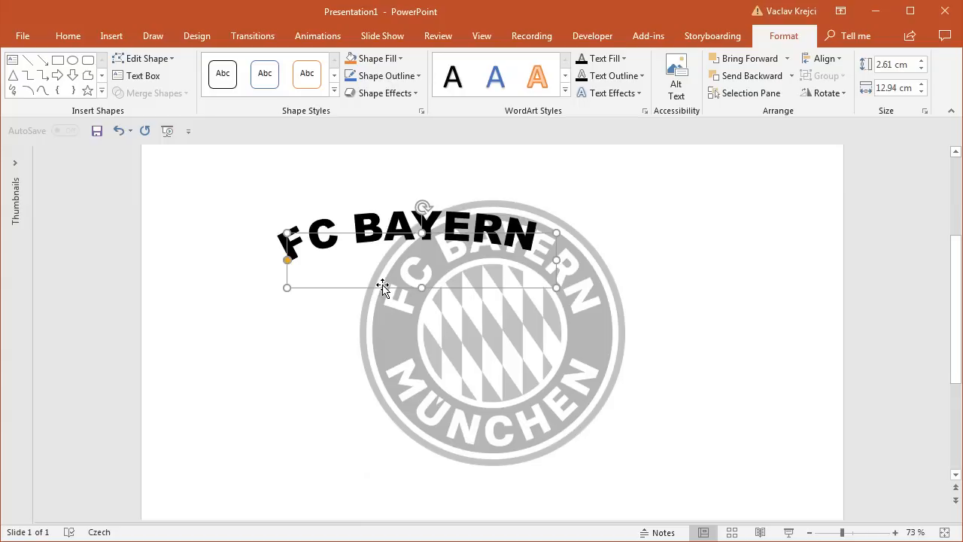
{"action": "mouse_move", "coordinate": [358, 288]}
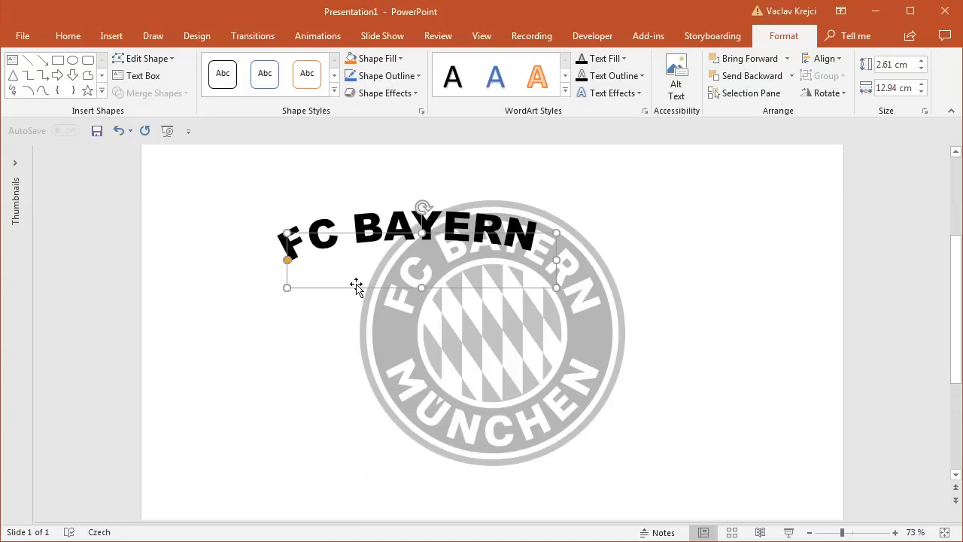
{"action": "mouse_move", "coordinate": [489, 274]}
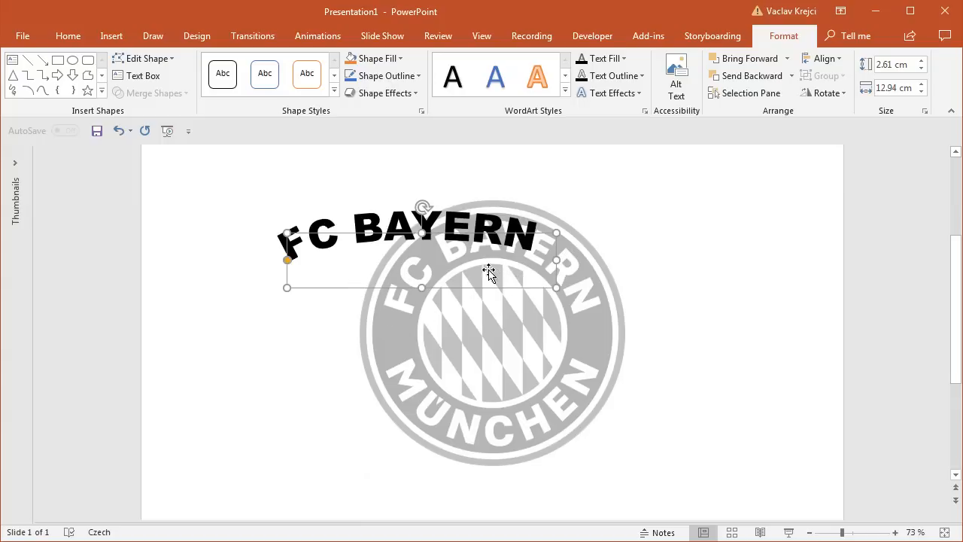
{"action": "mouse_move", "coordinate": [553, 287]}
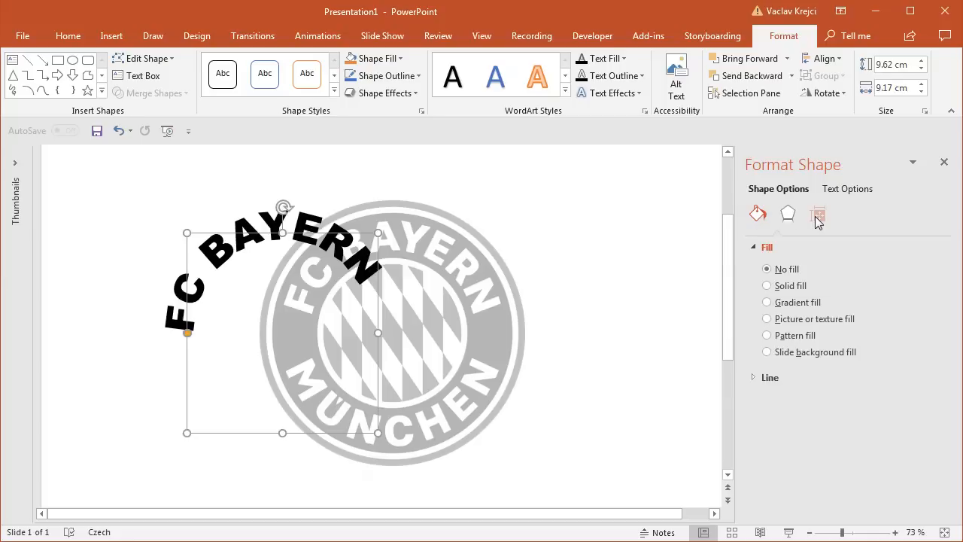
Make the arched text box square at 9 × 9 cm with centred text fitted over the upper ring
{"action": "left_click", "coordinate": [819, 213]}
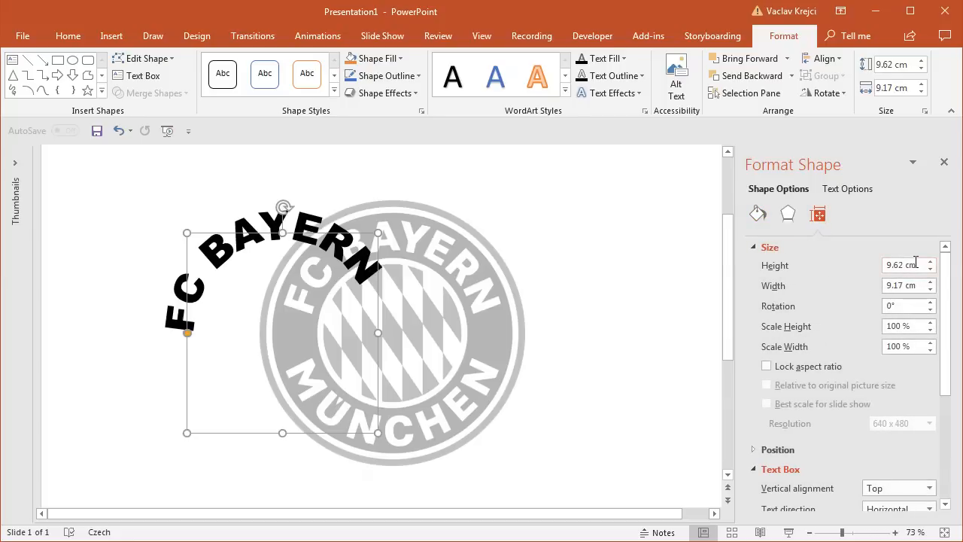
{"action": "triple_click", "coordinate": [900, 264]}
{"action": "type", "text": "10"}
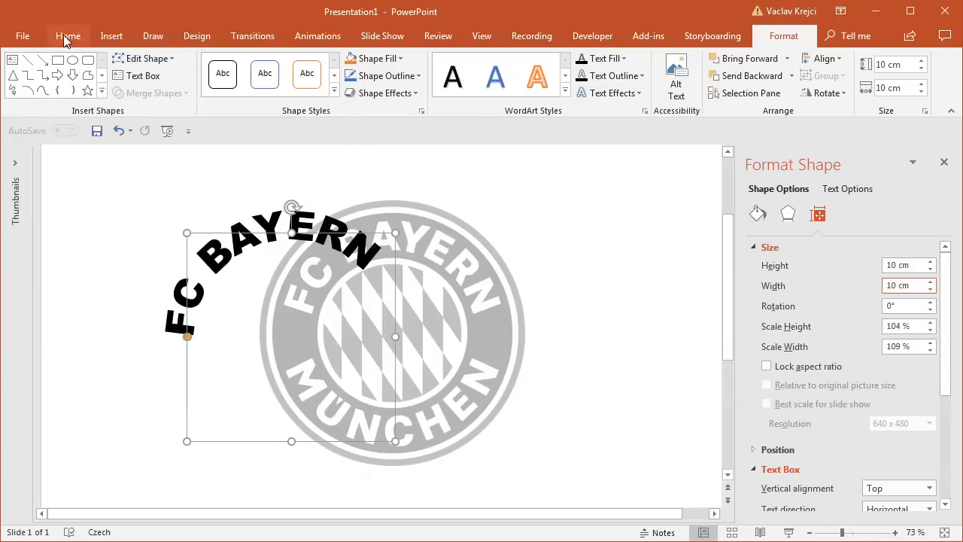
{"action": "left_click", "coordinate": [67, 36]}
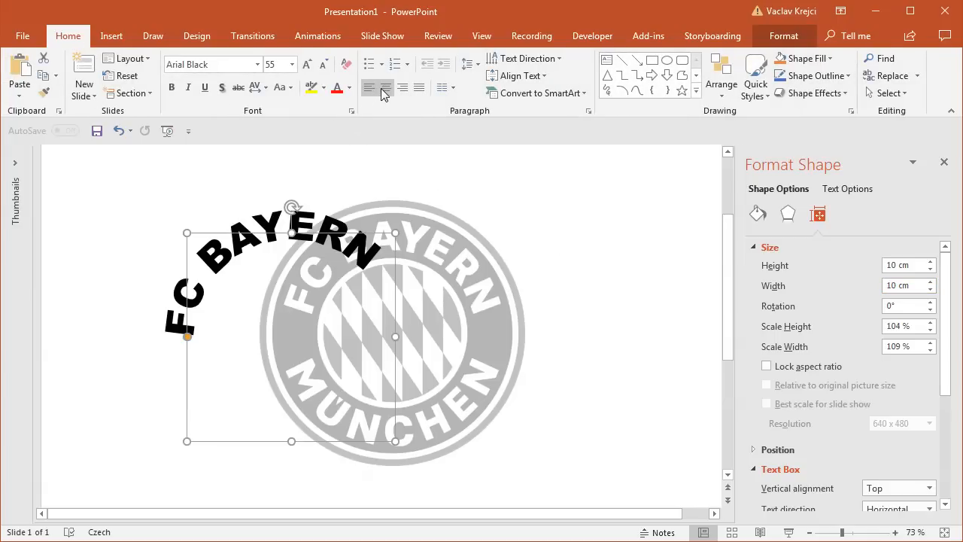
{"action": "mouse_move", "coordinate": [385, 87]}
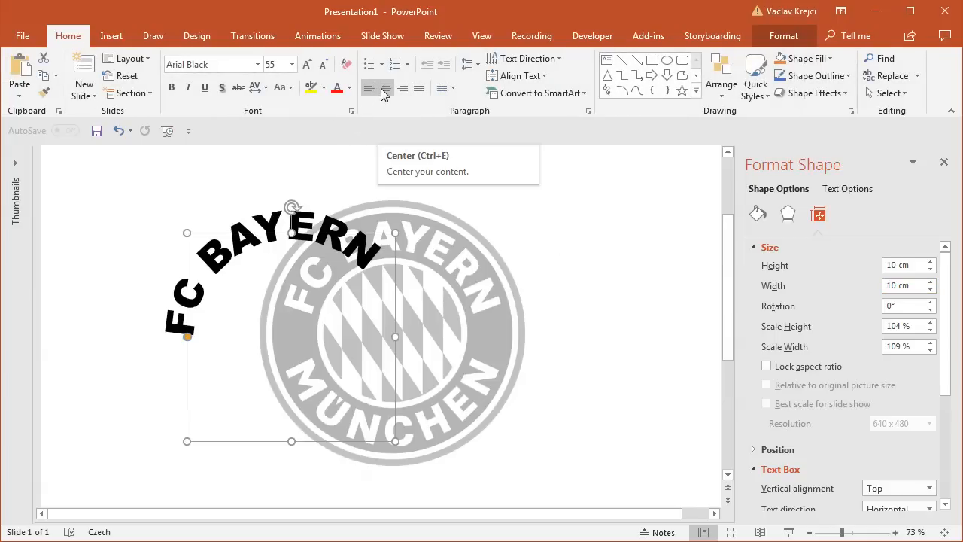
{"action": "left_click", "coordinate": [386, 88]}
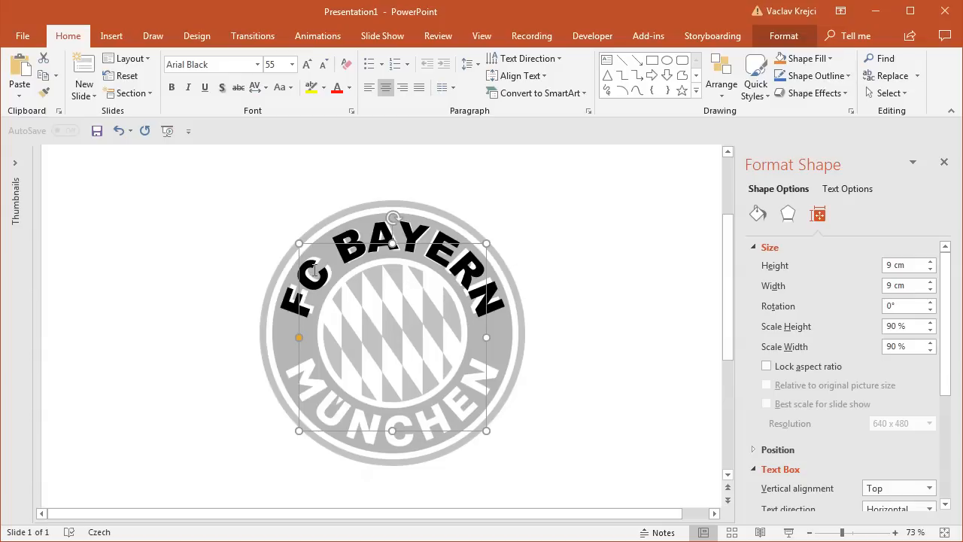
{"action": "mouse_move", "coordinate": [173, 43]}
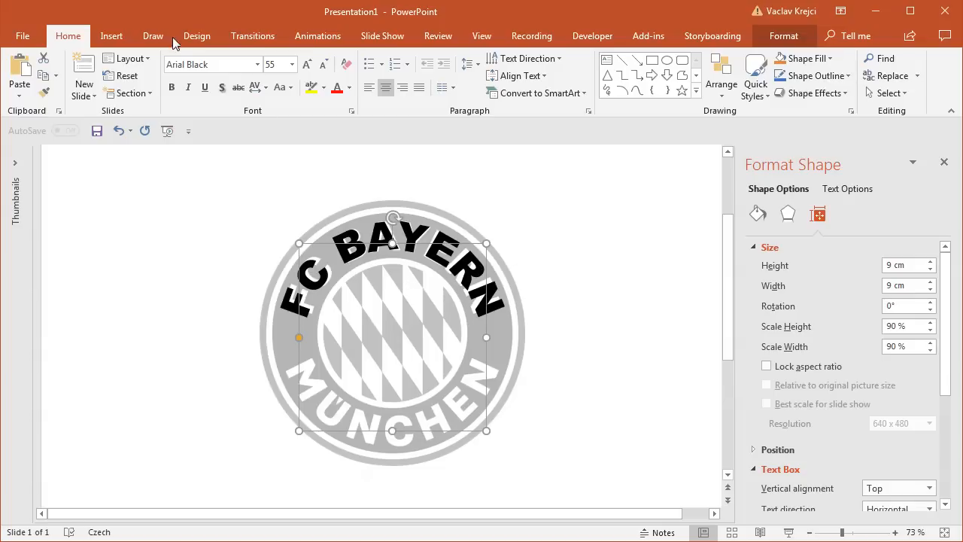
Set the FC BAYERN character spacing to Condensed so the lettering hugs the upper ring
{"action": "left_click", "coordinate": [352, 111]}
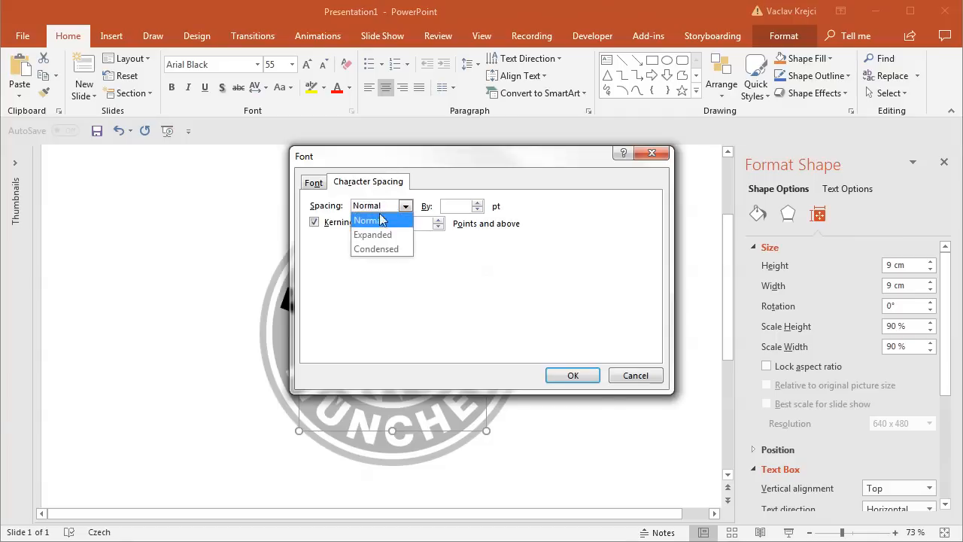
{"action": "left_click", "coordinate": [376, 248]}
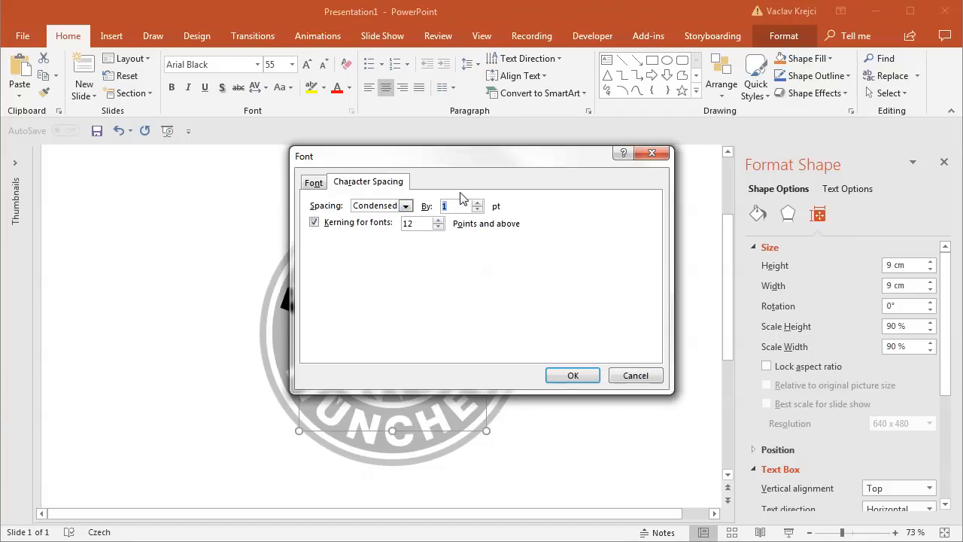
{"action": "left_click", "coordinate": [572, 375]}
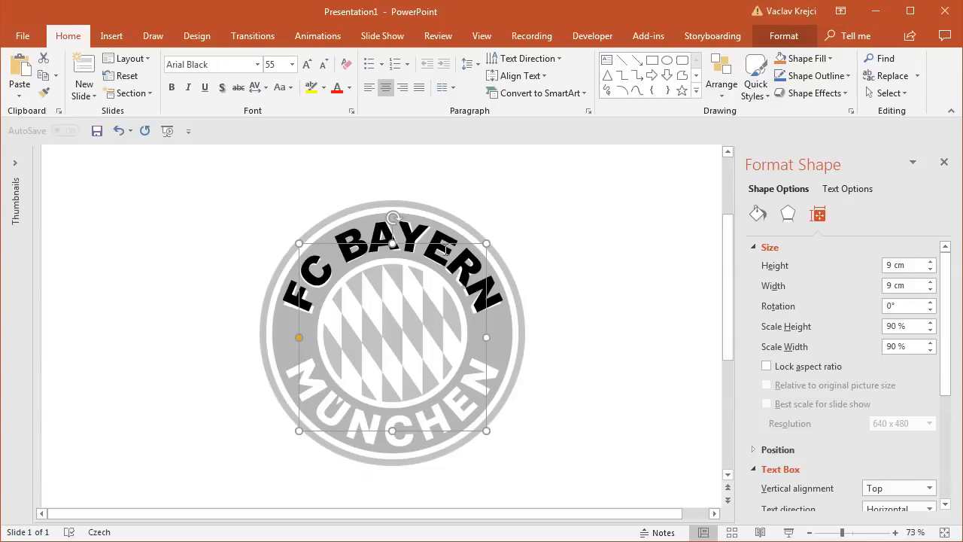
{"action": "mouse_move", "coordinate": [412, 385]}
{"action": "type", "text": "M"}
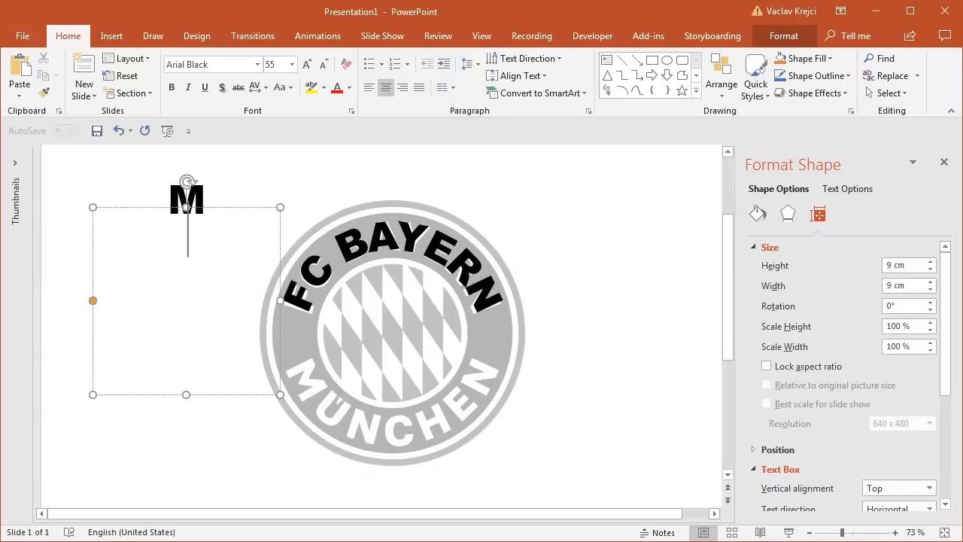
Make a copy of the arched text box reading MUNCHEN placed to the left of the logo
{"action": "type", "text": "UCHEN"}
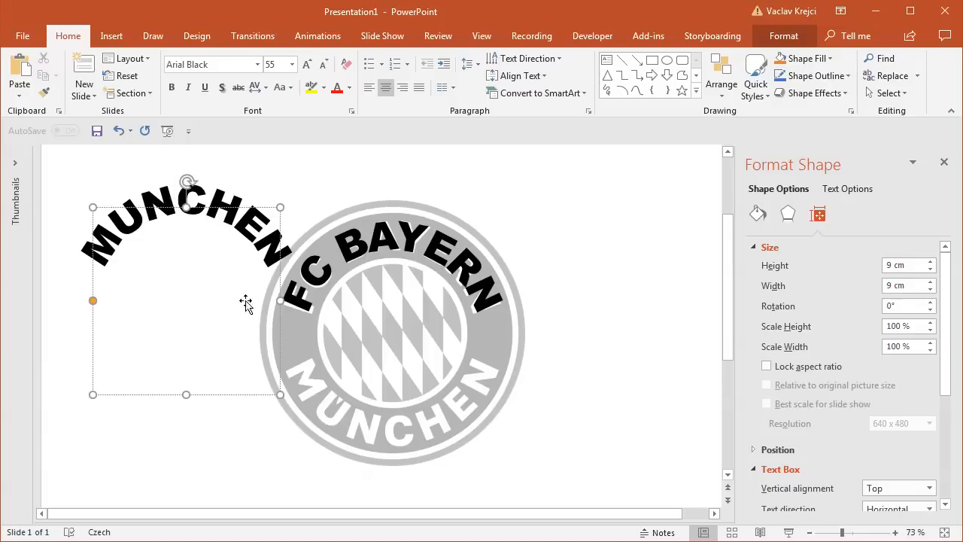
{"action": "mouse_move", "coordinate": [337, 409]}
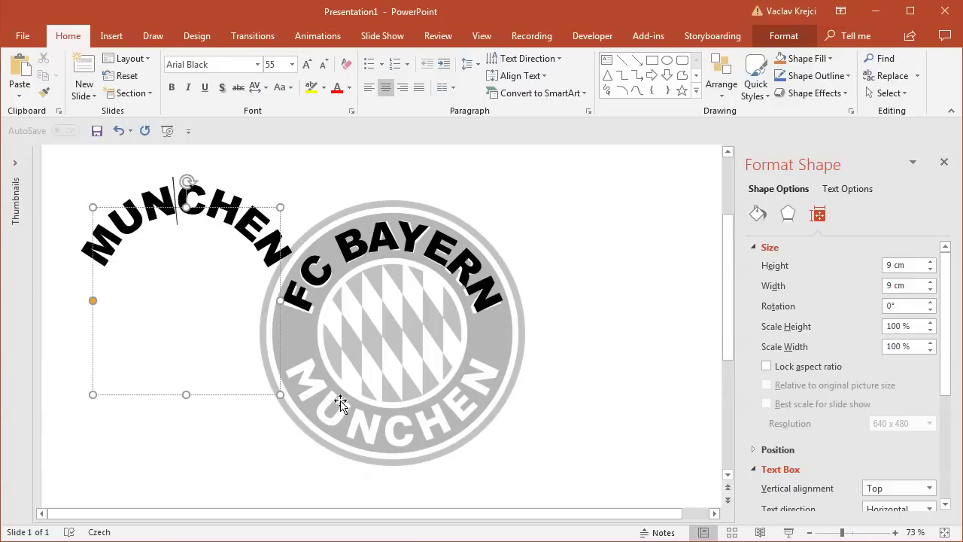
{"action": "mouse_move", "coordinate": [277, 319]}
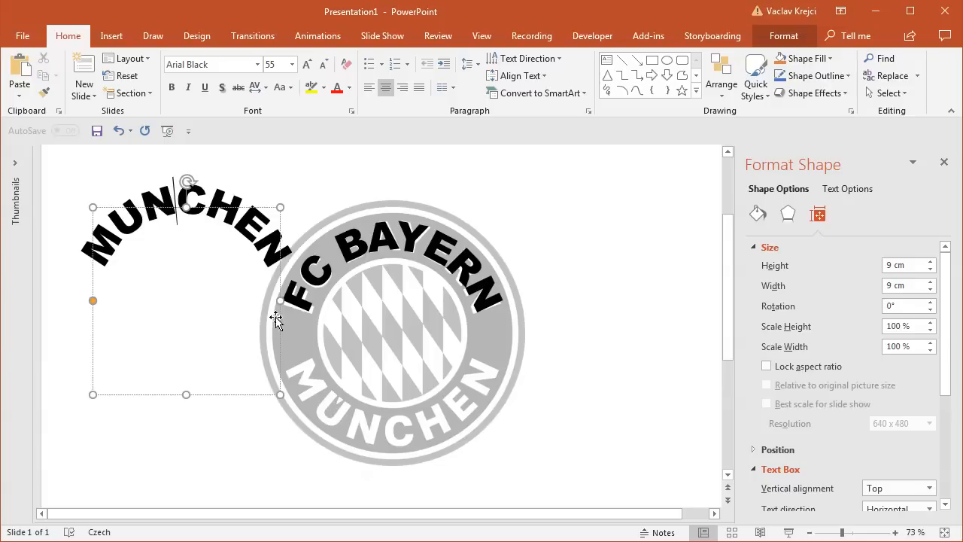
{"action": "mouse_move", "coordinate": [211, 269]}
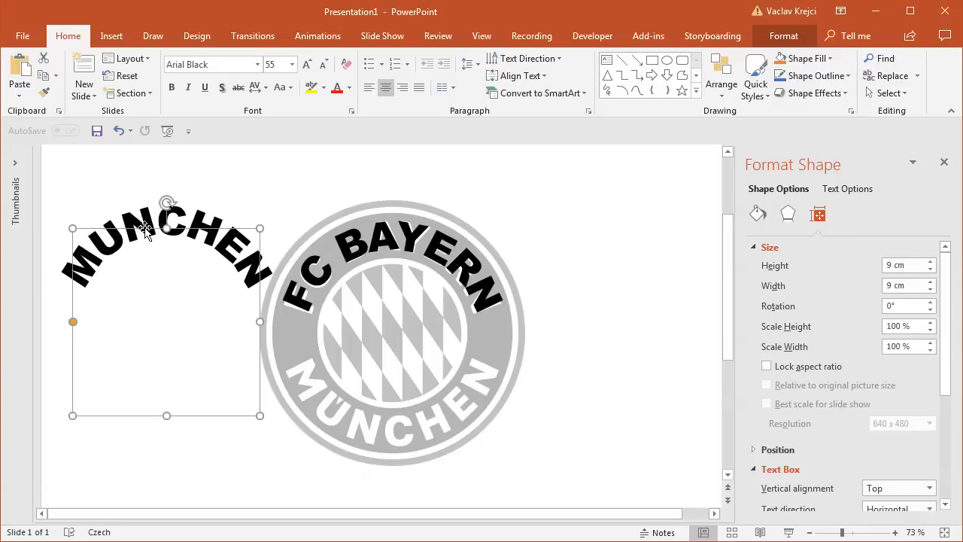
Apply the Arch Down transform so MUNCHEN bends along the bottom of the ring
{"action": "left_click", "coordinate": [785, 36]}
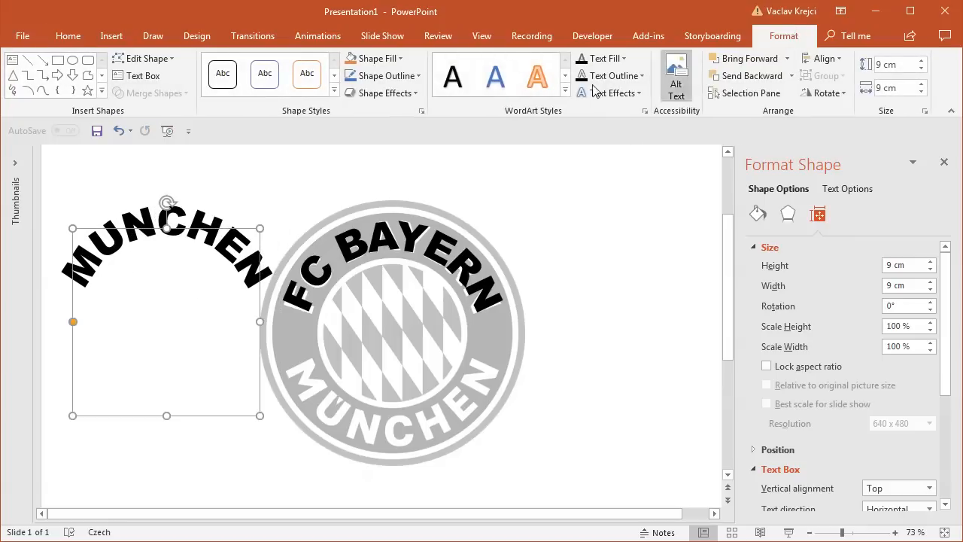
{"action": "left_click", "coordinate": [382, 93]}
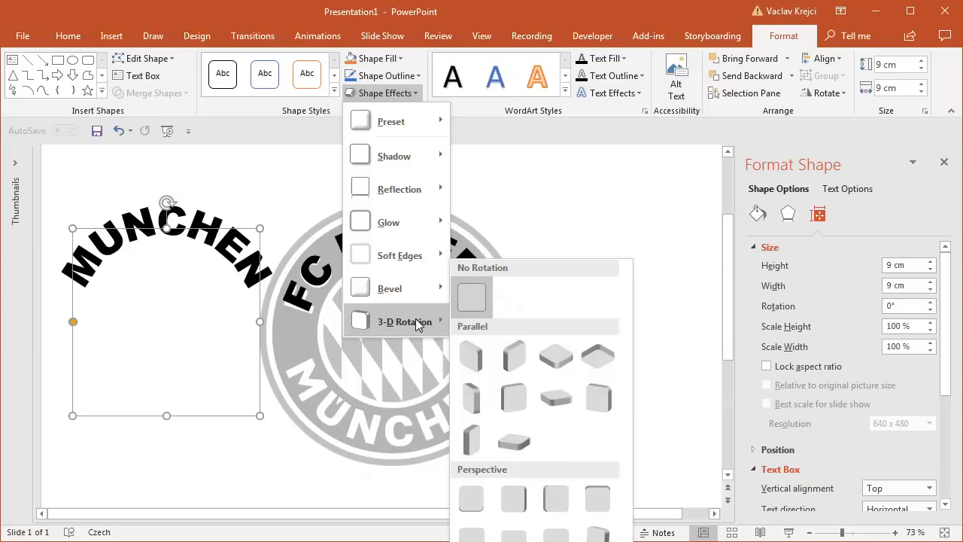
{"action": "left_click", "coordinate": [611, 94]}
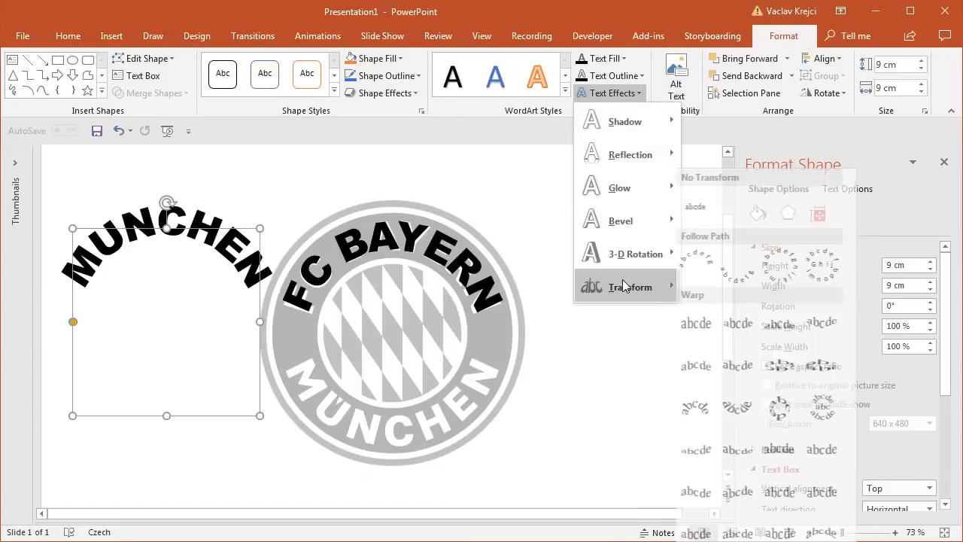
{"action": "left_click", "coordinate": [743, 267]}
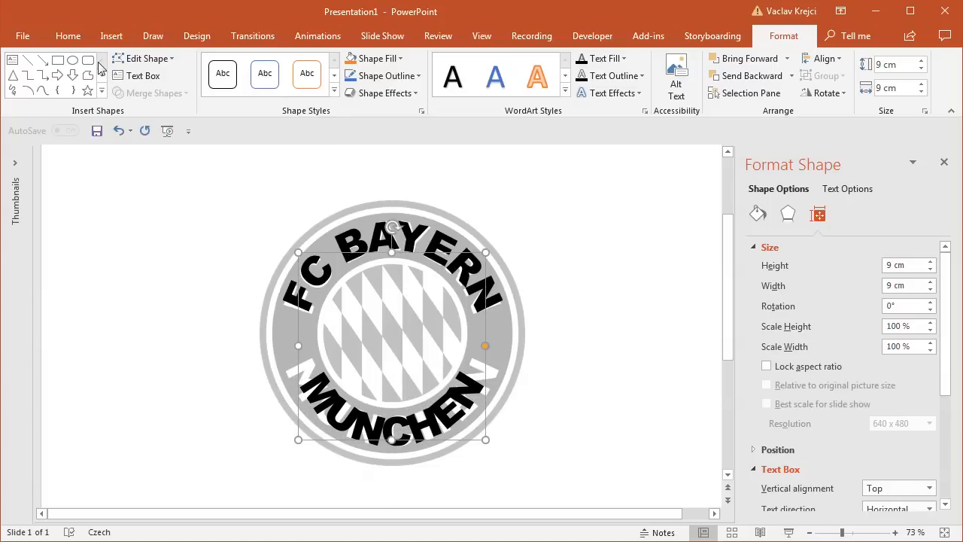
Set MUNCHEN's character spacing to Expanded by 8 pt, then slightly reduce it
{"action": "left_click", "coordinate": [67, 37]}
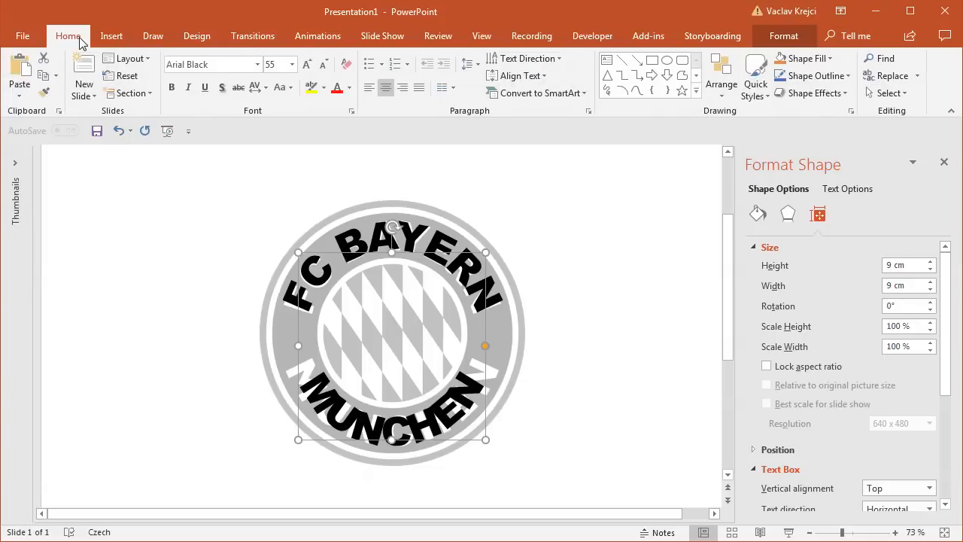
{"action": "left_click", "coordinate": [352, 111]}
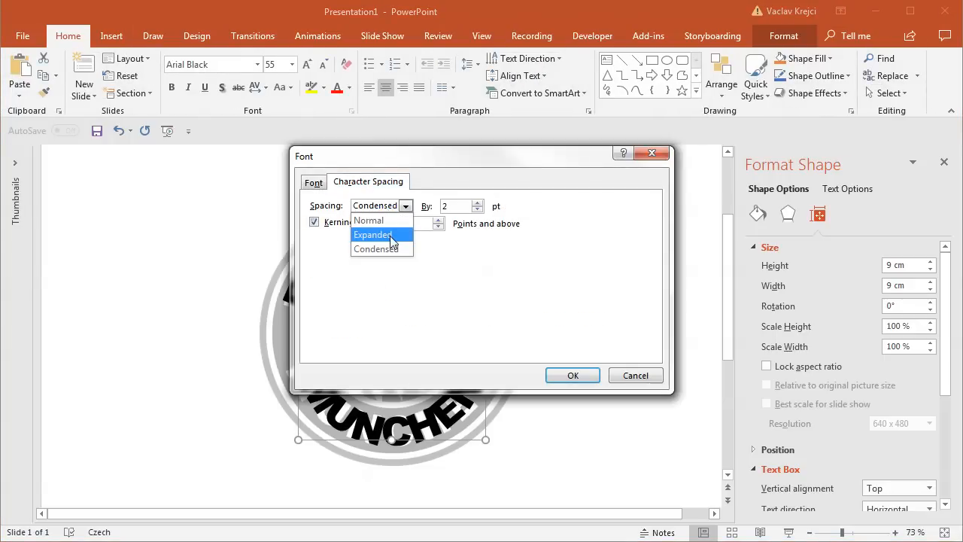
{"action": "left_click", "coordinate": [374, 235]}
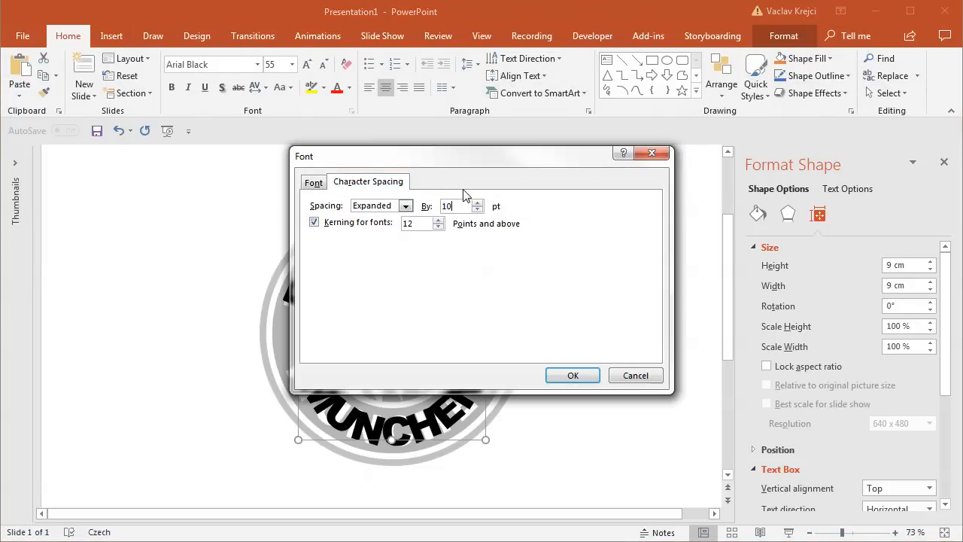
{"action": "left_click", "coordinate": [572, 375]}
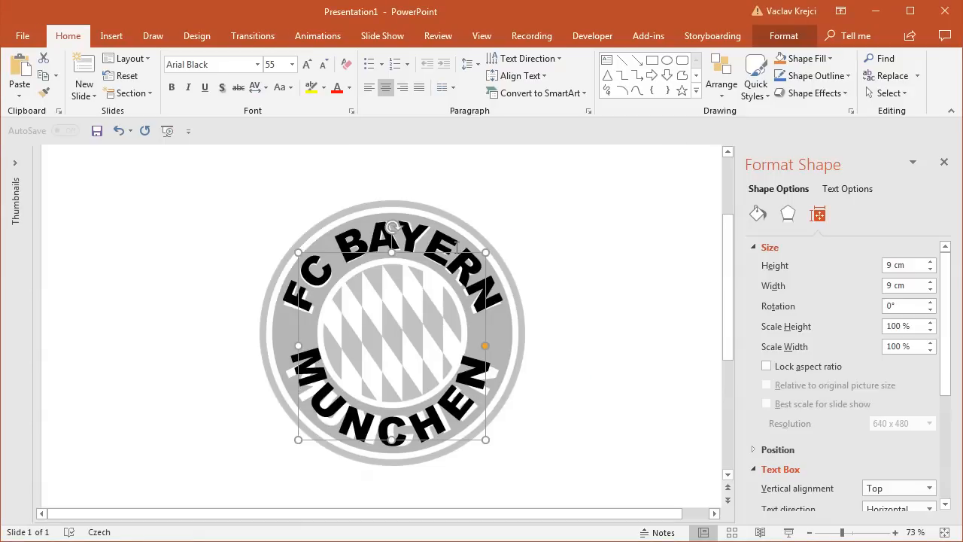
{"action": "left_click", "coordinate": [351, 112]}
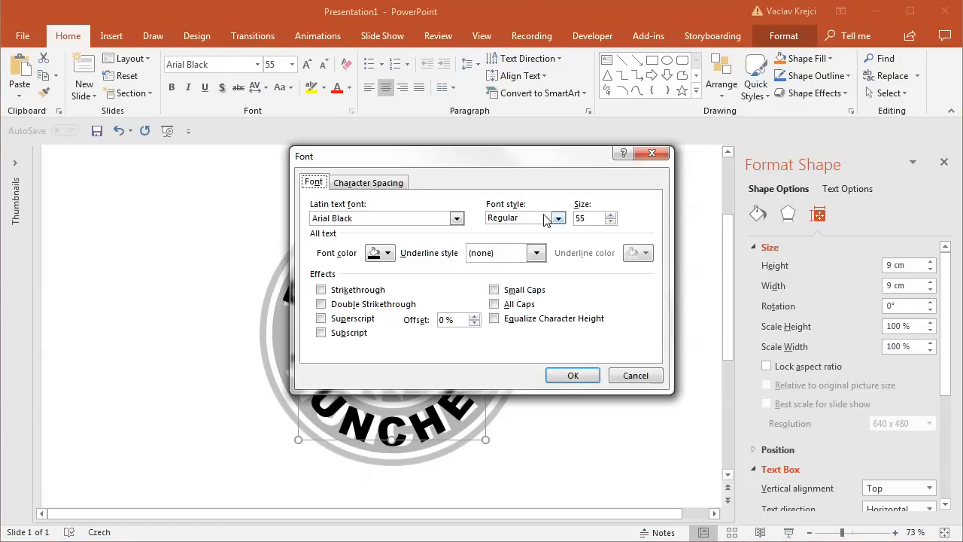
{"action": "left_click", "coordinate": [367, 181]}
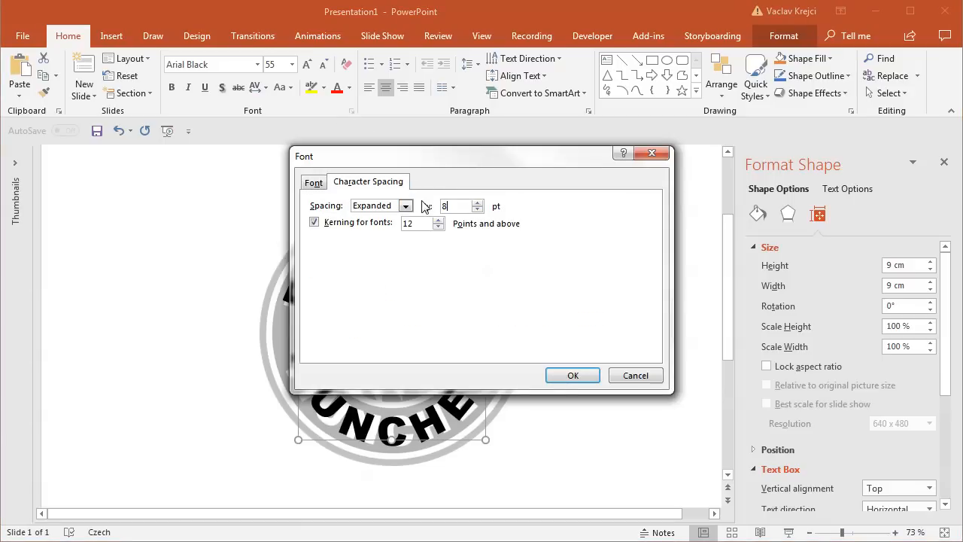
{"action": "left_click", "coordinate": [572, 375]}
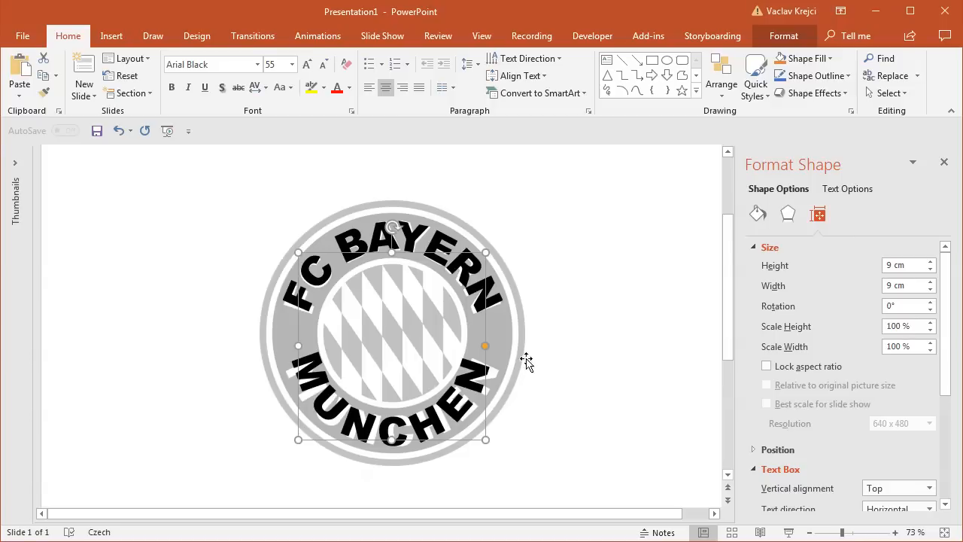
{"action": "mouse_move", "coordinate": [780, 277]}
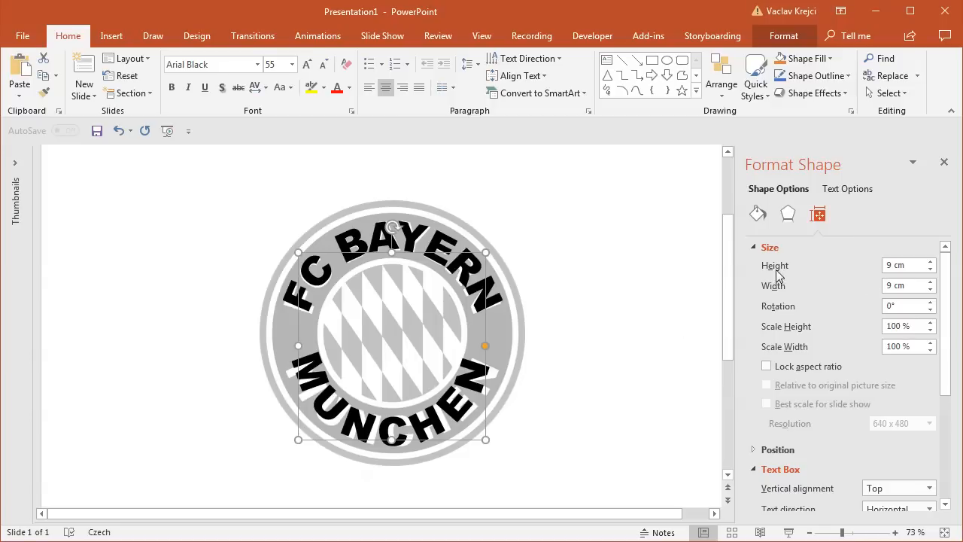
Make the MUNCHEN box 10 cm high and rotate it slightly to line up with the lower ring
{"action": "triple_click", "coordinate": [903, 264]}
{"action": "type", "text": "10"}
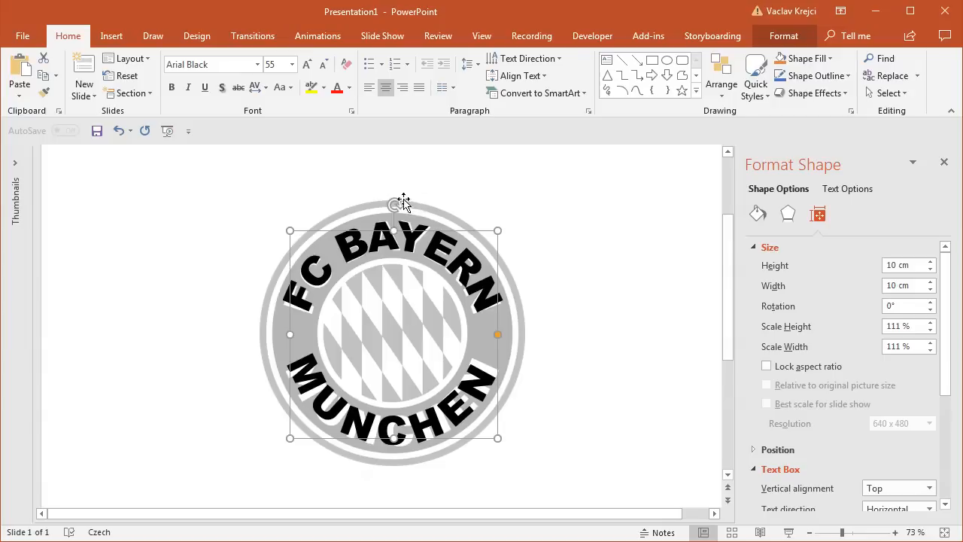
{"action": "left_click_drag", "start_coordinate": [395, 204], "coordinate": [391, 208]}
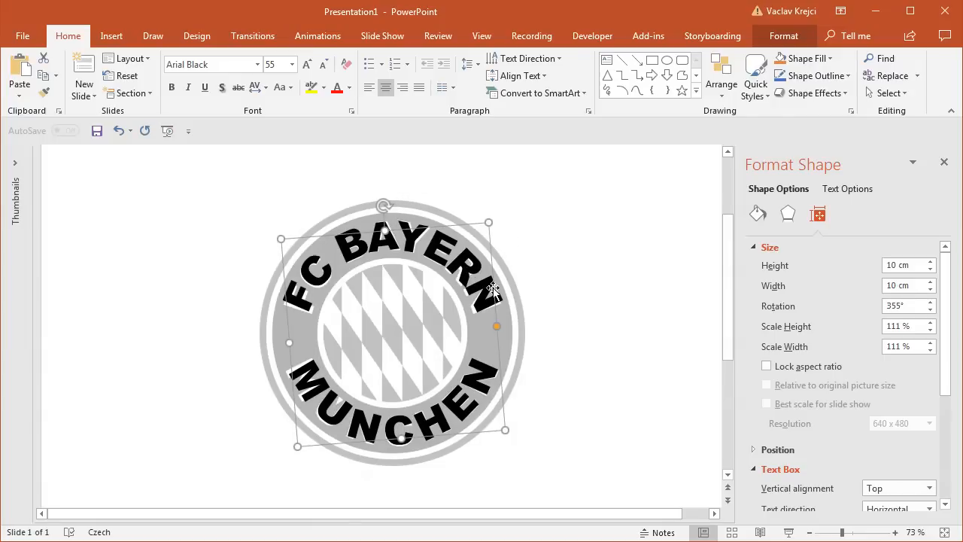
{"action": "left_click", "coordinate": [584, 334]}
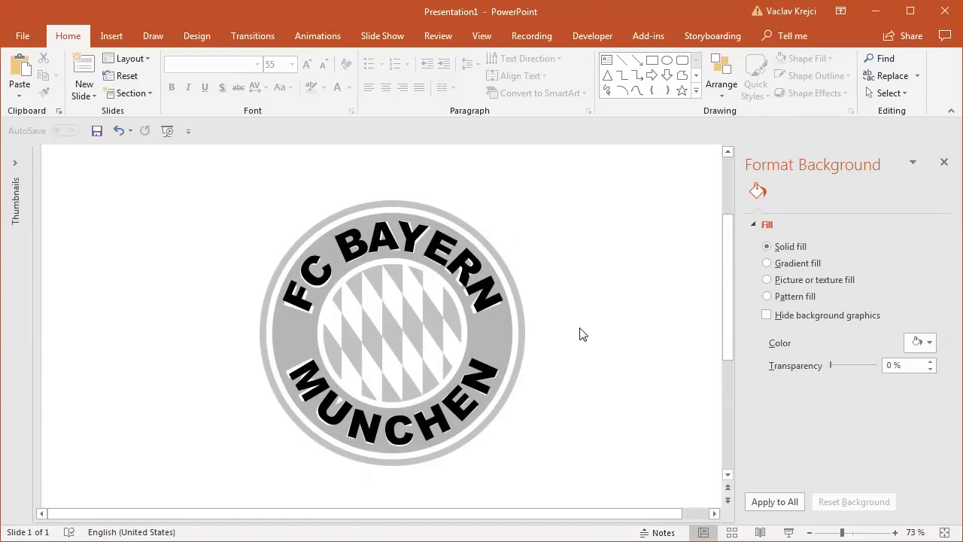
{"action": "mouse_move", "coordinate": [729, 294]}
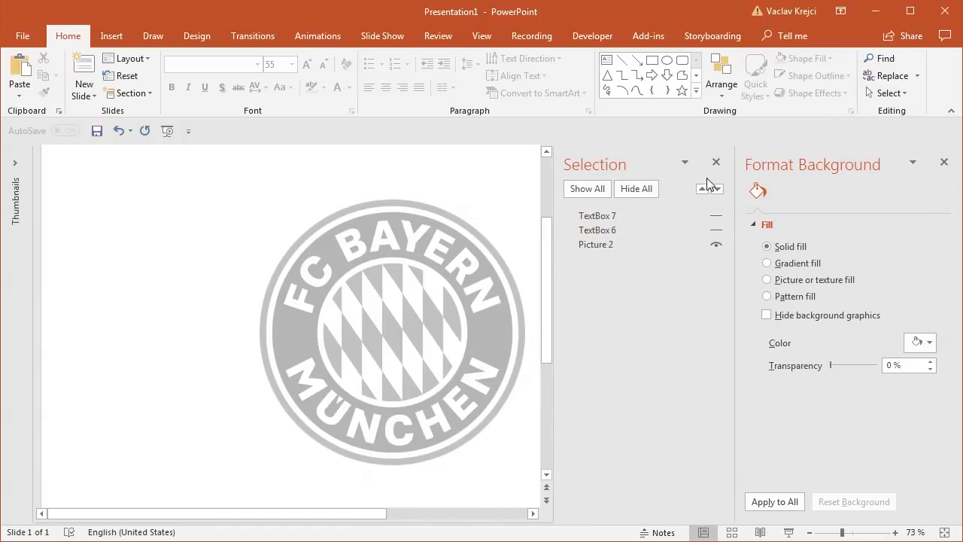
Hide both text boxes, leaving only the grey reference logo visible on a slightly zoomed-out slide
{"action": "left_click", "coordinate": [716, 162]}
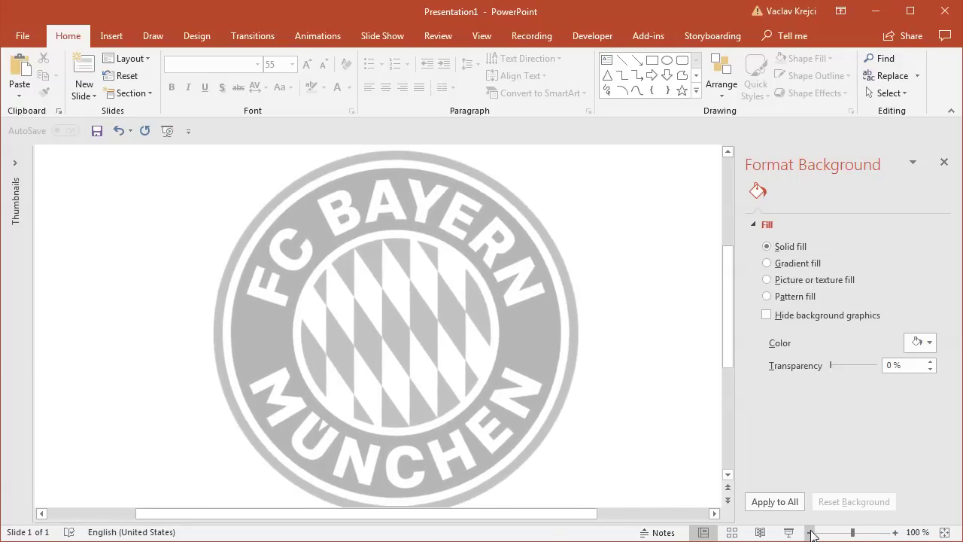
{"action": "left_click", "coordinate": [809, 532]}
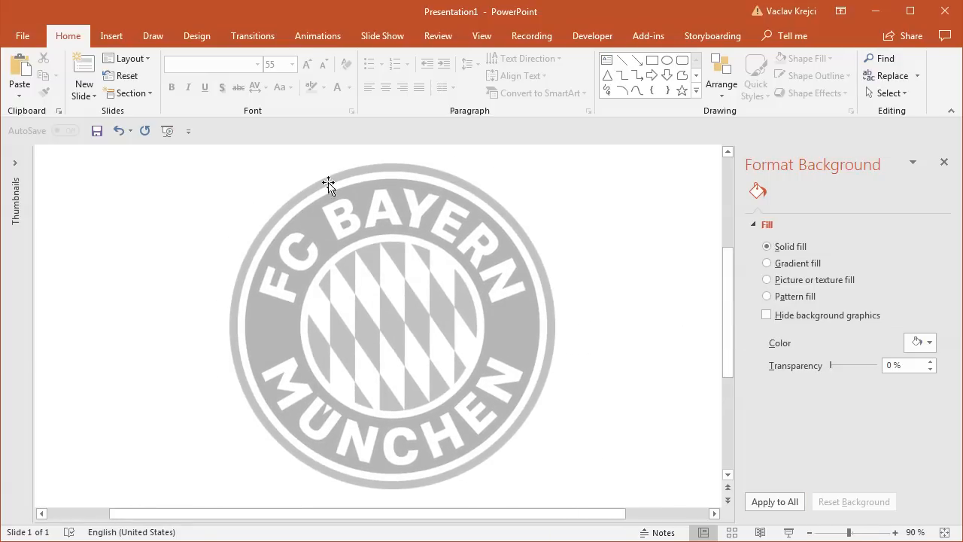
{"action": "mouse_move", "coordinate": [406, 308]}
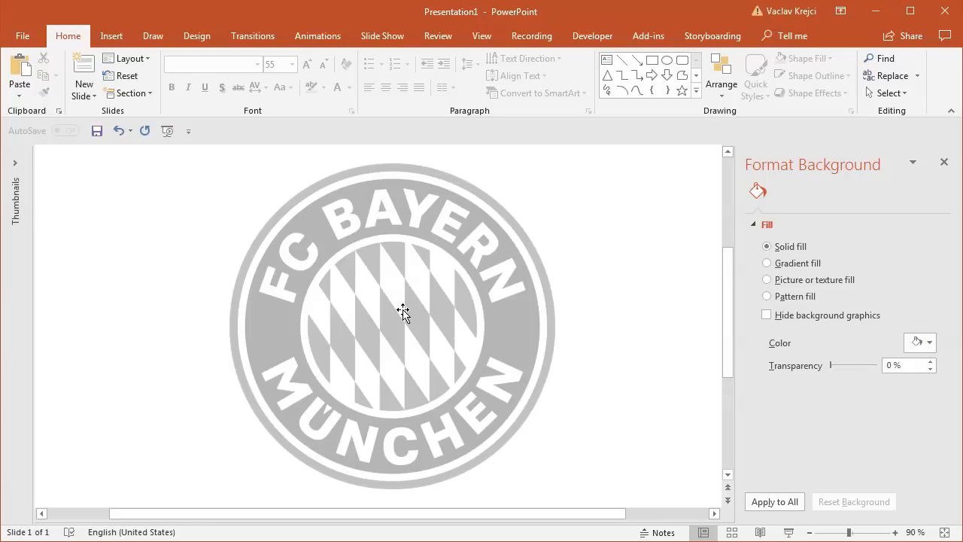
{"action": "left_click", "coordinate": [111, 36]}
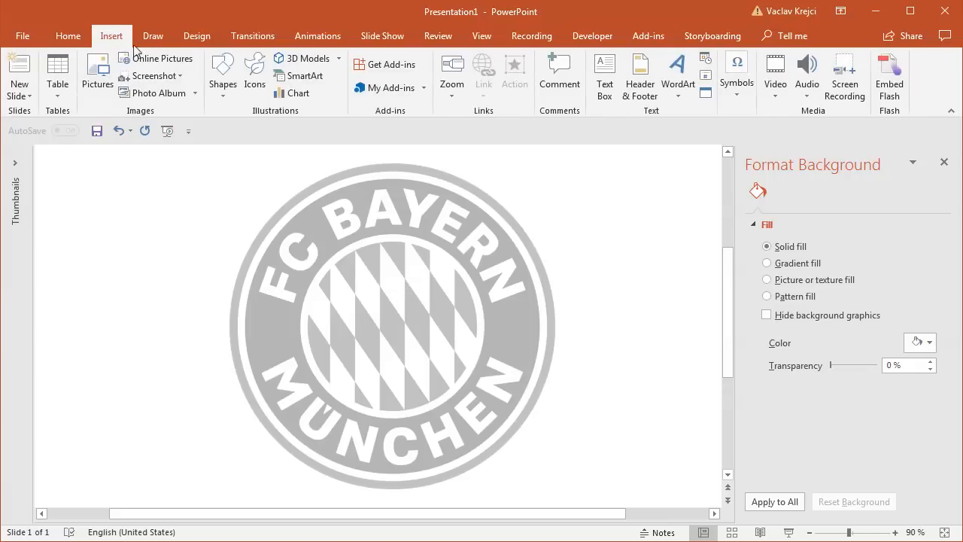
Draw a Donut shape over the logo filled in 68% transparent blue and size it to the outer edge
{"action": "left_click", "coordinate": [223, 76]}
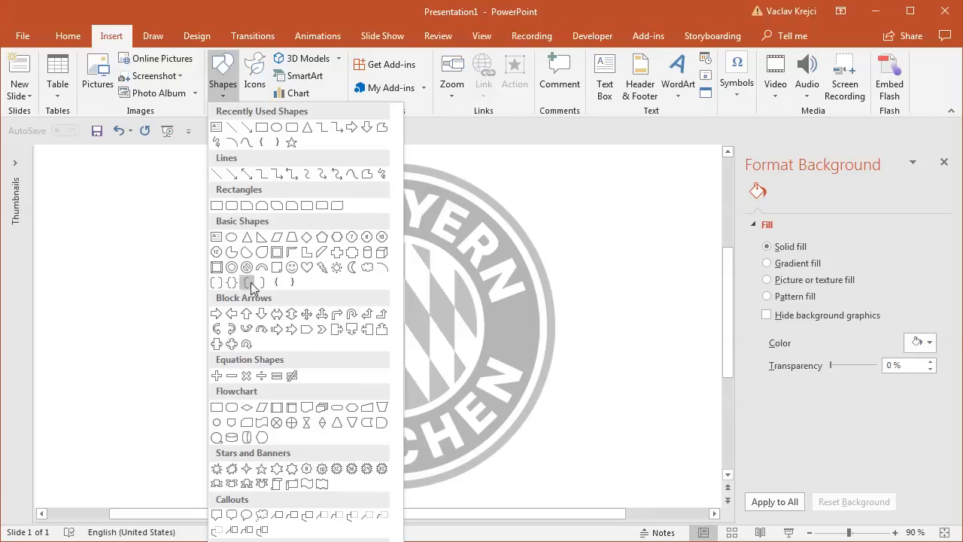
{"action": "mouse_move", "coordinate": [232, 268]}
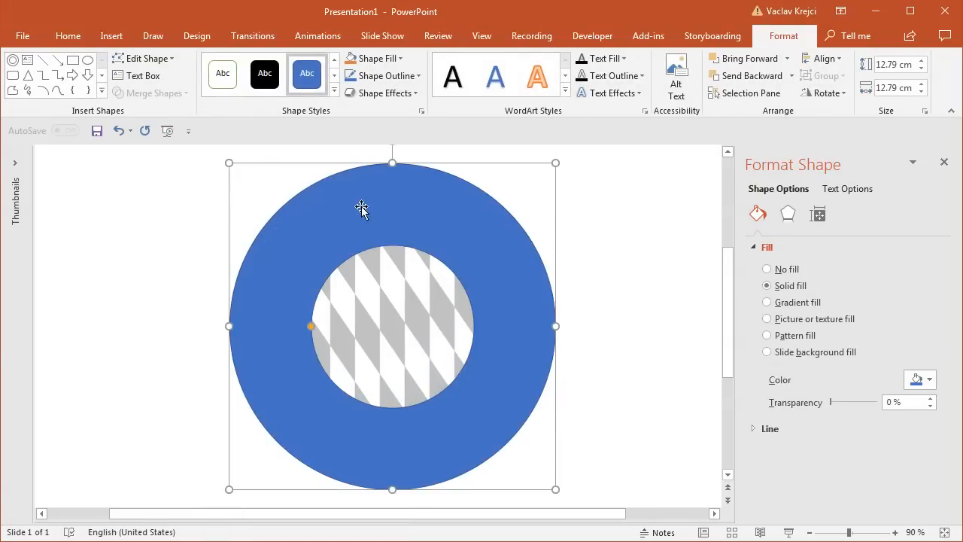
{"action": "mouse_move", "coordinate": [430, 241]}
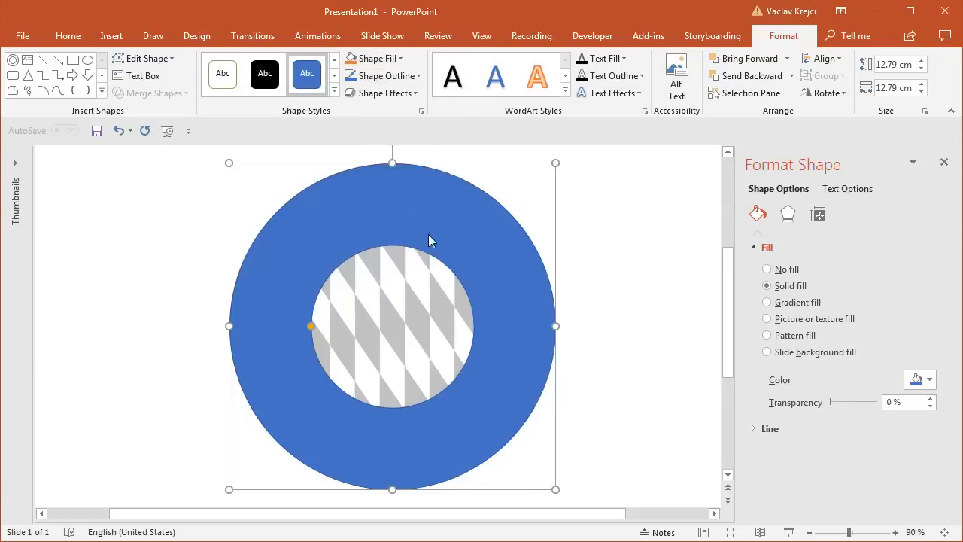
{"action": "left_click", "coordinate": [928, 379]}
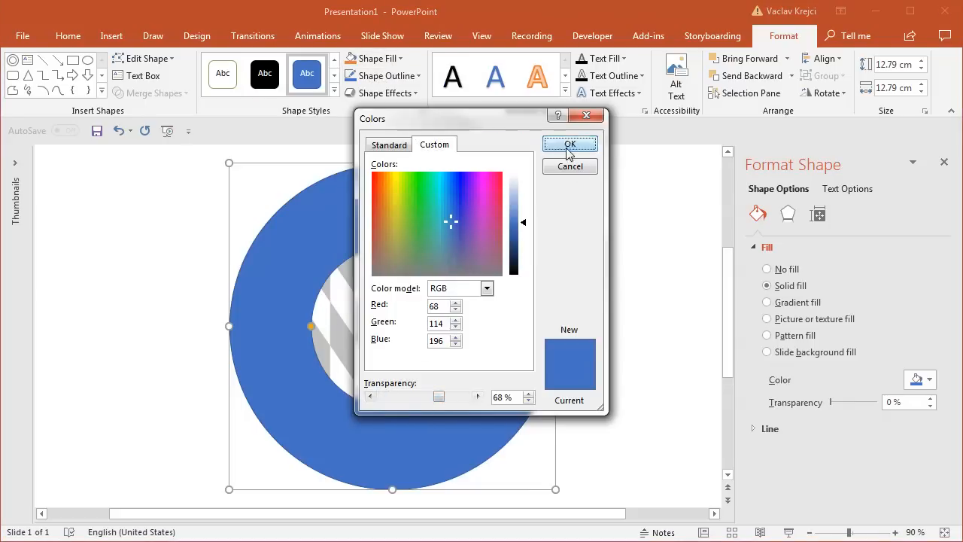
{"action": "left_click", "coordinate": [569, 145]}
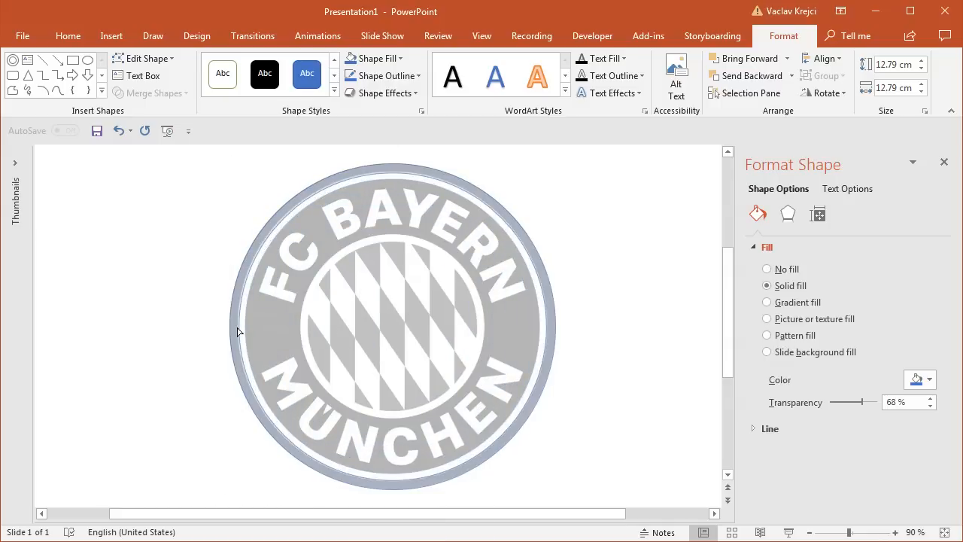
{"action": "left_click", "coordinate": [271, 325]}
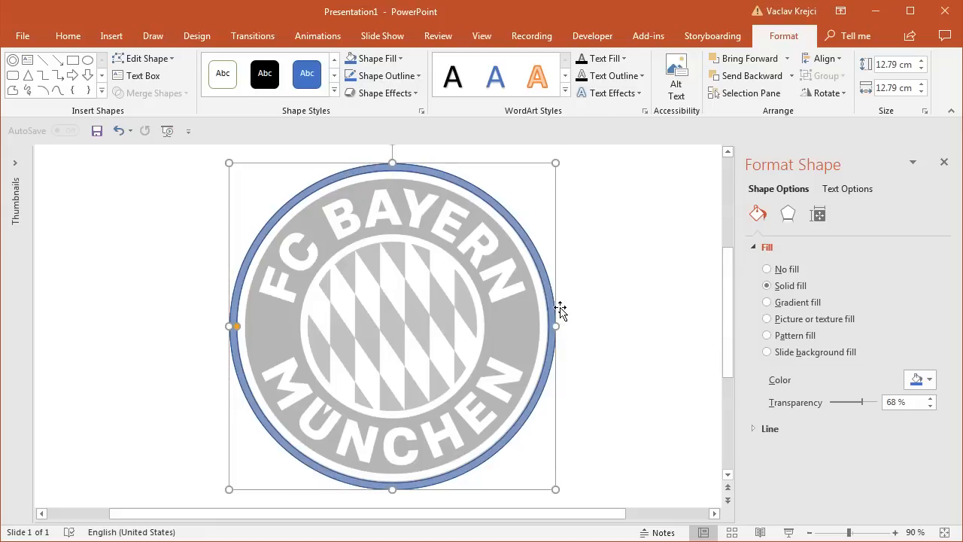
{"action": "mouse_move", "coordinate": [564, 315]}
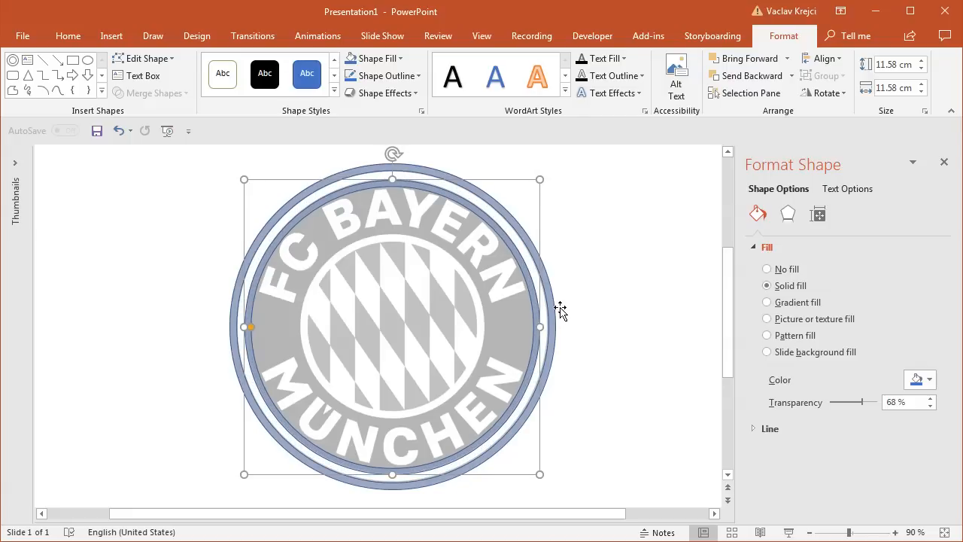
{"action": "mouse_move", "coordinate": [569, 268]}
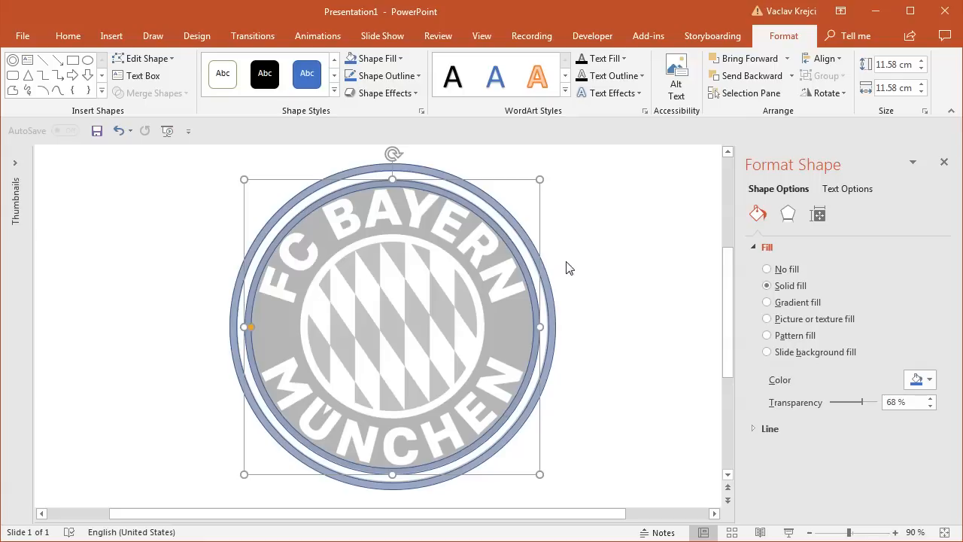
{"action": "mouse_move", "coordinate": [560, 224]}
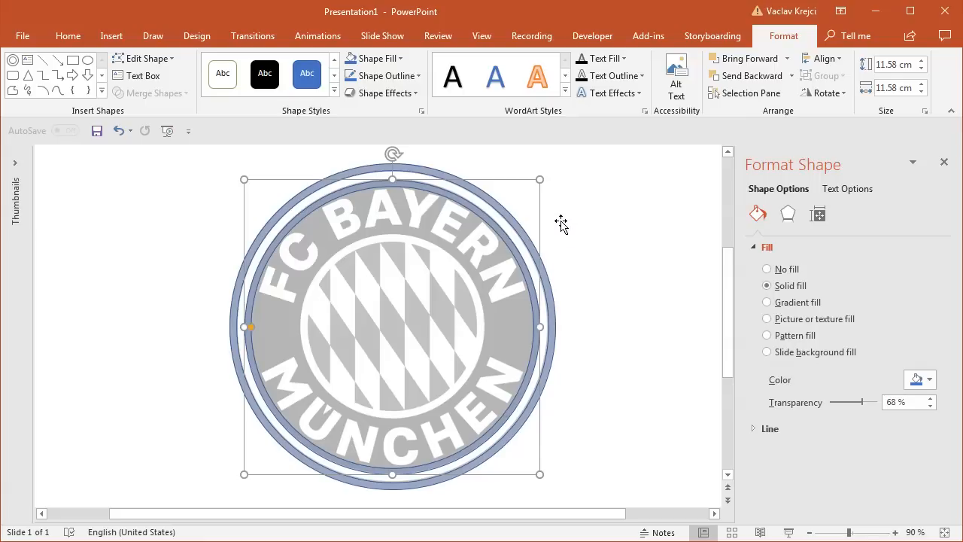
{"action": "mouse_move", "coordinate": [570, 225]}
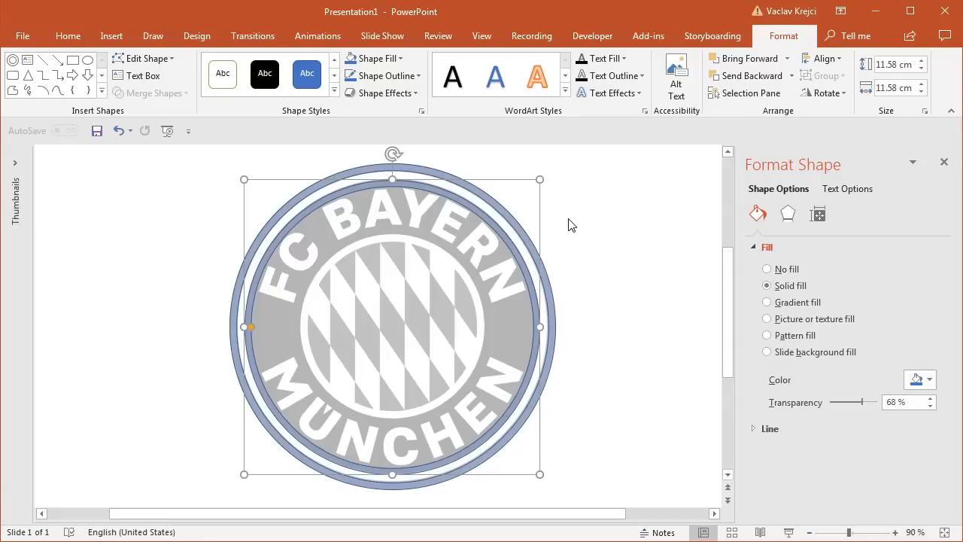
{"action": "mouse_move", "coordinate": [540, 179]}
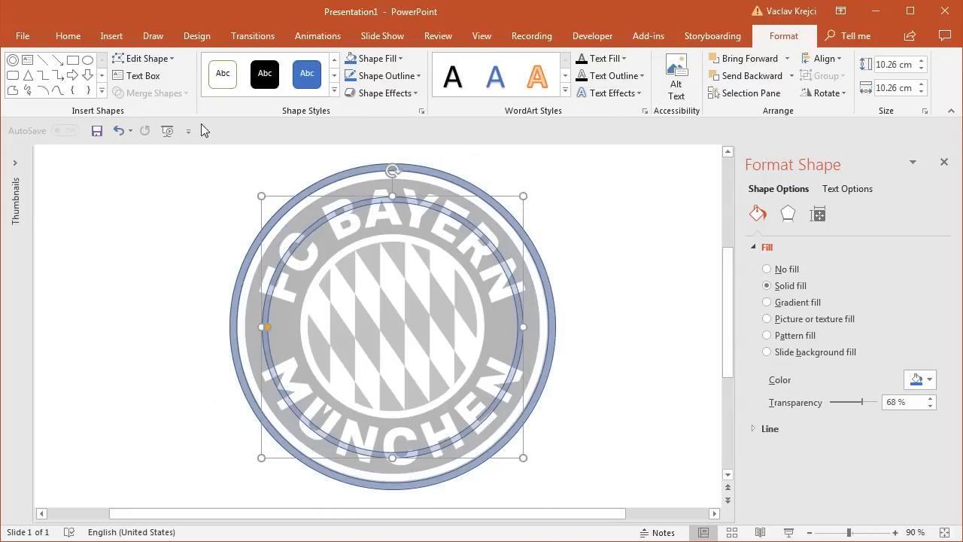
Resize the blue ring to about 10.5 cm so it covers the logo's lettered band
{"action": "left_click_drag", "start_coordinate": [523, 458], "coordinate": [539, 474]}
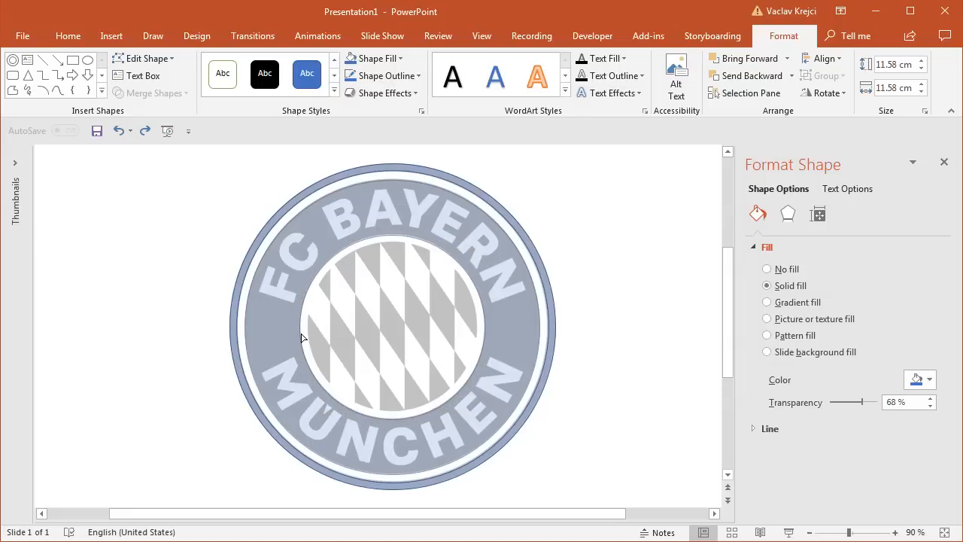
{"action": "left_click", "coordinate": [316, 286]}
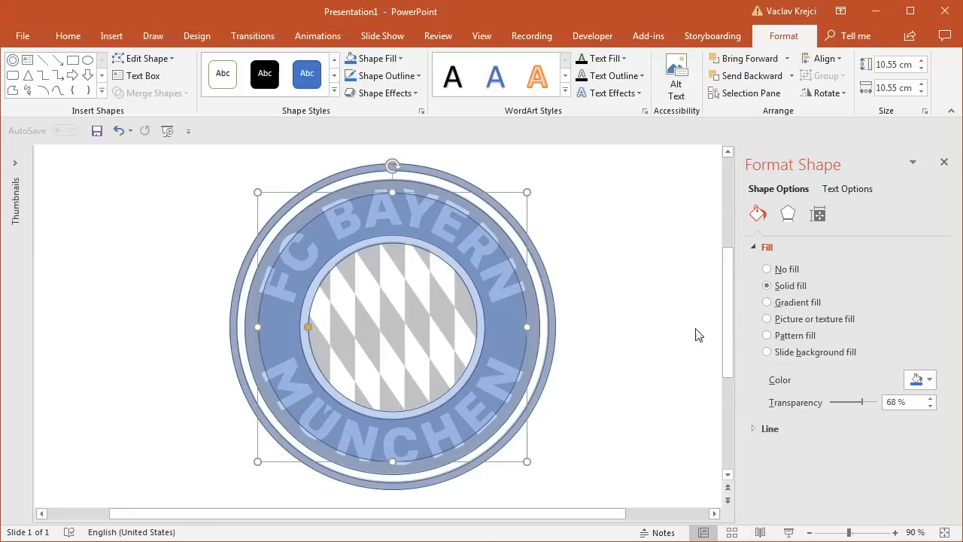
{"action": "mouse_move", "coordinate": [483, 259]}
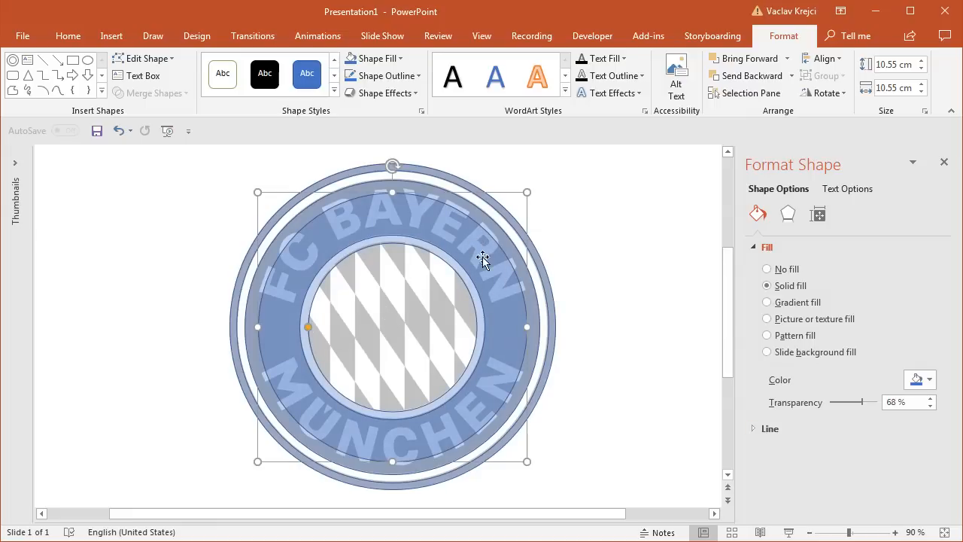
{"action": "mouse_move", "coordinate": [746, 93]}
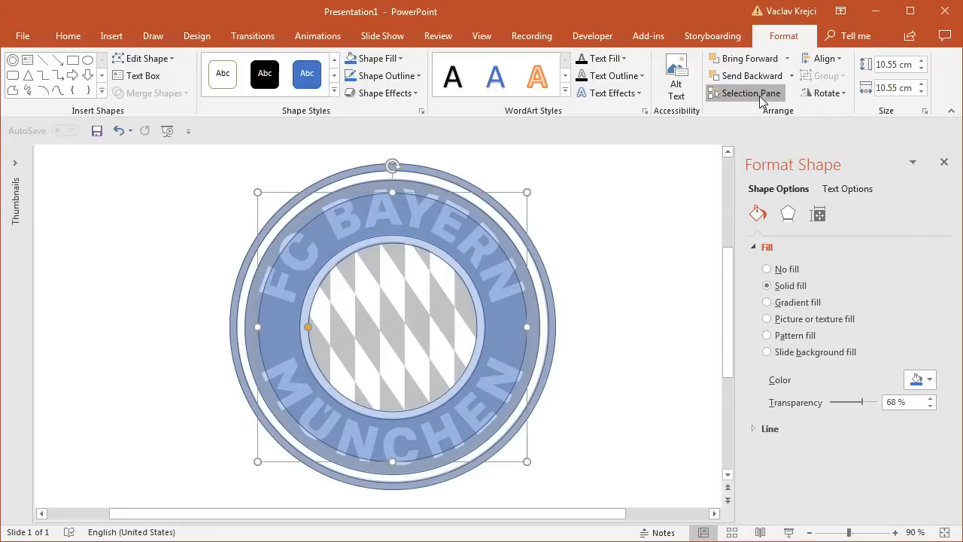
Hide all drawn shapes via the Selection Pane, leaving only the reference picture visible
{"action": "left_click", "coordinate": [747, 94]}
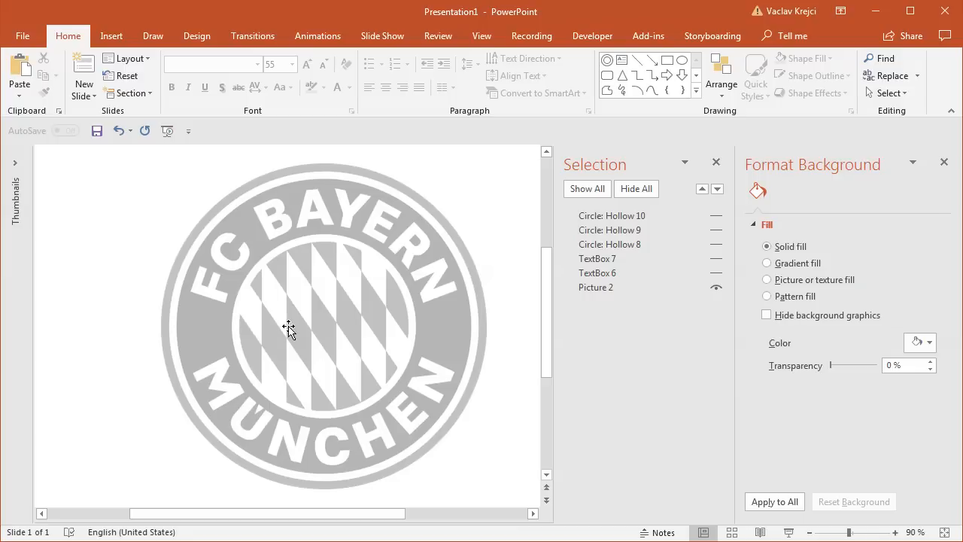
{"action": "mouse_move", "coordinate": [313, 319]}
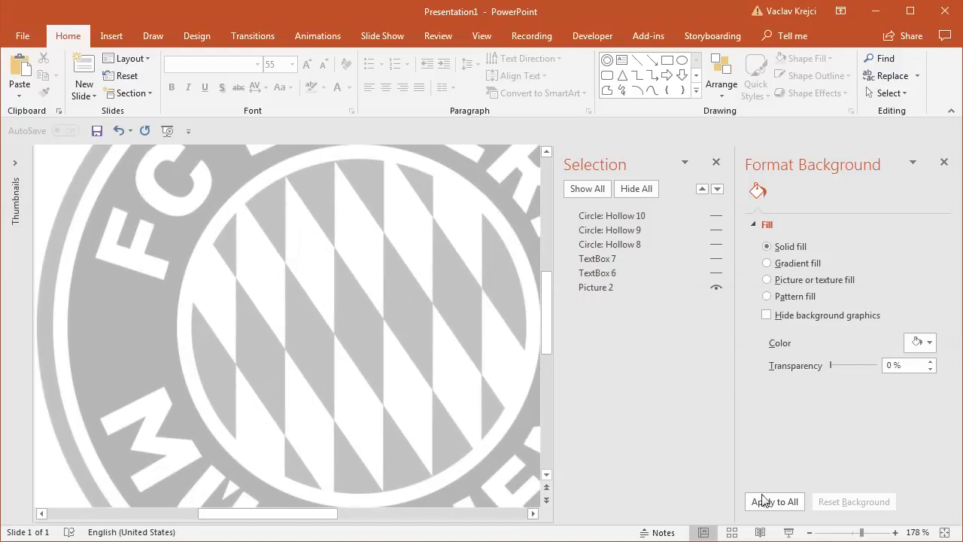
{"action": "left_click", "coordinate": [112, 36]}
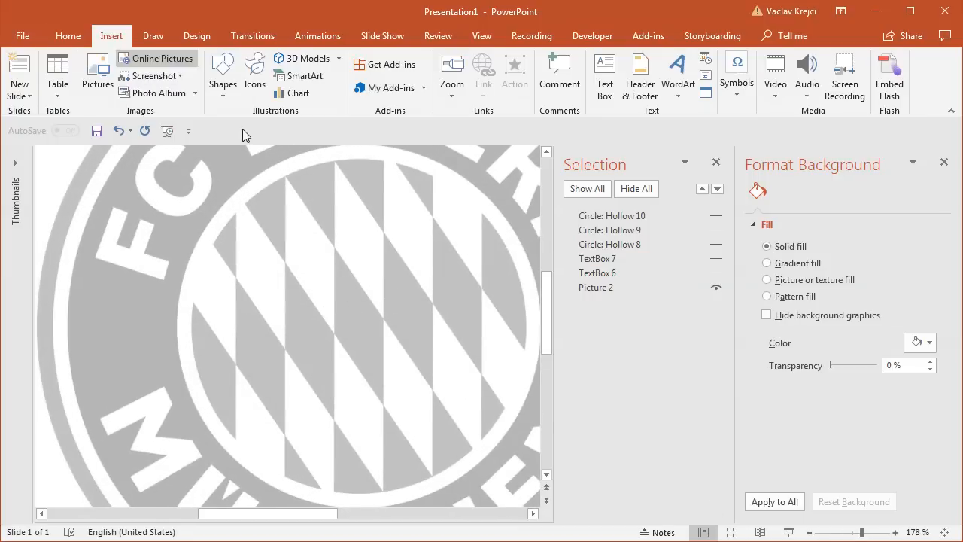
Insert a diamond shape and remove its outline in Format Shape
{"action": "left_click", "coordinate": [223, 75]}
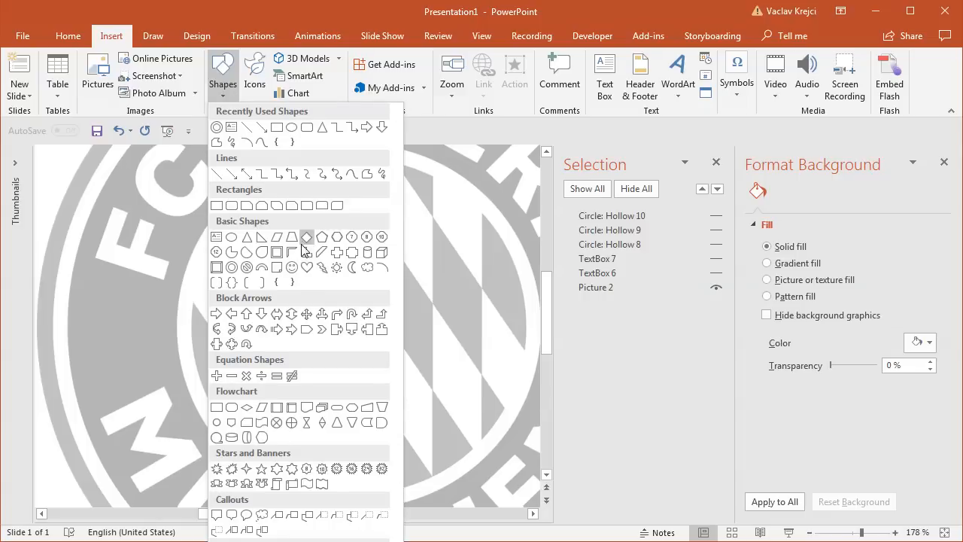
{"action": "left_click", "coordinate": [307, 236]}
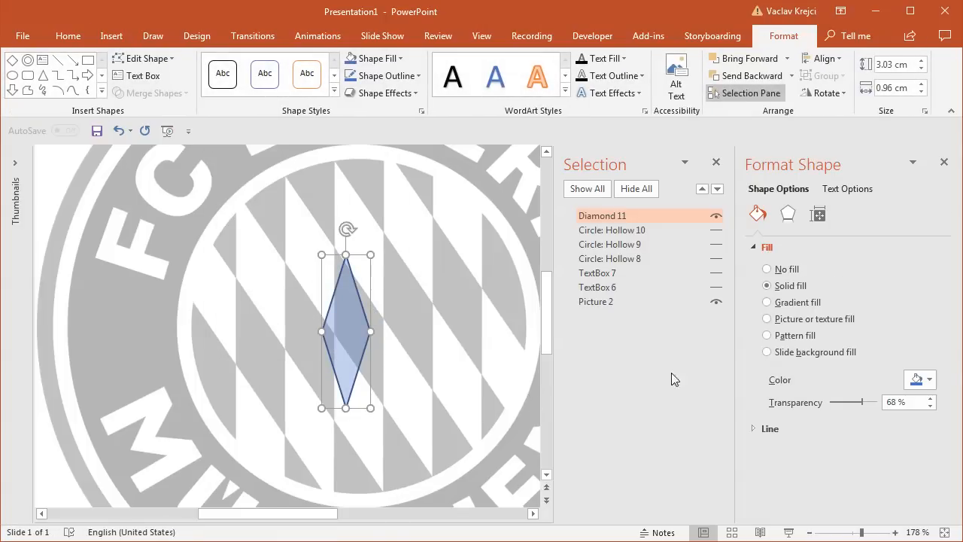
{"action": "left_click", "coordinate": [771, 427]}
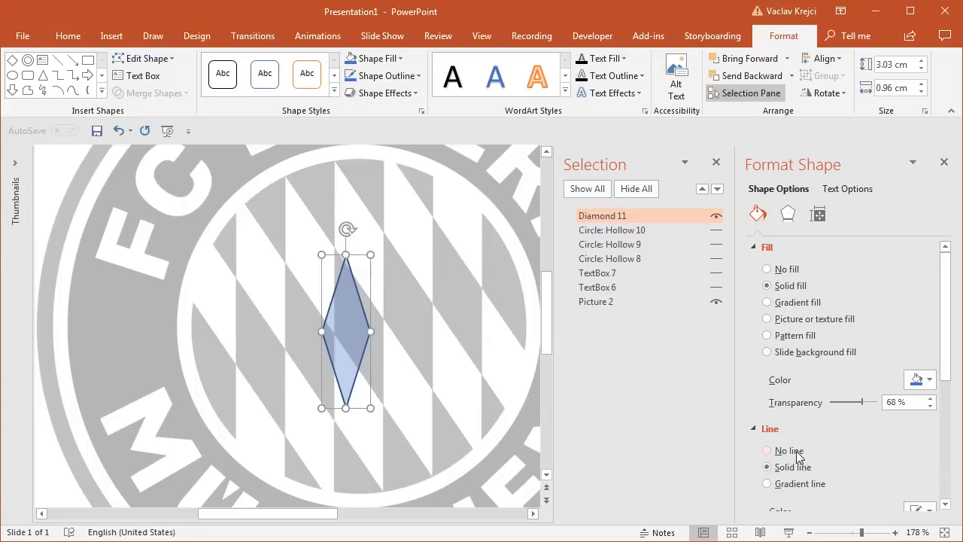
{"action": "left_click", "coordinate": [596, 301]}
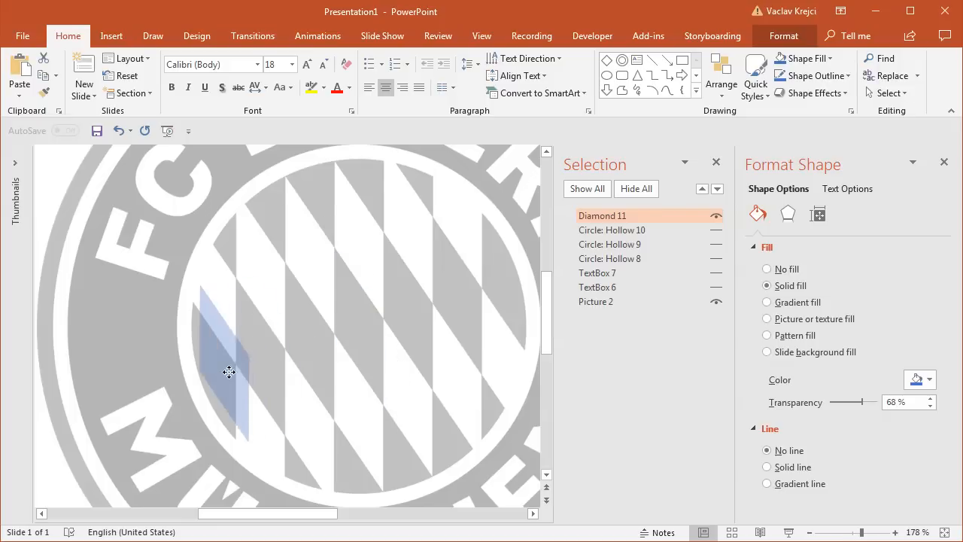
Move the borderless blue diamond onto the leftmost partial diamond of the pattern
{"action": "left_click_drag", "start_coordinate": [229, 373], "coordinate": [225, 376]}
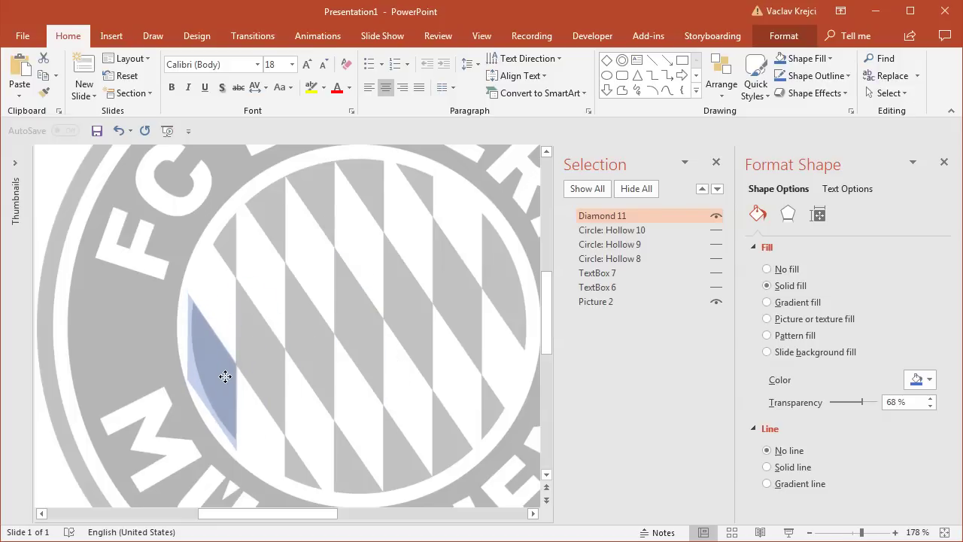
{"action": "left_click", "coordinate": [225, 376]}
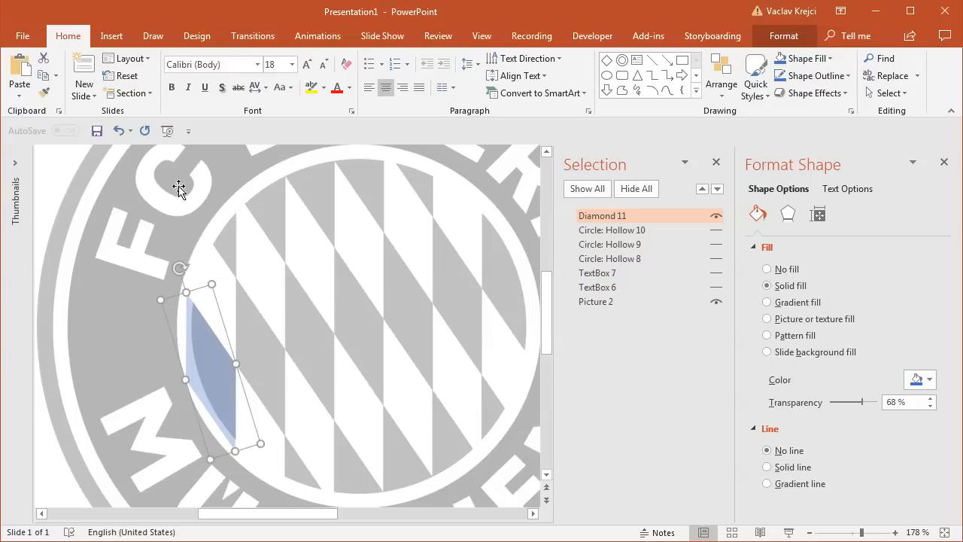
Duplicate the blue diamond to complete the slanted row of seven across the pattern
{"action": "left_click", "coordinate": [54, 75]}
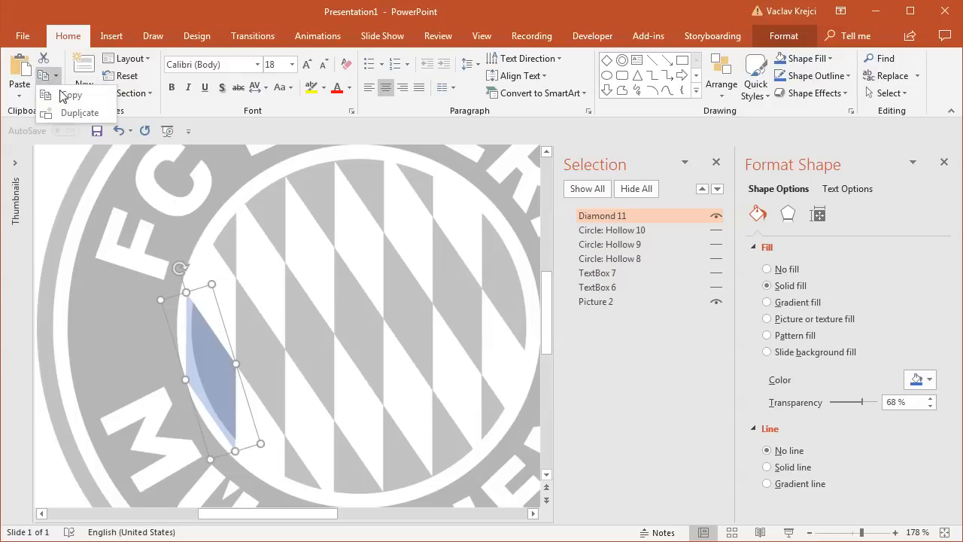
{"action": "left_click", "coordinate": [78, 111]}
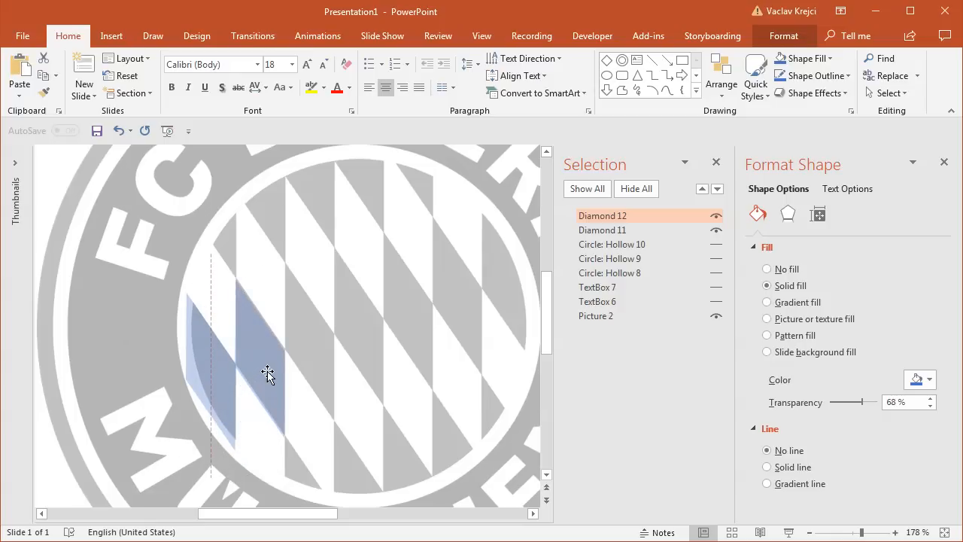
{"action": "left_click", "coordinate": [268, 374]}
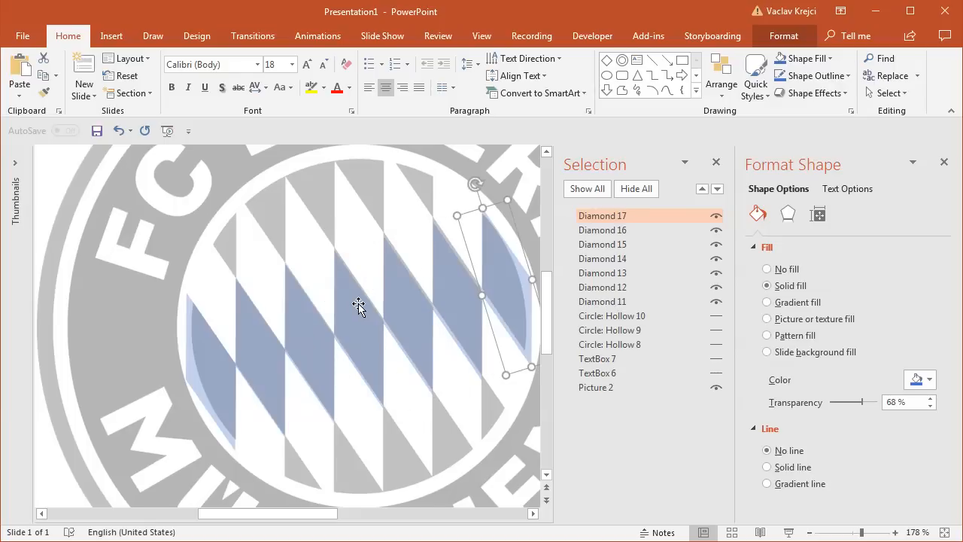
{"action": "mouse_move", "coordinate": [526, 268]}
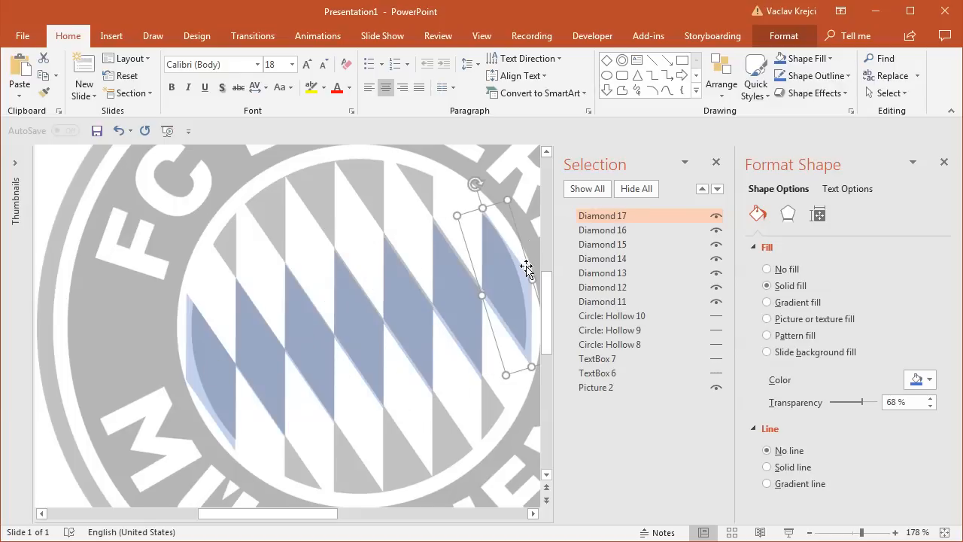
{"action": "mouse_move", "coordinate": [512, 268]}
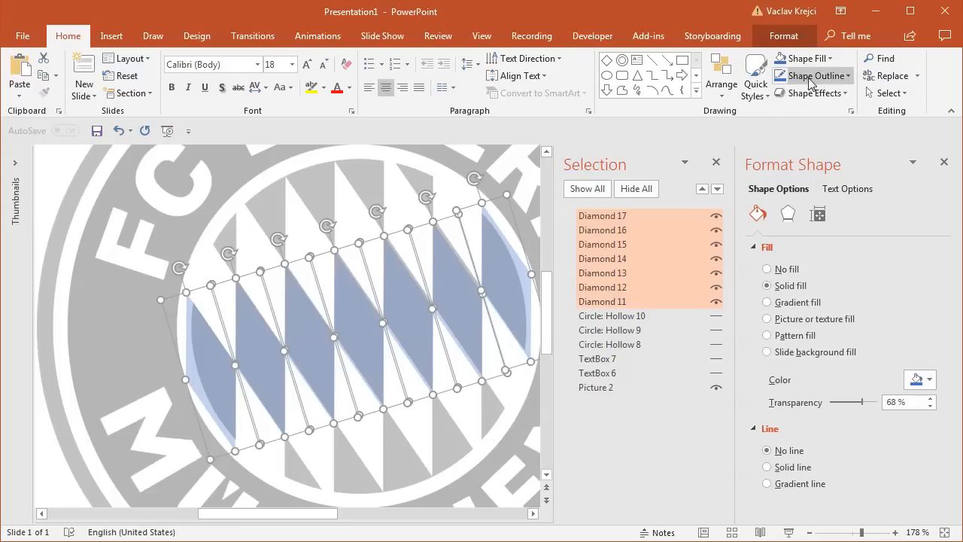
Align and group the seven selected diamonds as Group 18, collapsed in the Selection Pane
{"action": "left_click", "coordinate": [819, 57]}
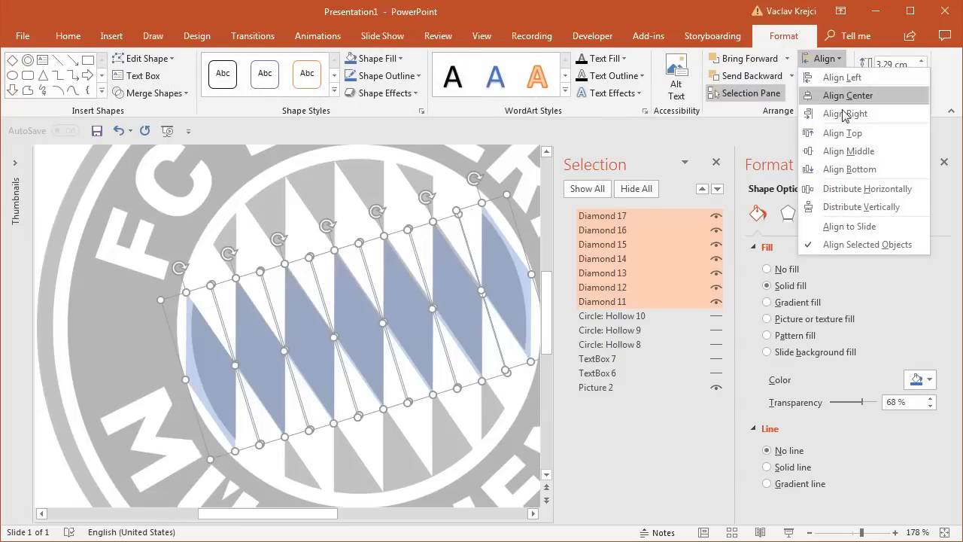
{"action": "mouse_move", "coordinate": [840, 77]}
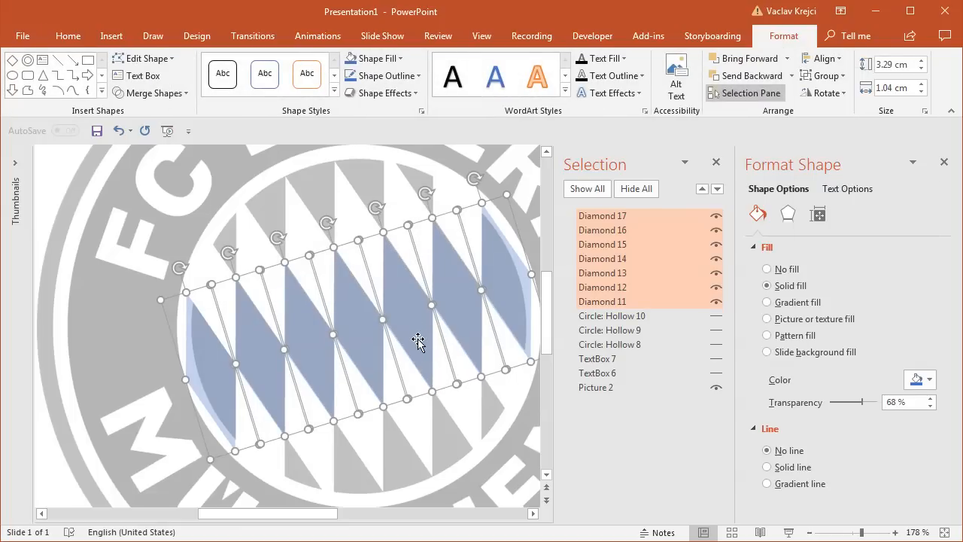
{"action": "left_click", "coordinate": [840, 75]}
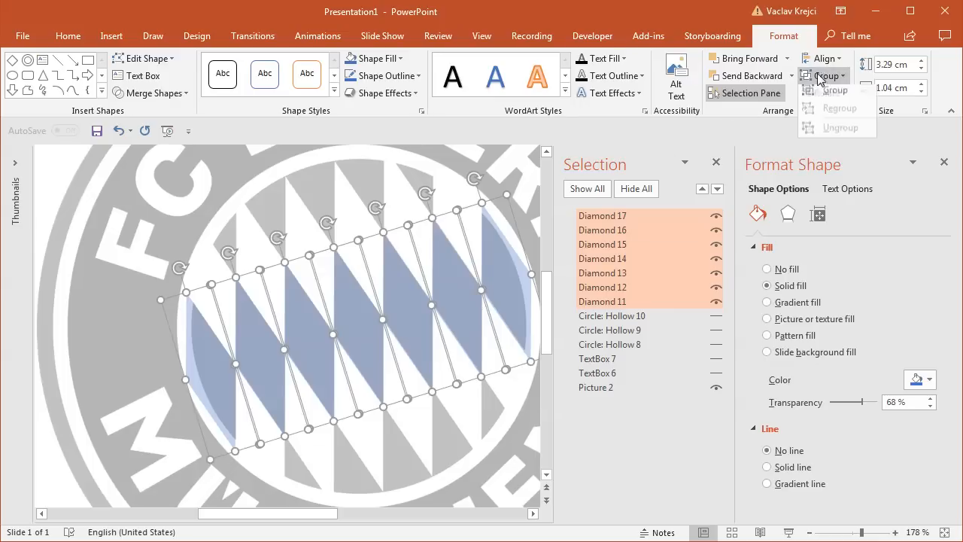
{"action": "left_click", "coordinate": [833, 90]}
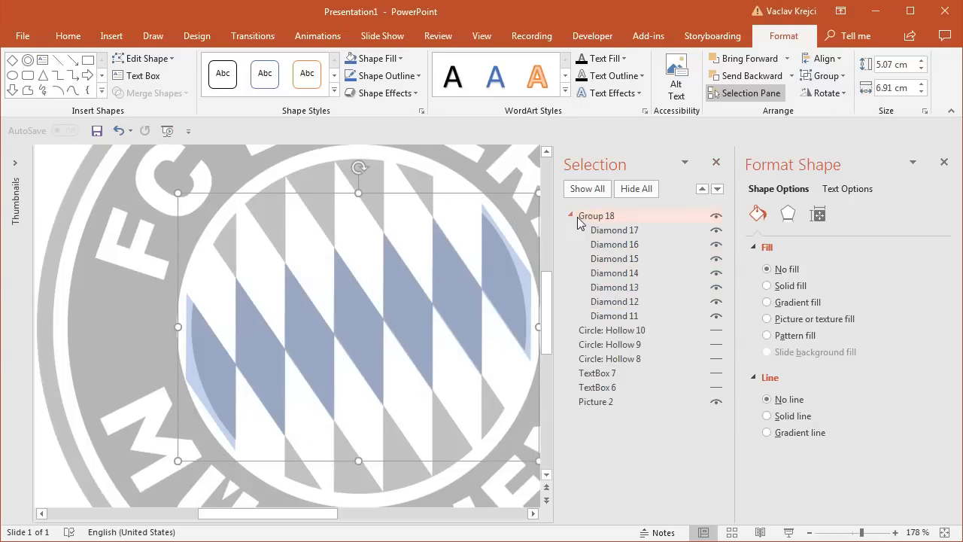
{"action": "left_click", "coordinate": [570, 215]}
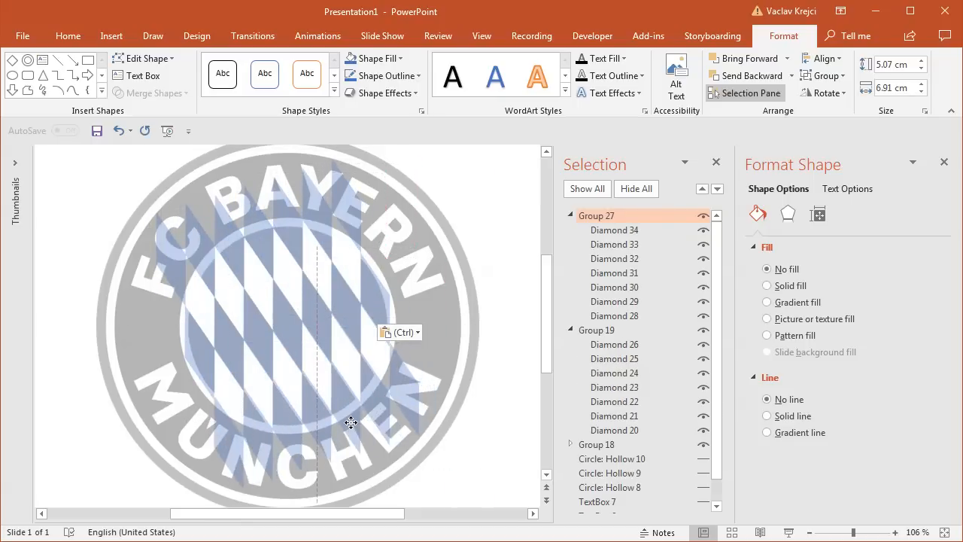
Position the pasted diamond group and hide the shapes so only the reference picture shows
{"action": "left_click", "coordinate": [354, 419]}
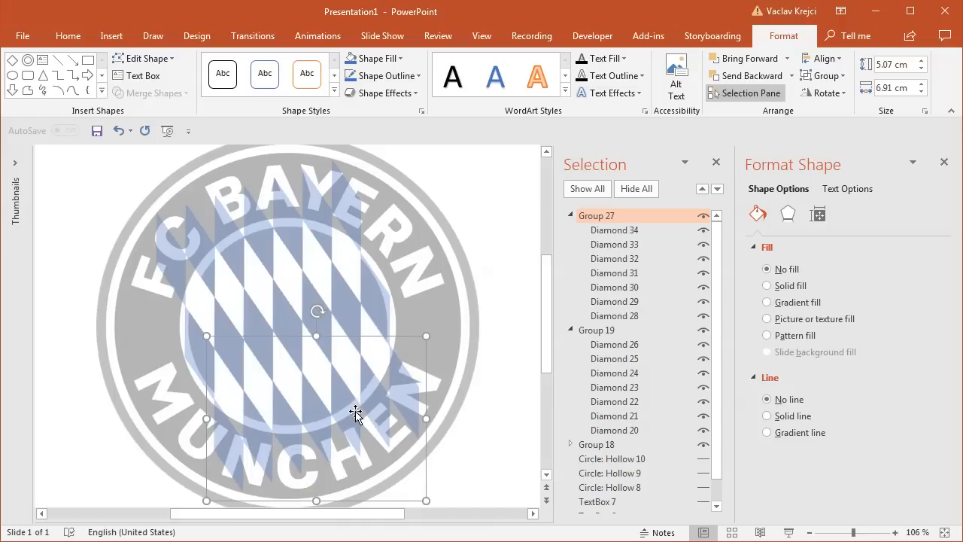
{"action": "mouse_move", "coordinate": [729, 415]}
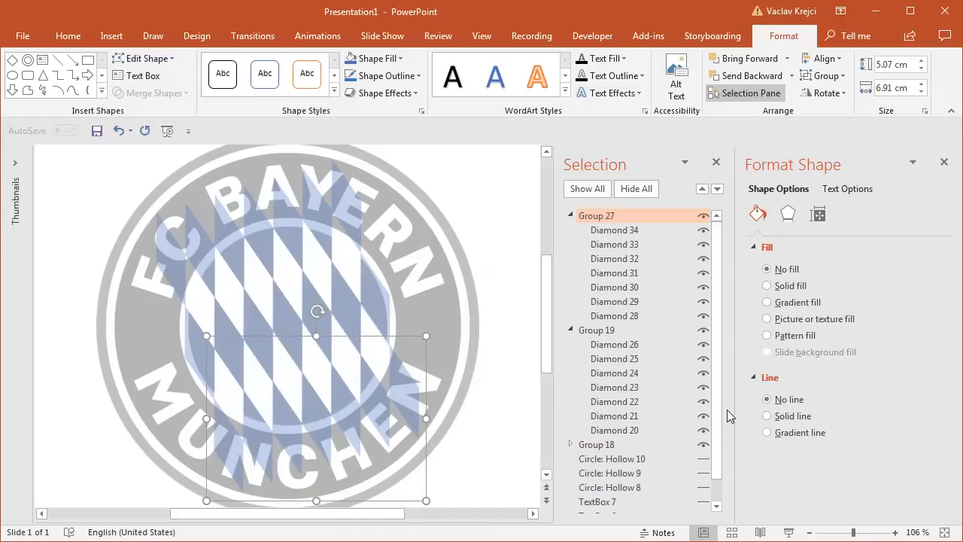
{"action": "left_click", "coordinate": [571, 215]}
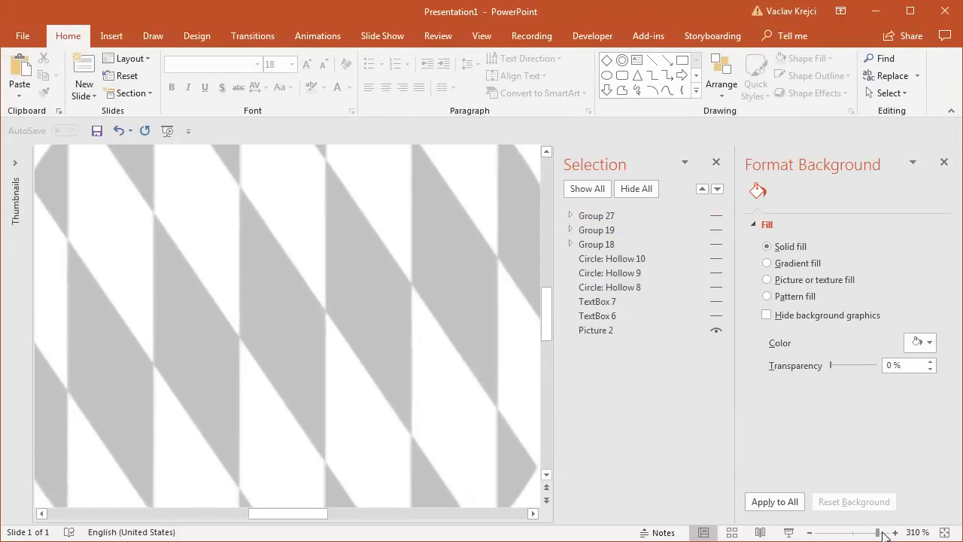
Place a small blue isosceles triangle on the Ü of MÜNCHEN, then zoom back out
{"action": "left_click", "coordinate": [894, 533]}
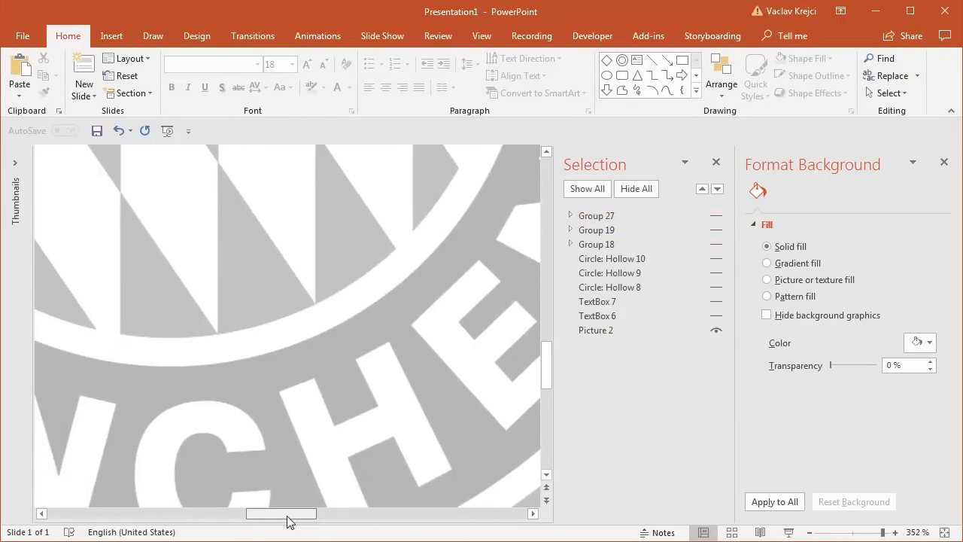
{"action": "scroll", "scroll_direction": "left", "scroll_amount": 3}
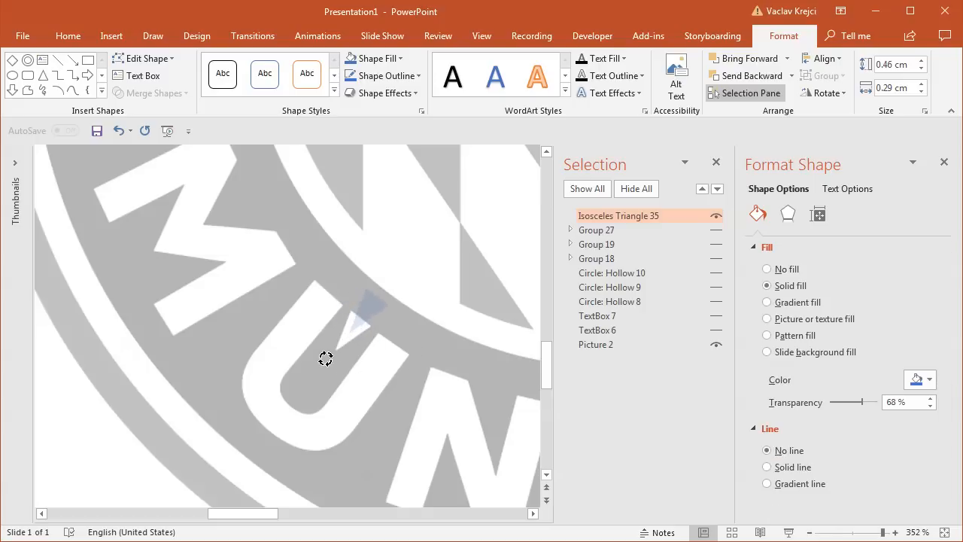
{"action": "left_click", "coordinate": [354, 331]}
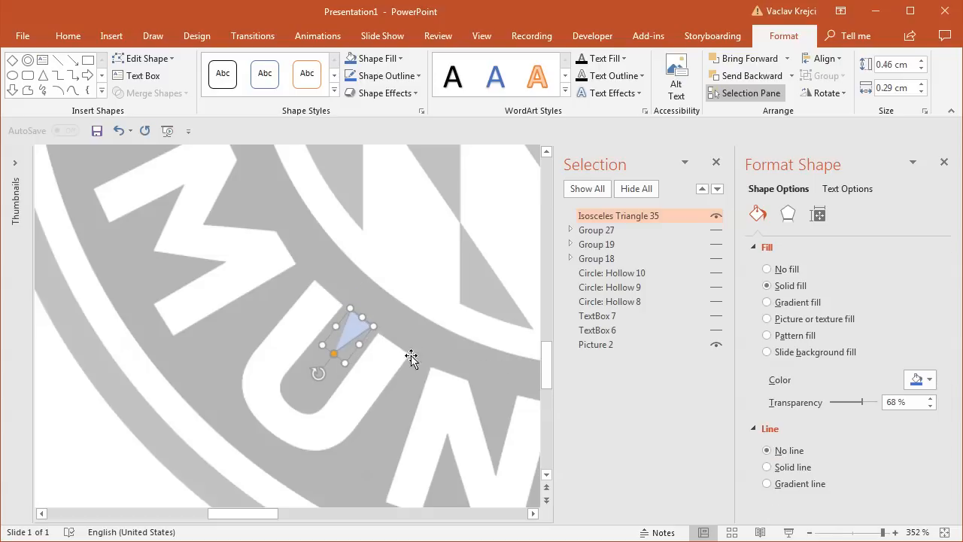
{"action": "left_click", "coordinate": [855, 533]}
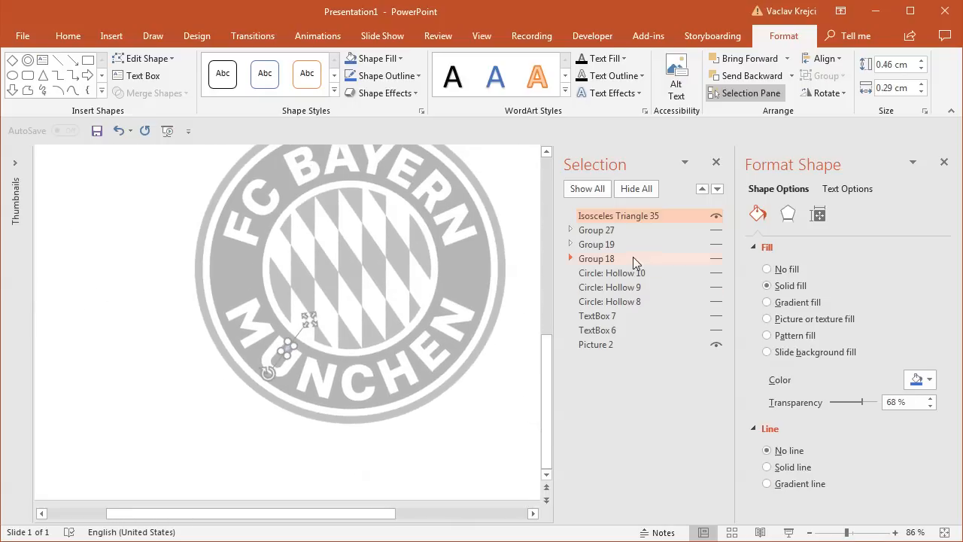
Show all shapes, move the rebuilt logo beside the reference and reset the picture's colours
{"action": "left_click", "coordinate": [610, 286]}
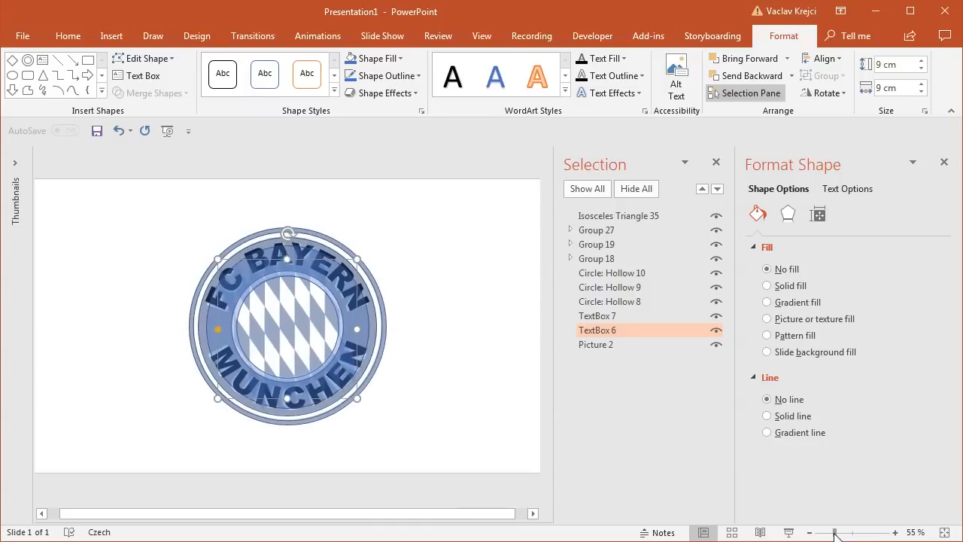
{"action": "left_click", "coordinate": [596, 343]}
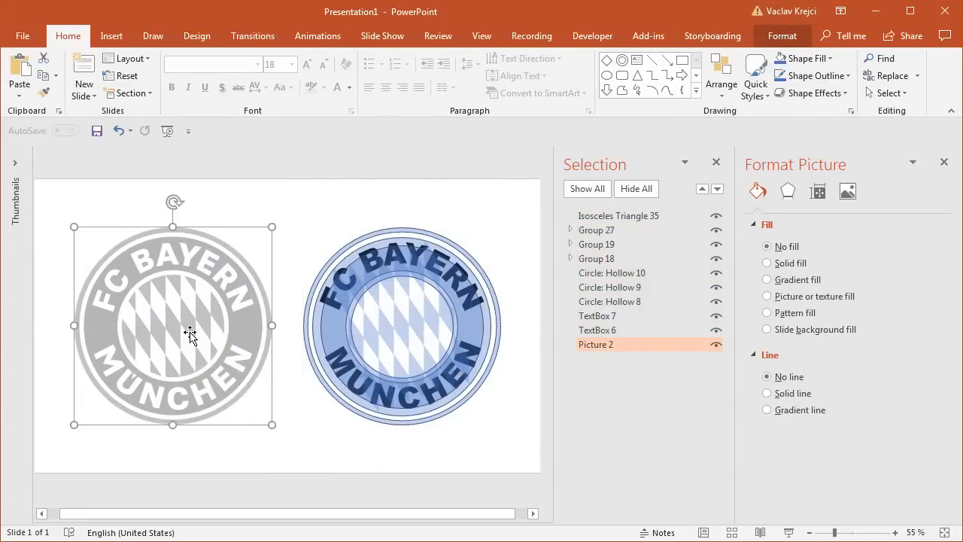
{"action": "mouse_move", "coordinate": [765, 43]}
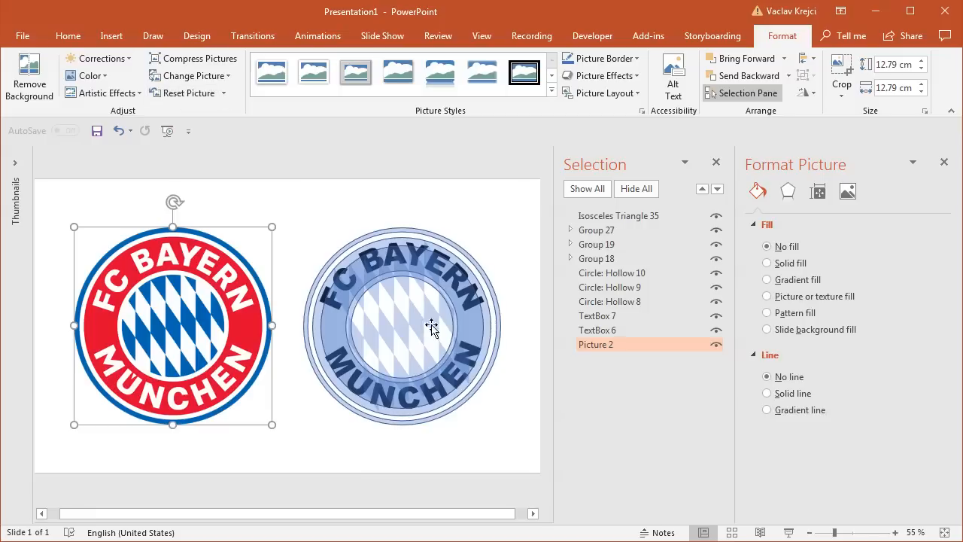
{"action": "left_click", "coordinate": [716, 274]}
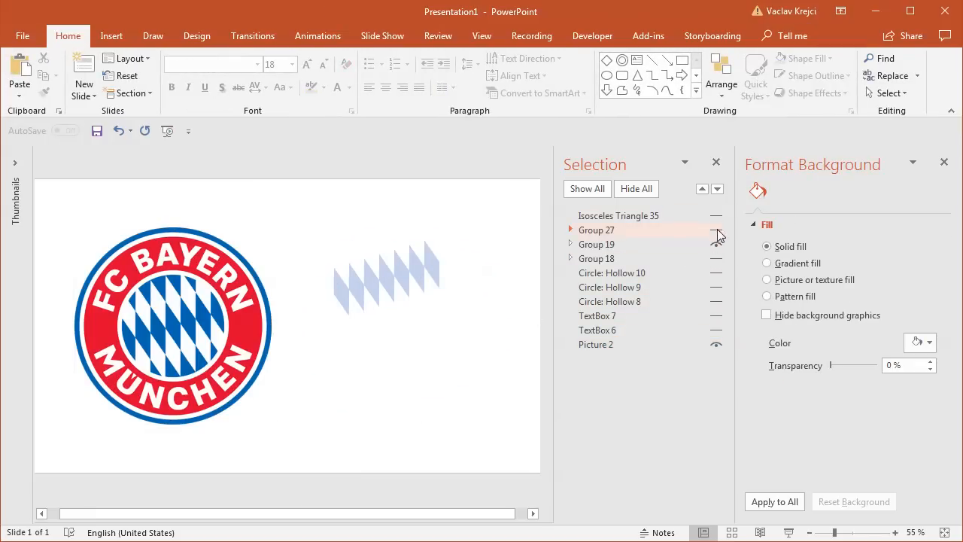
Give the three diamond groups an opaque solid blue fill with 0% transparency
{"action": "left_click", "coordinate": [716, 229]}
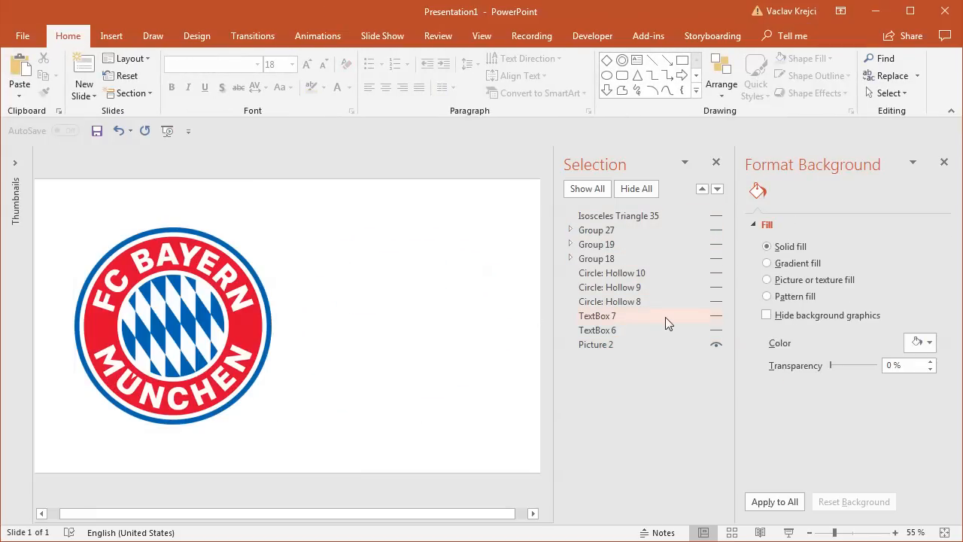
{"action": "left_click", "coordinate": [596, 244]}
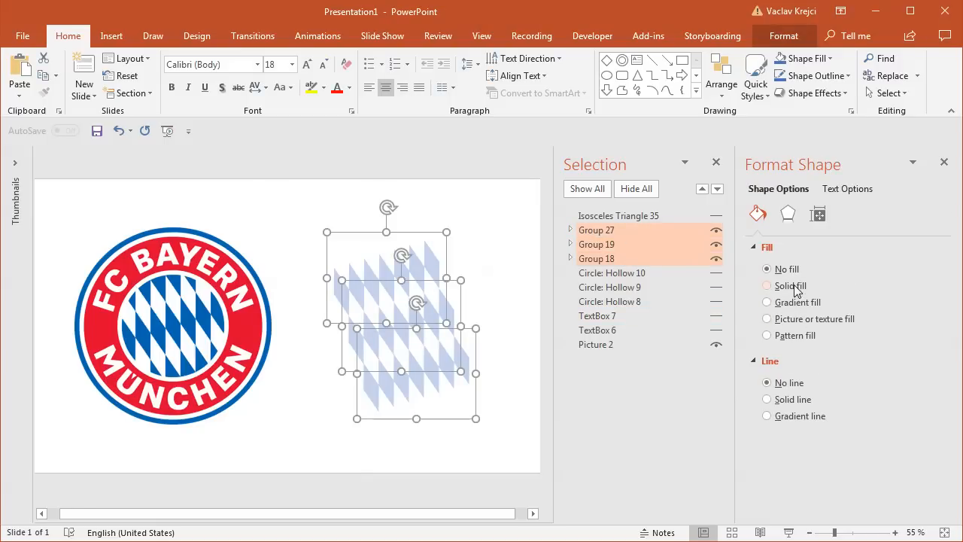
{"action": "left_click", "coordinate": [766, 286]}
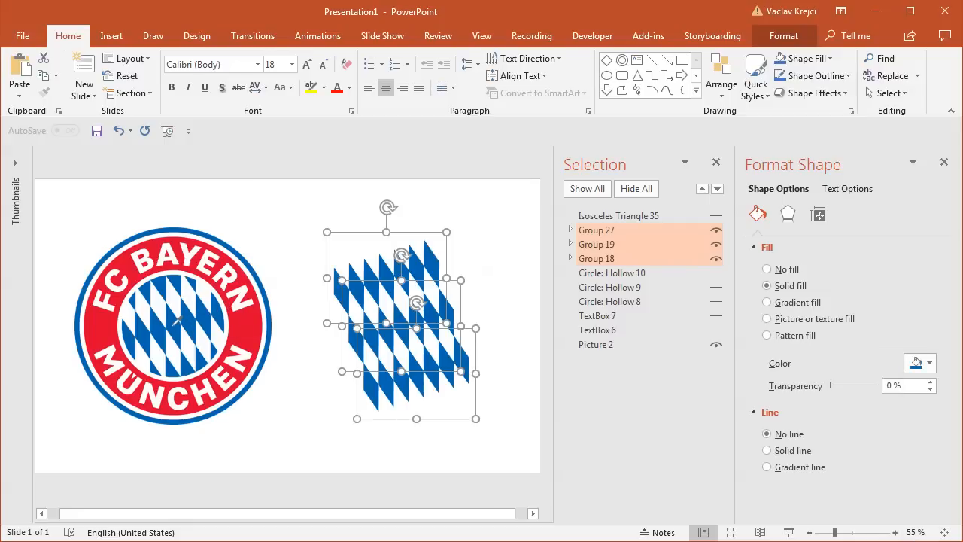
{"action": "mouse_move", "coordinate": [404, 304]}
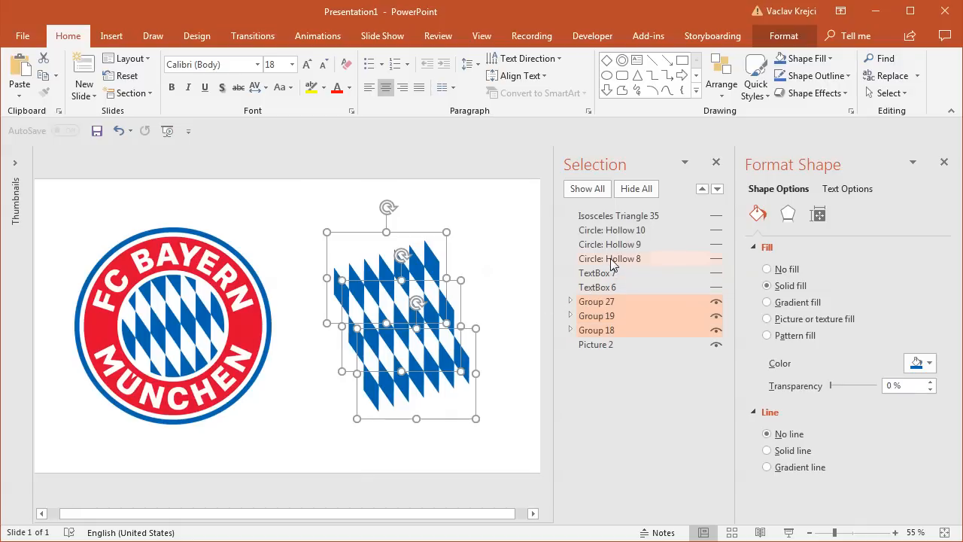
Reveal the three ring shapes and make the inner ring fully opaque red
{"action": "left_click", "coordinate": [609, 259]}
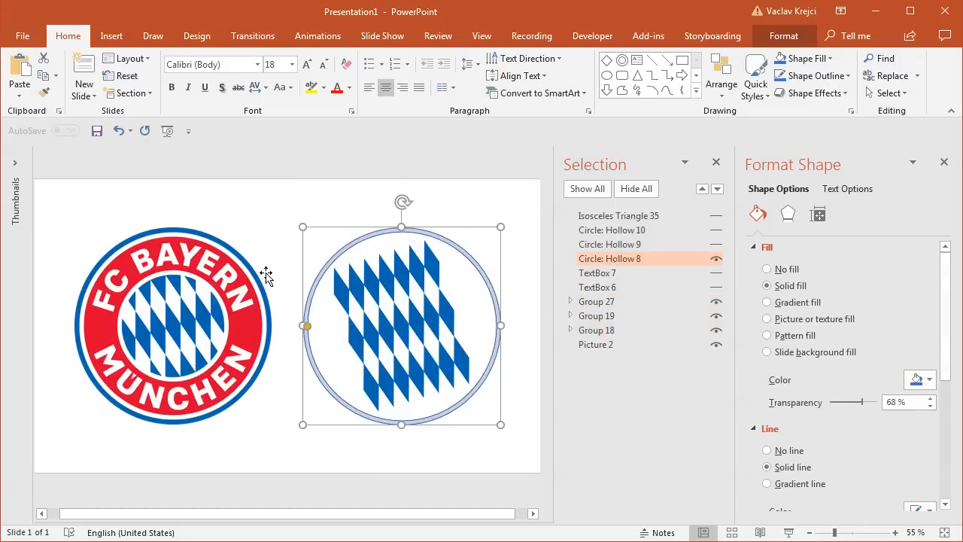
{"action": "left_click", "coordinate": [930, 379]}
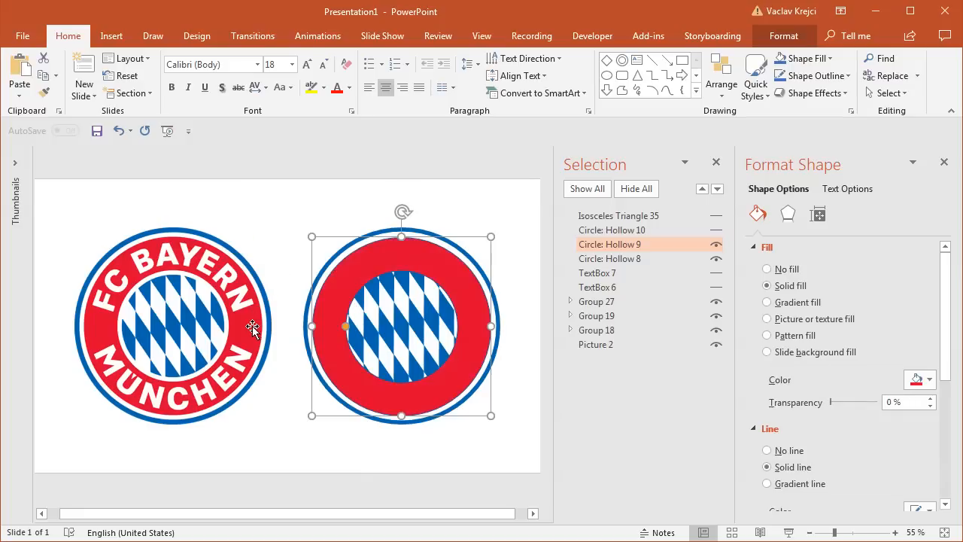
{"action": "left_click", "coordinate": [767, 450]}
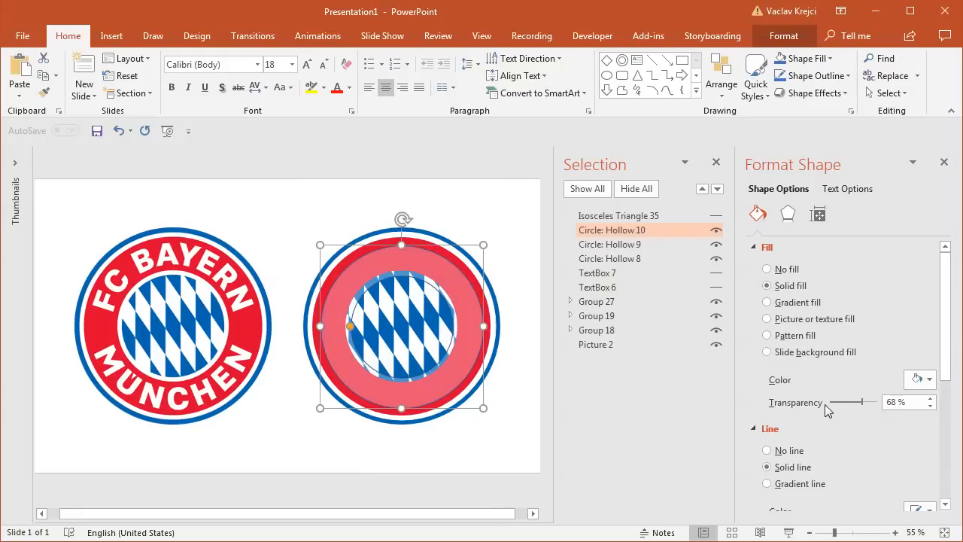
{"action": "left_click_drag", "start_coordinate": [850, 402], "coordinate": [831, 402]}
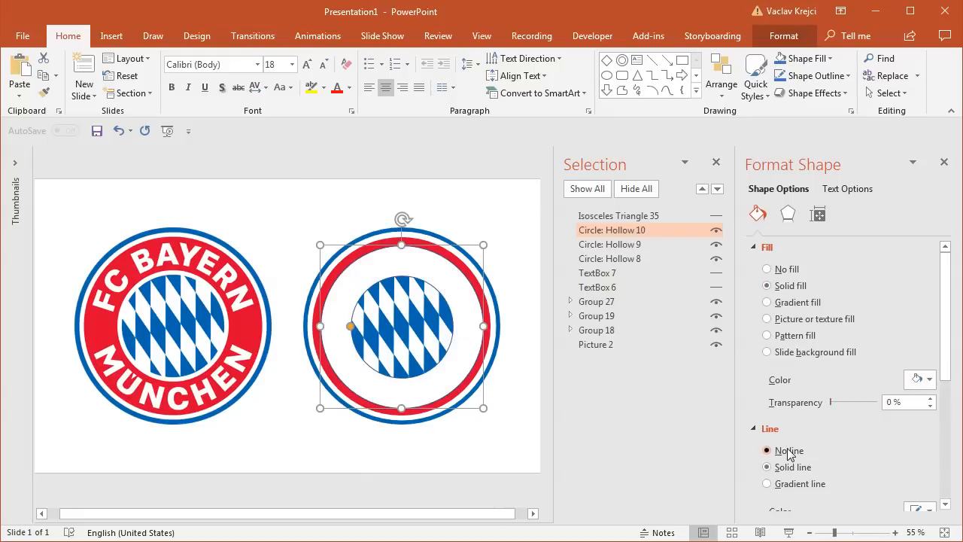
Widen the red hollow circle's band to fill between the outer ring and diamond centre
{"action": "left_click", "coordinate": [610, 244]}
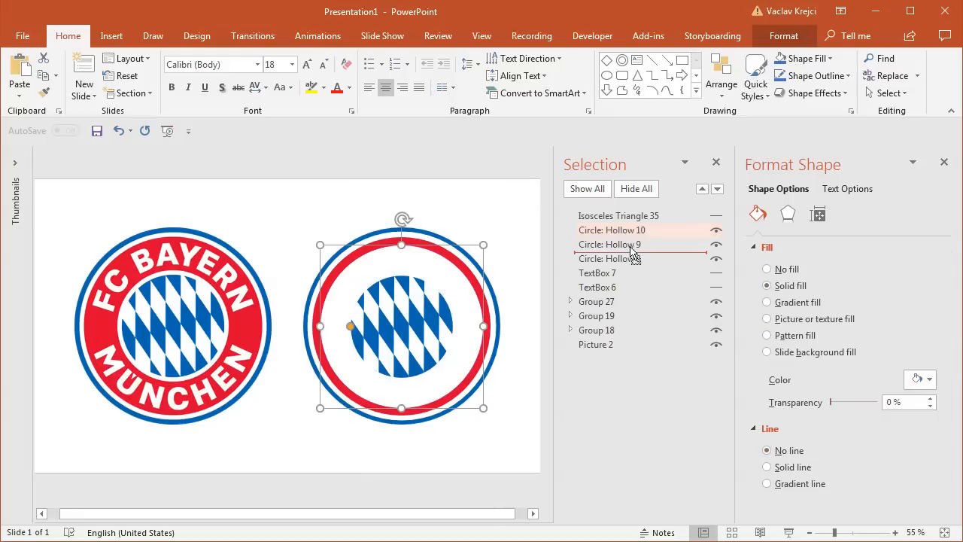
{"action": "left_click", "coordinate": [611, 244]}
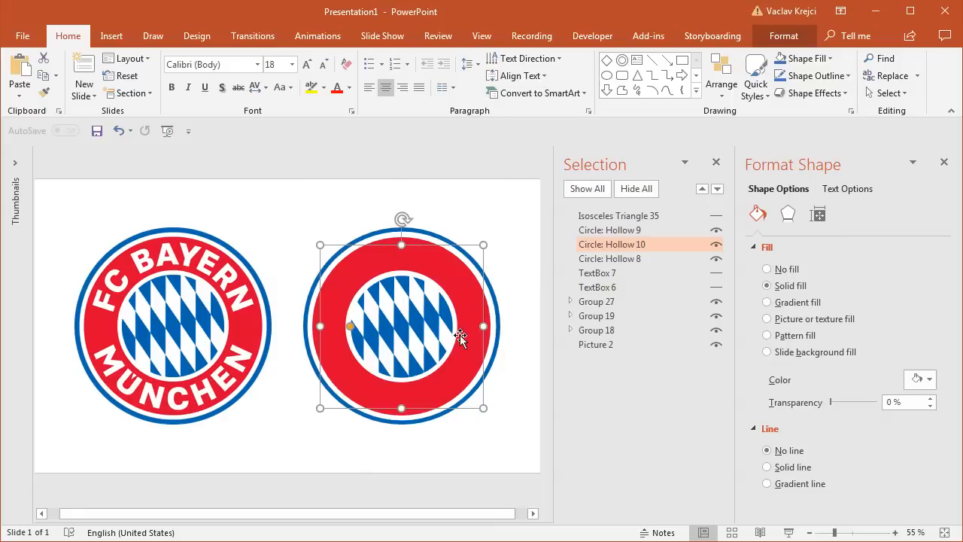
{"action": "mouse_move", "coordinate": [434, 329]}
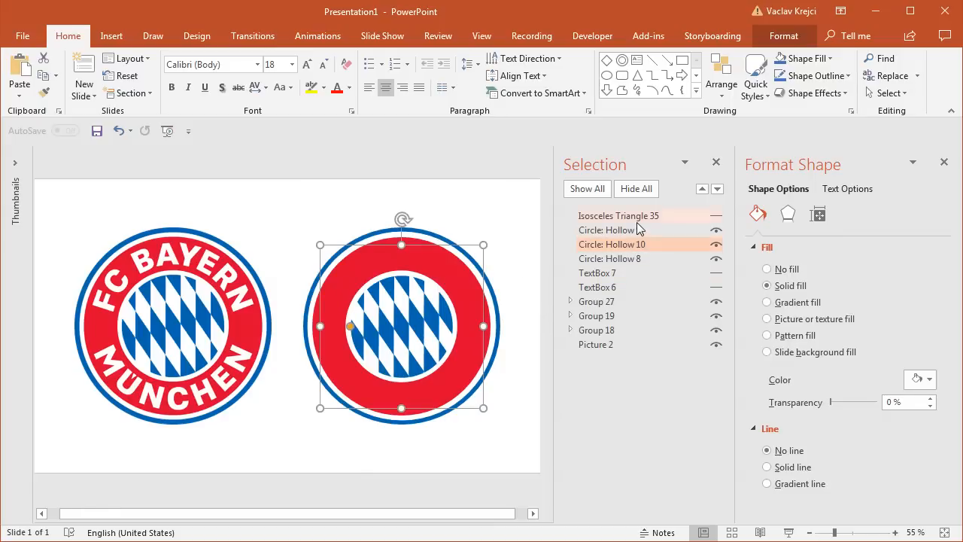
Unhide TextBox 6 and 7 and set the FC BAYERN / MÜNCHEN lettering's text fill to white
{"action": "left_click_drag", "start_coordinate": [832, 401], "coordinate": [866, 402]}
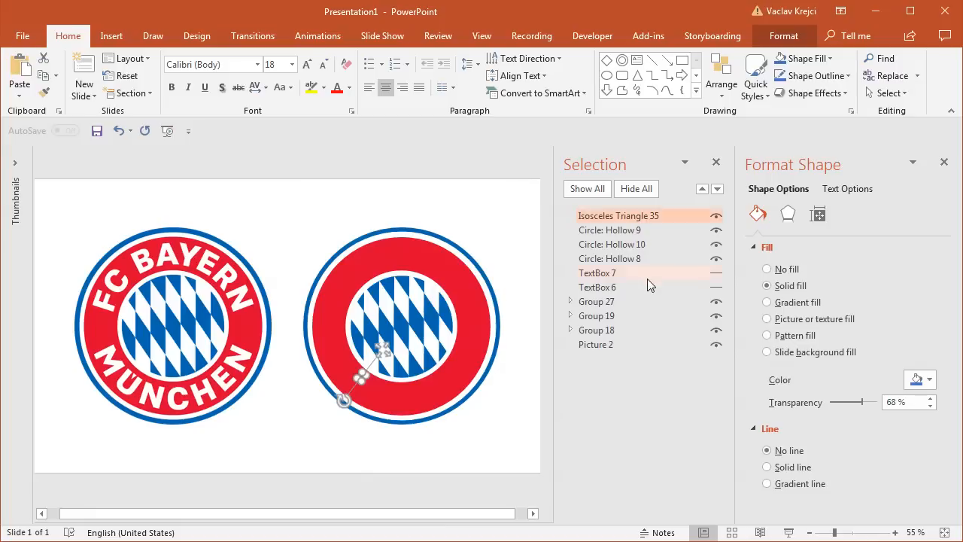
{"action": "left_click", "coordinate": [596, 272]}
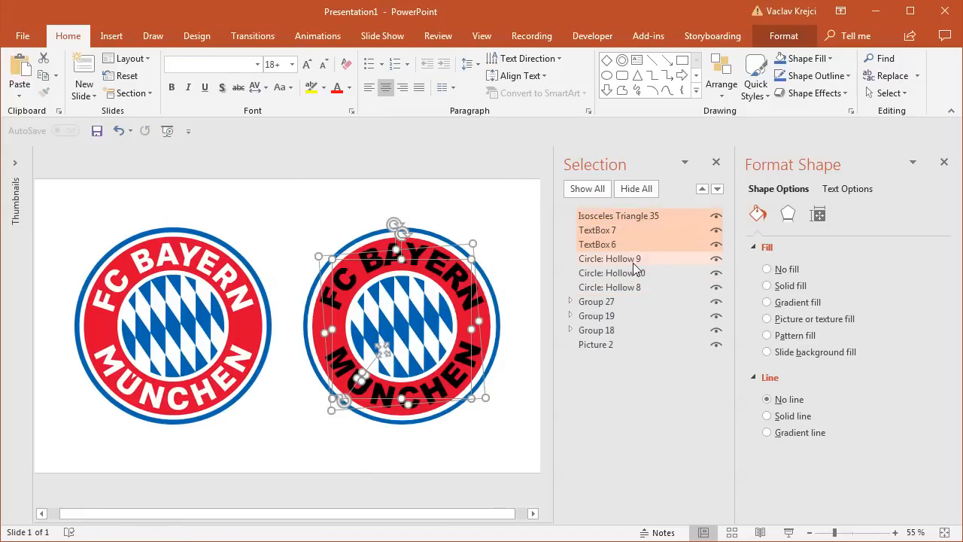
{"action": "left_click", "coordinate": [596, 229]}
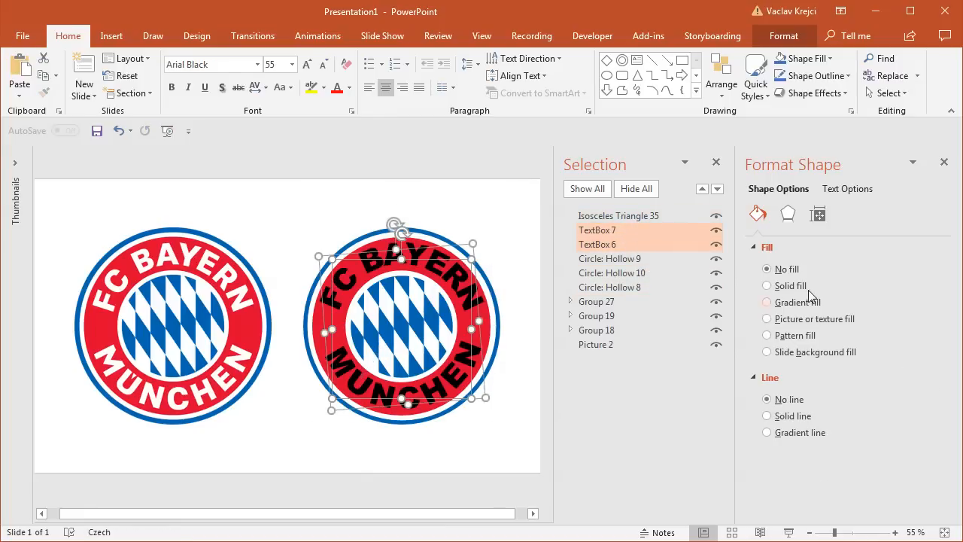
{"action": "left_click", "coordinate": [846, 190]}
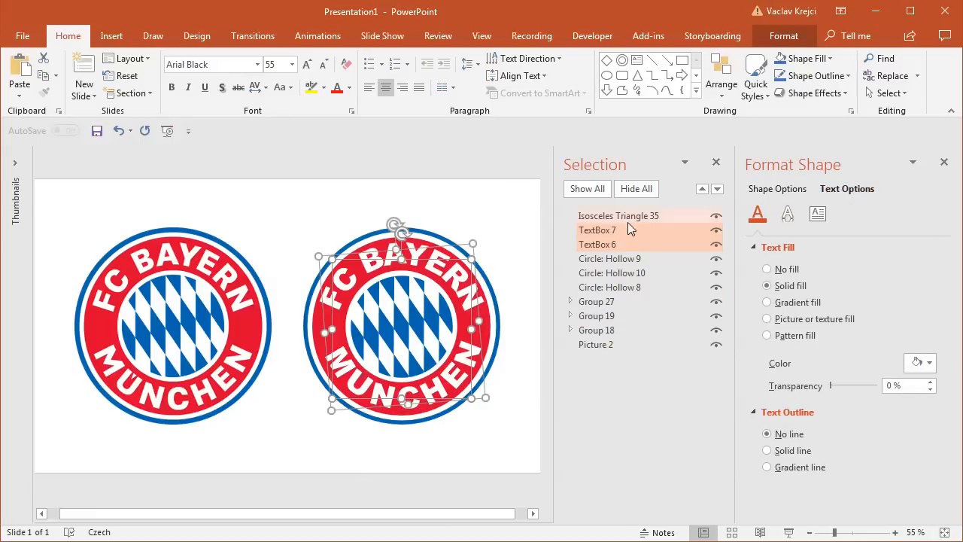
Set the small triangle's fill transparency to 0% so it shows fully opaque
{"action": "left_click", "coordinate": [927, 363]}
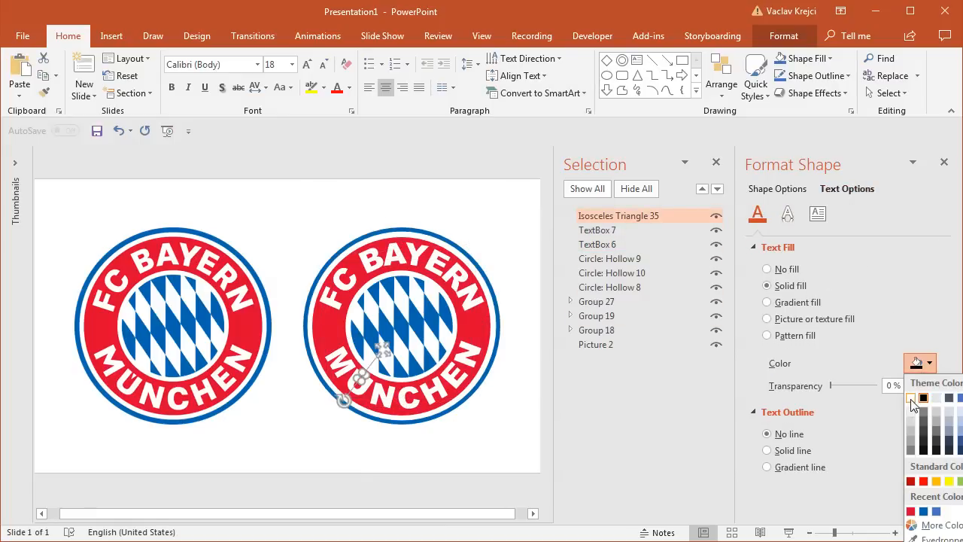
{"action": "left_click", "coordinate": [495, 429]}
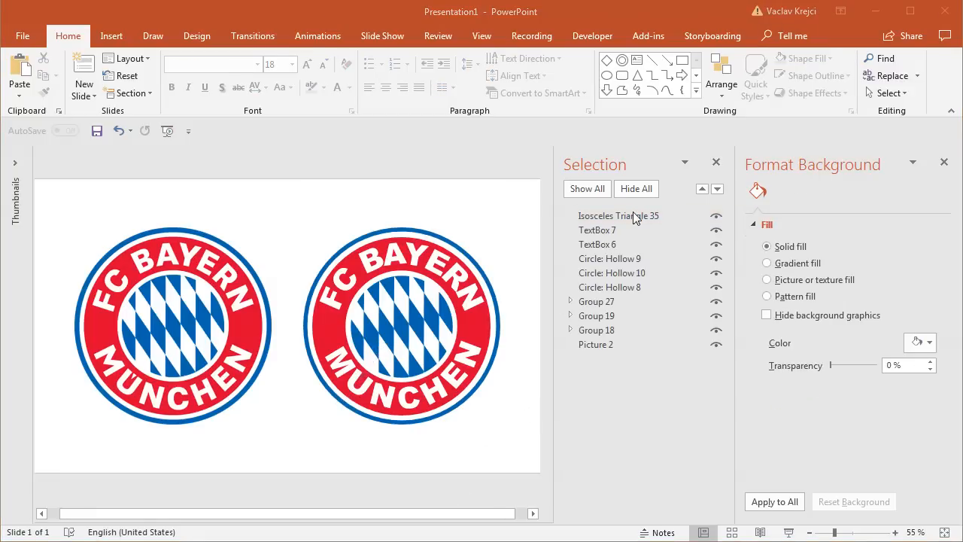
{"action": "left_click", "coordinate": [618, 216]}
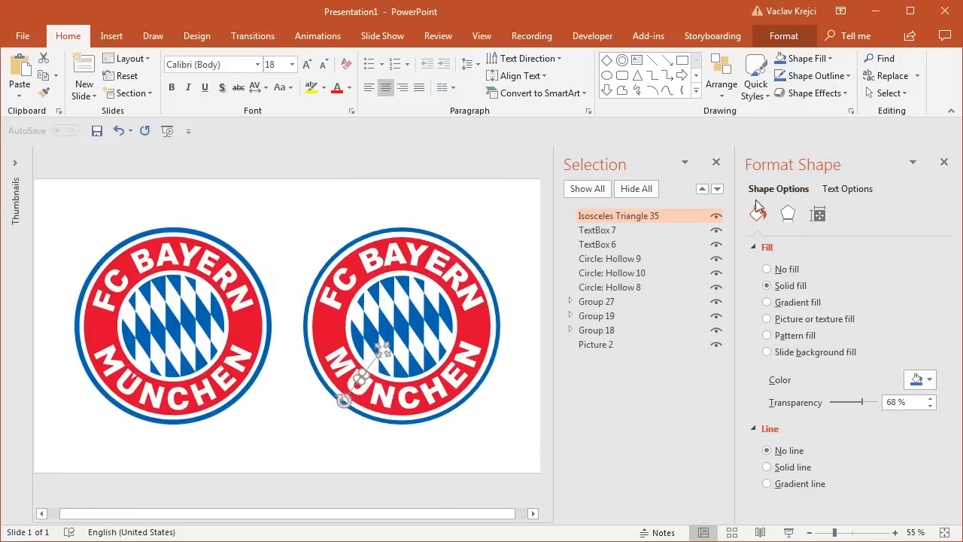
{"action": "left_click", "coordinate": [930, 380]}
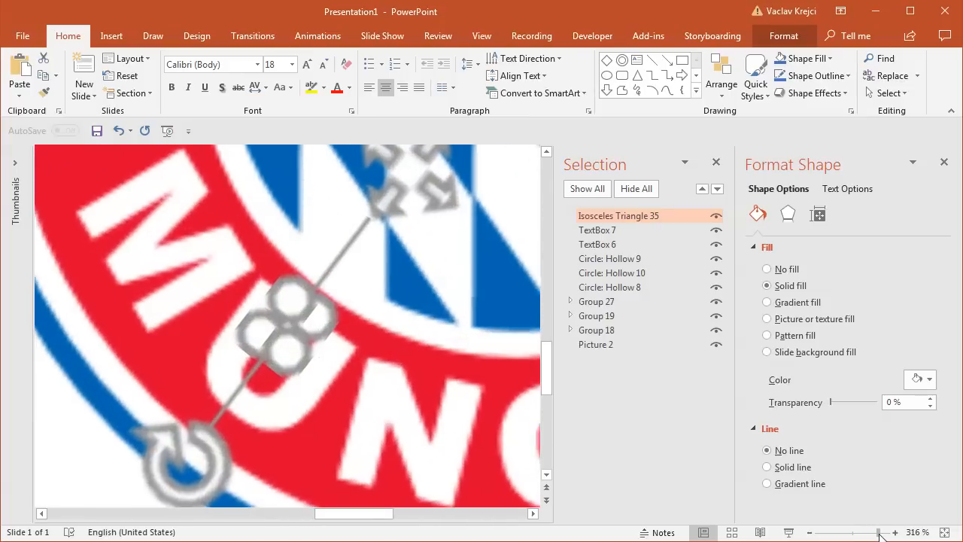
Zoom back out and close the Selection pane, leaving both logos side by side
{"action": "left_click", "coordinate": [894, 533]}
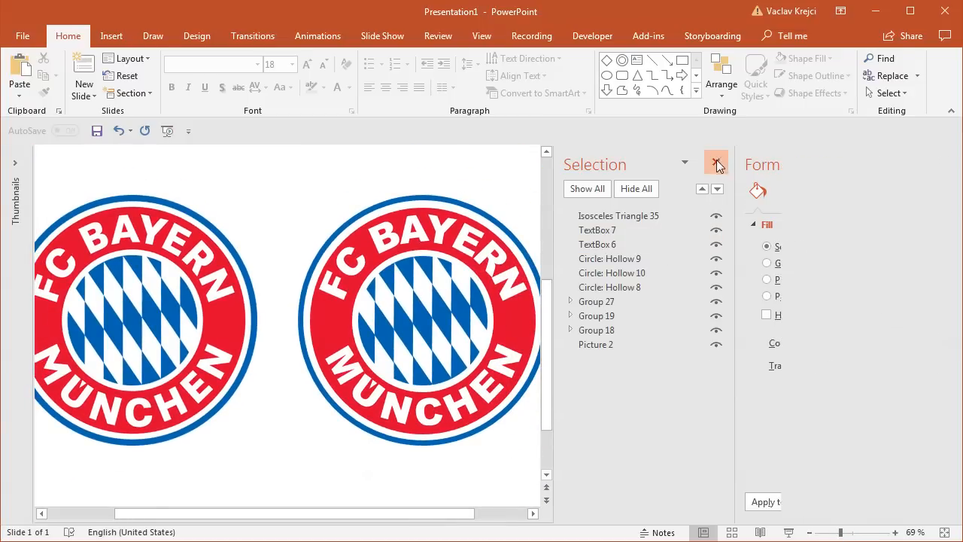
{"action": "left_click", "coordinate": [716, 163]}
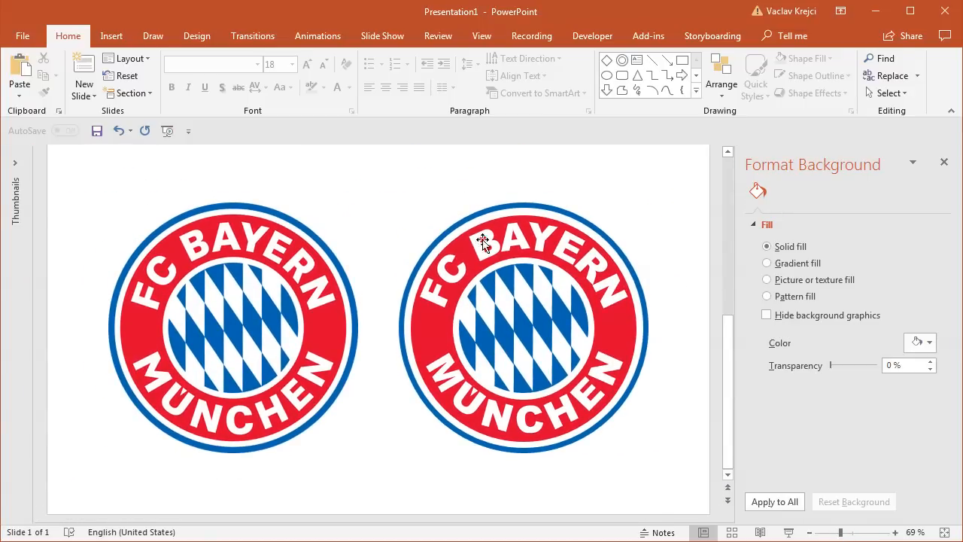
Set the curved FC BAYERN text box to 8.7 cm height and width, then deselect it
{"action": "left_click", "coordinate": [522, 323]}
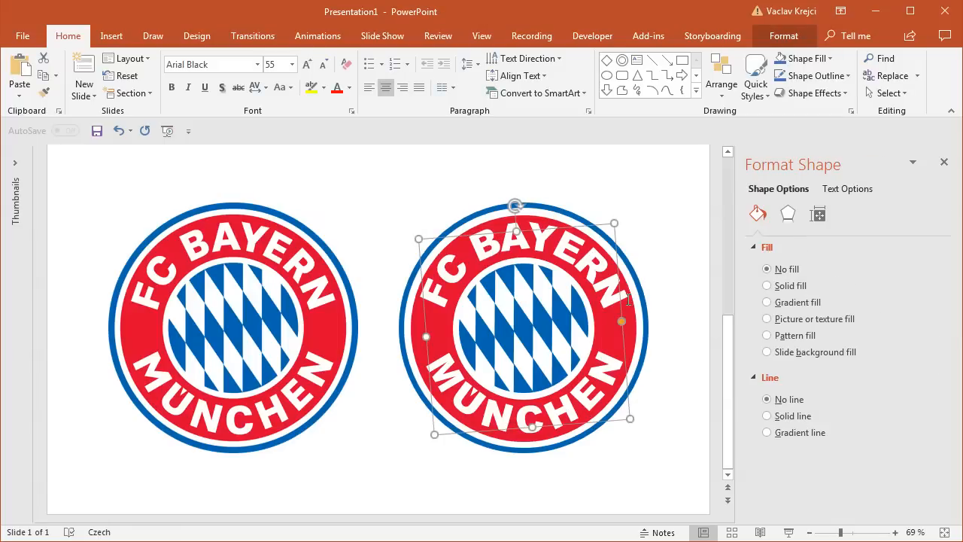
{"action": "mouse_move", "coordinate": [587, 253]}
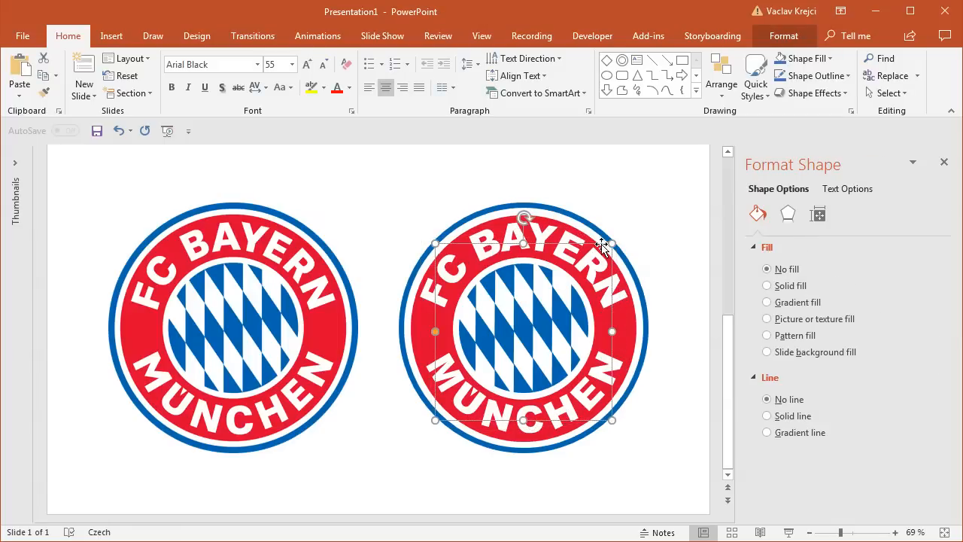
{"action": "mouse_move", "coordinate": [661, 294]}
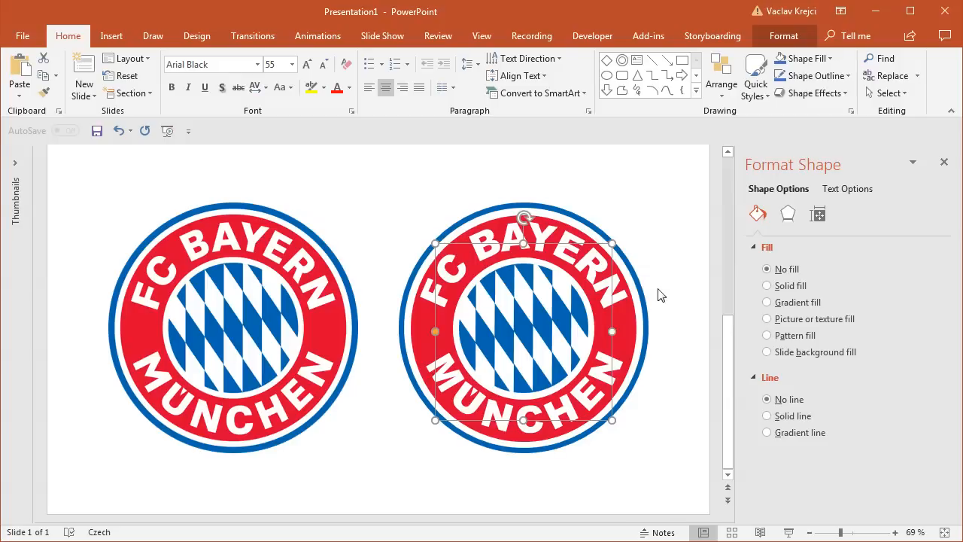
{"action": "mouse_move", "coordinate": [795, 203]}
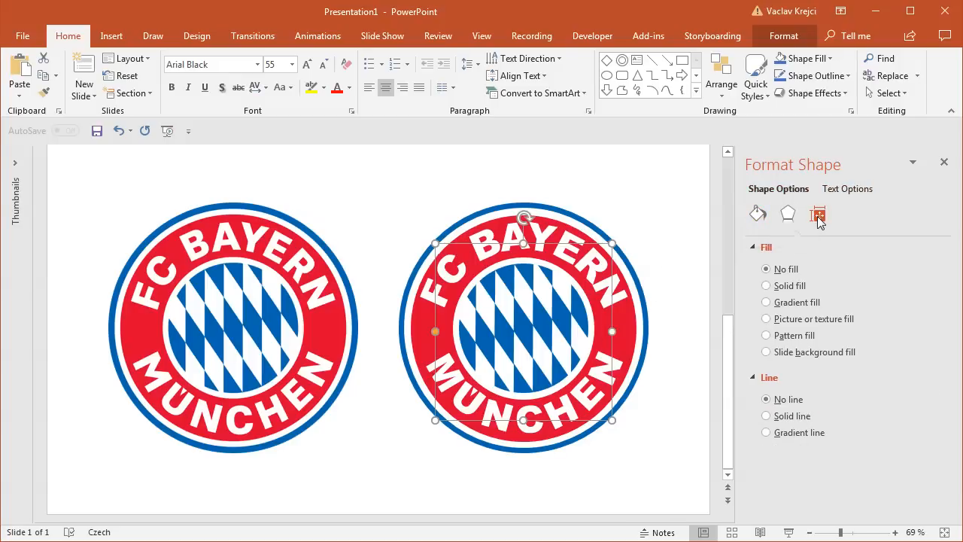
{"action": "left_click", "coordinate": [819, 214]}
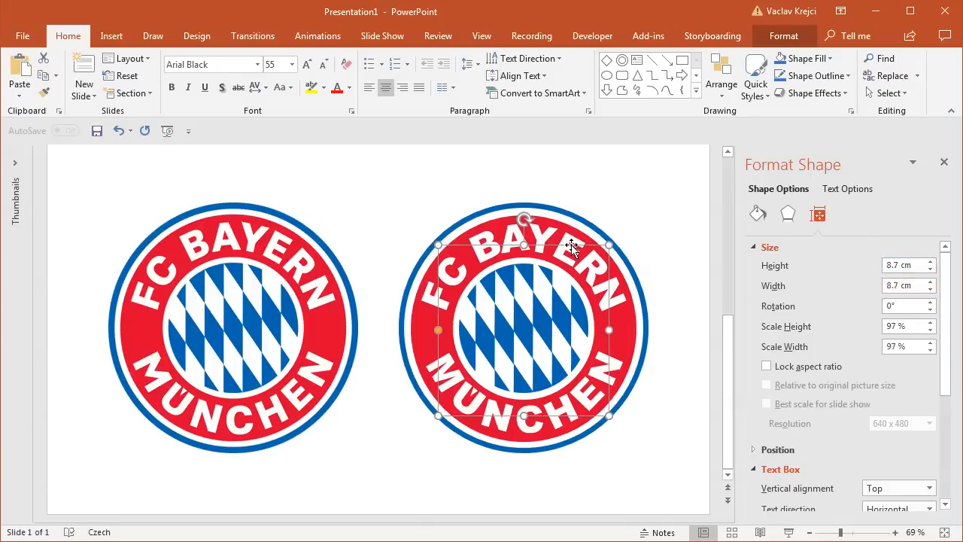
{"action": "mouse_move", "coordinate": [624, 348]}
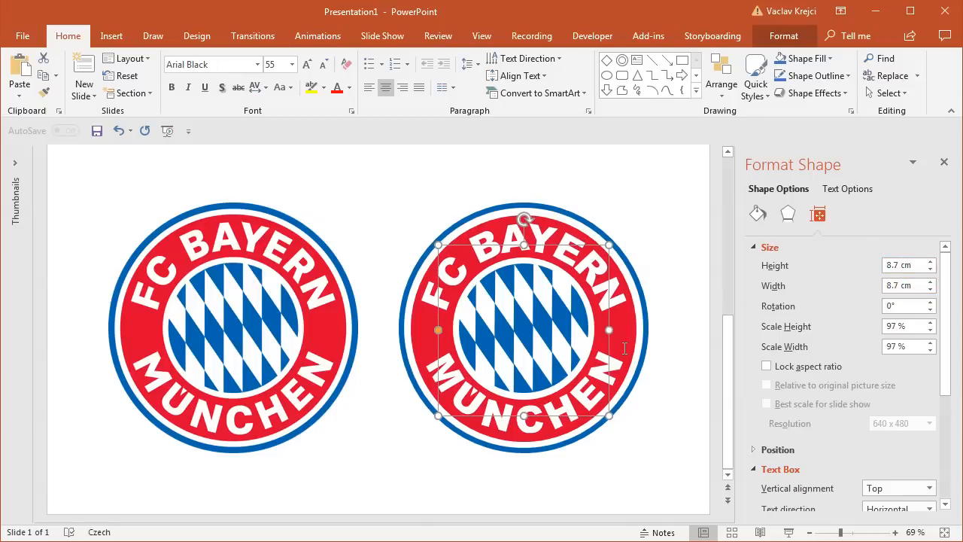
{"action": "left_click", "coordinate": [601, 203]}
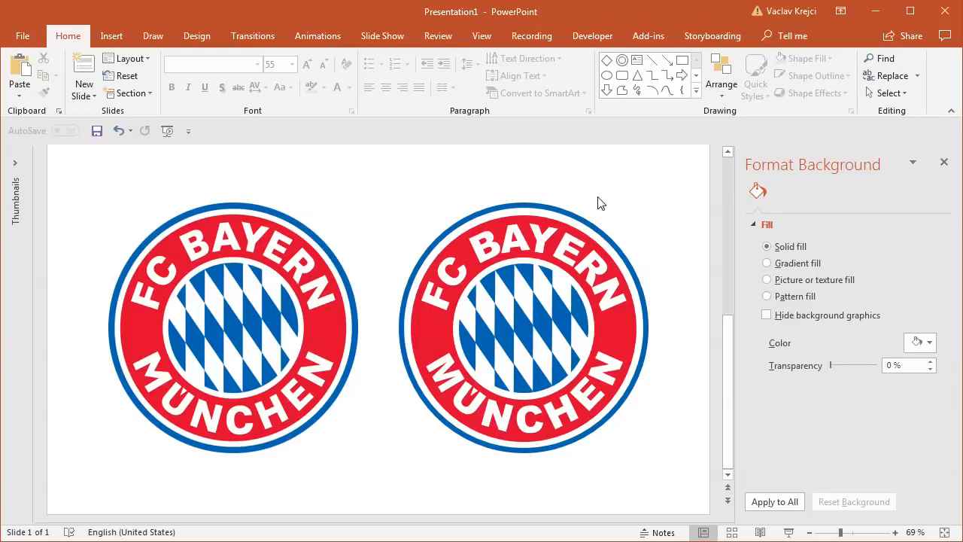
{"action": "mouse_move", "coordinate": [629, 247]}
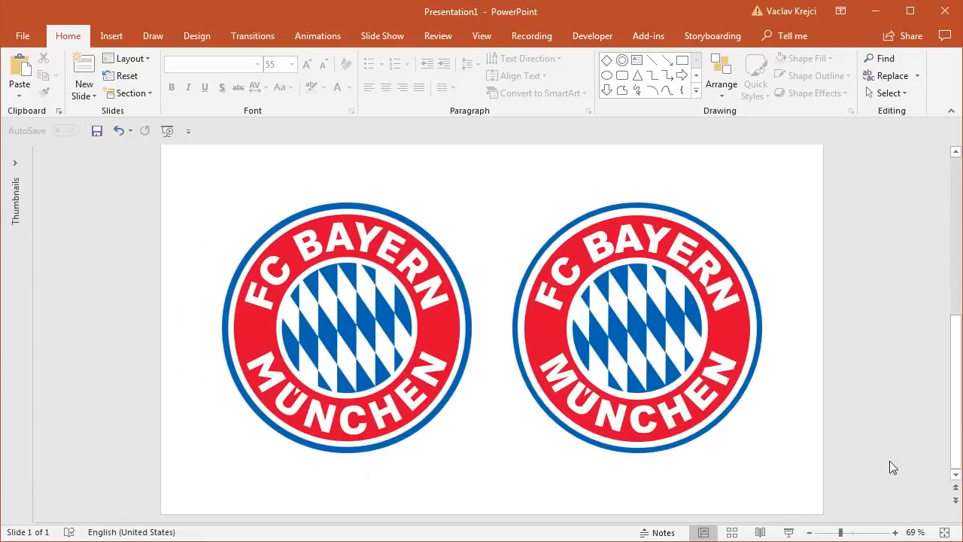
Zoom the slide in twice to 90% on the two finished logos
{"action": "left_click", "coordinate": [896, 533]}
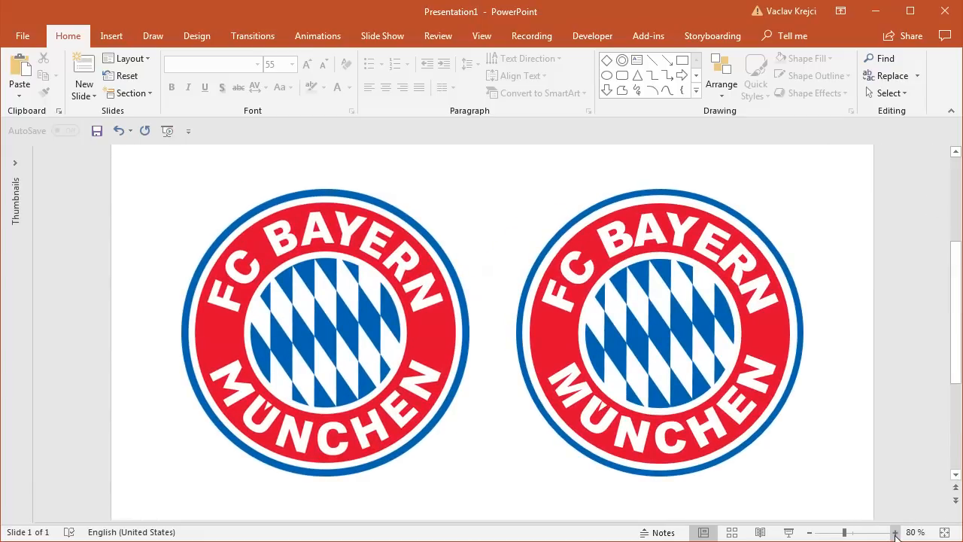
{"action": "left_click", "coordinate": [894, 533]}
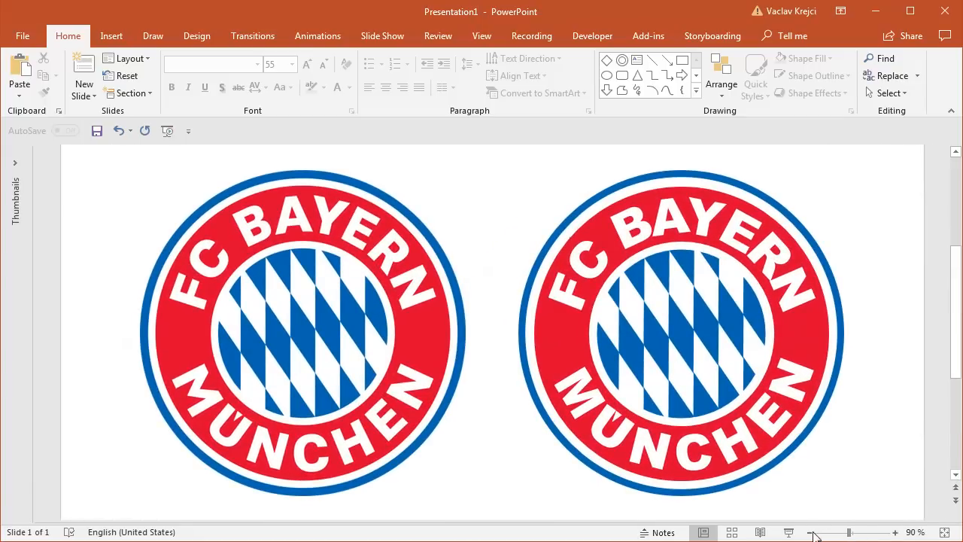